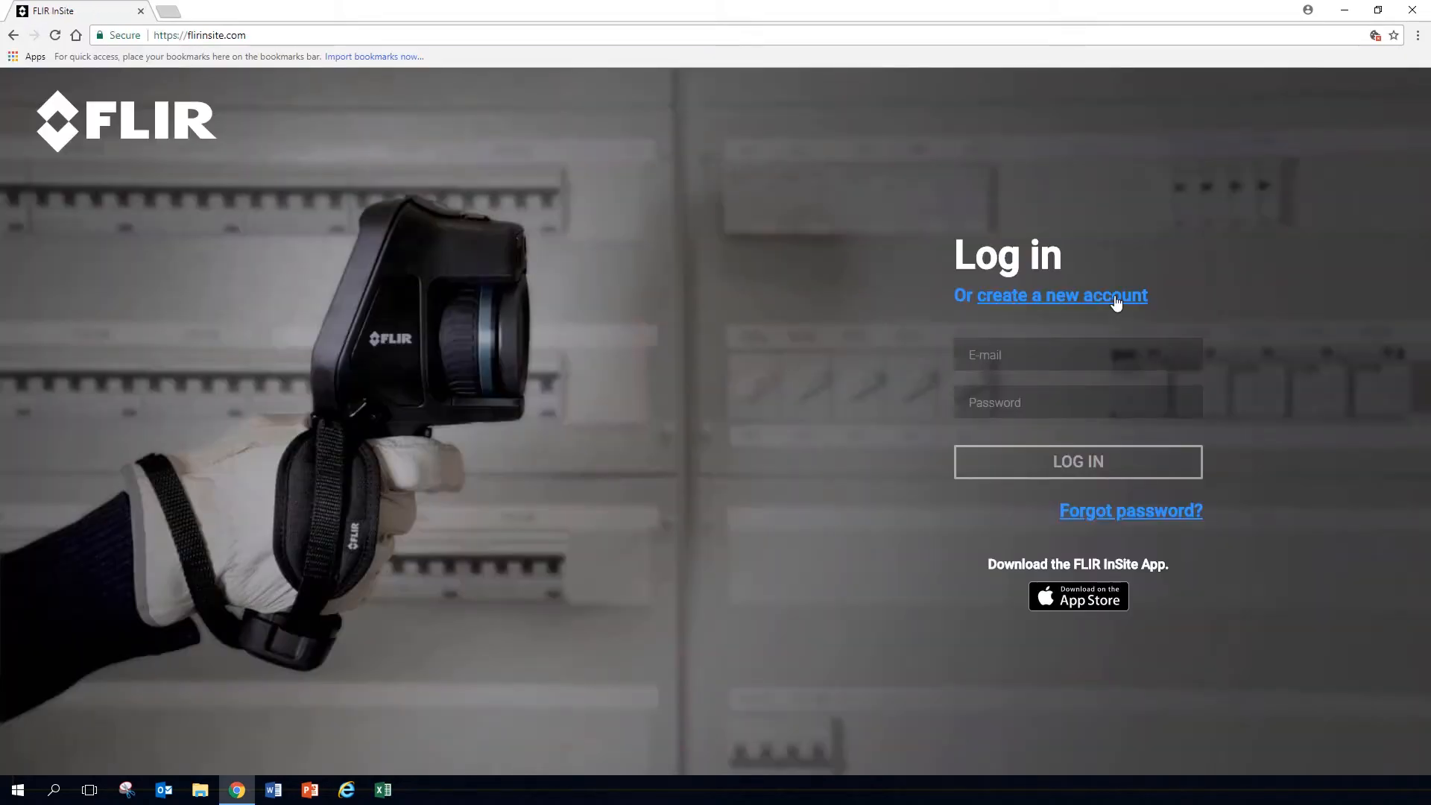
{"action": "left_click", "coordinate": [1059, 295]}
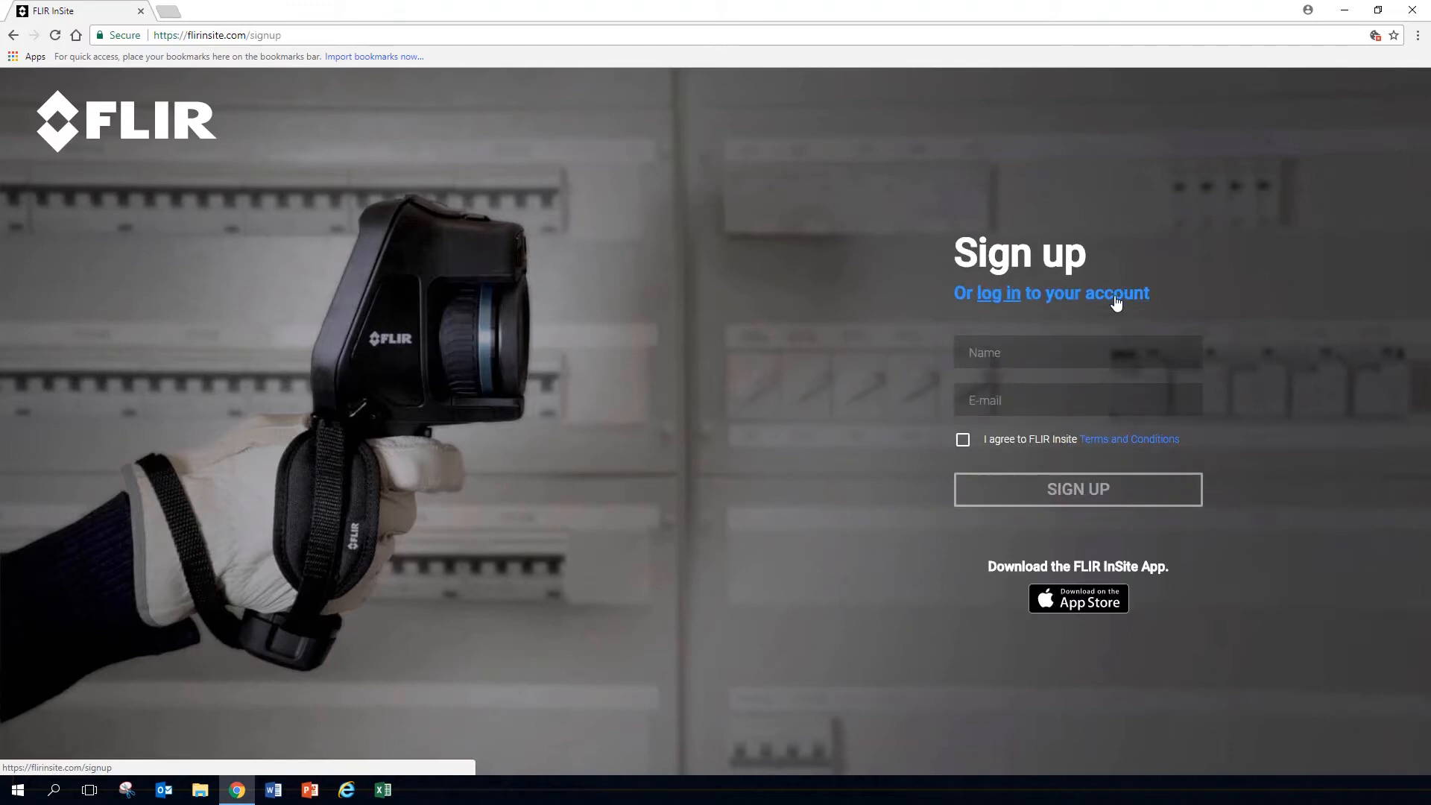
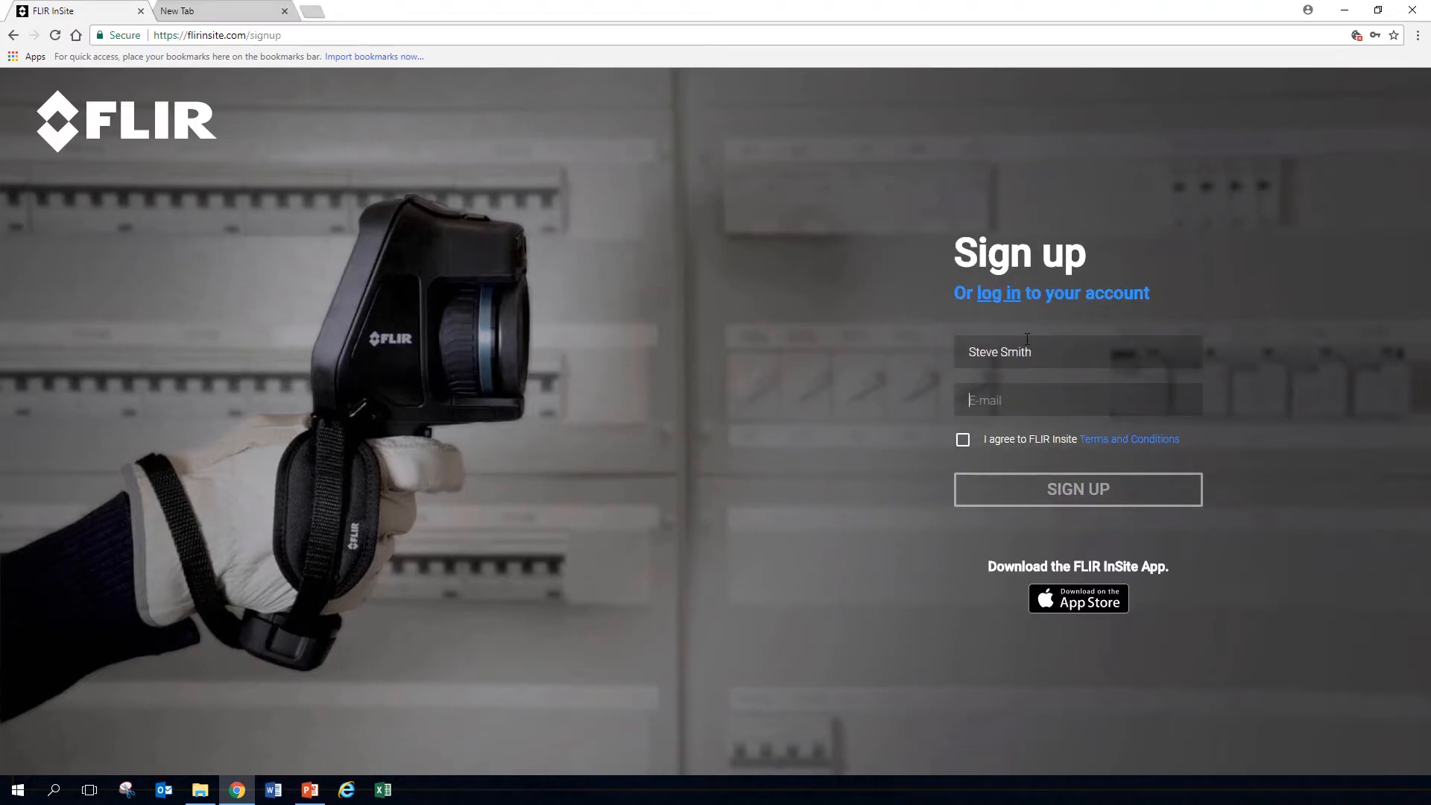
{"action": "type", "text": "@flir.com"}
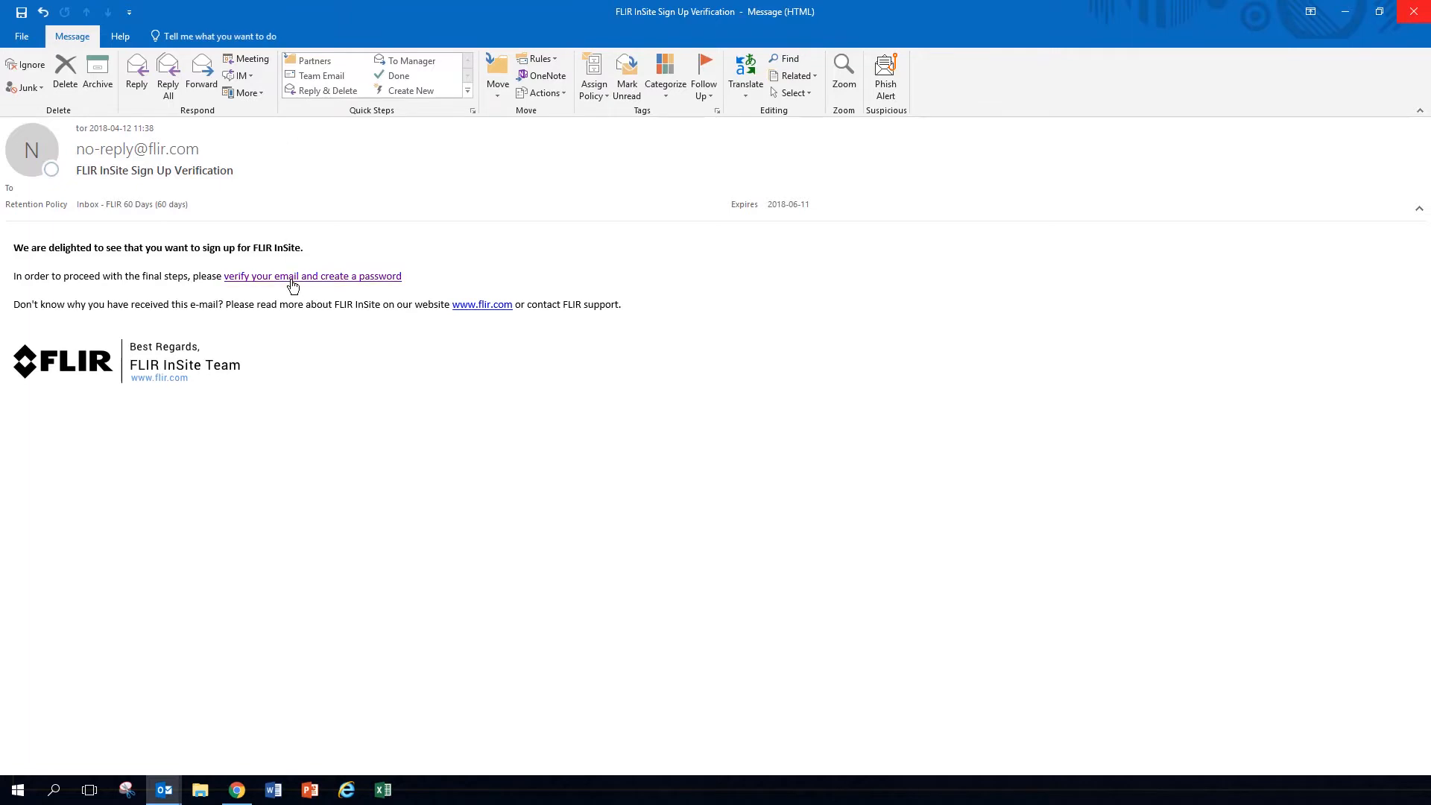
Verify the e-mail, choose a password and register the account.
{"action": "left_click", "coordinate": [312, 276]}
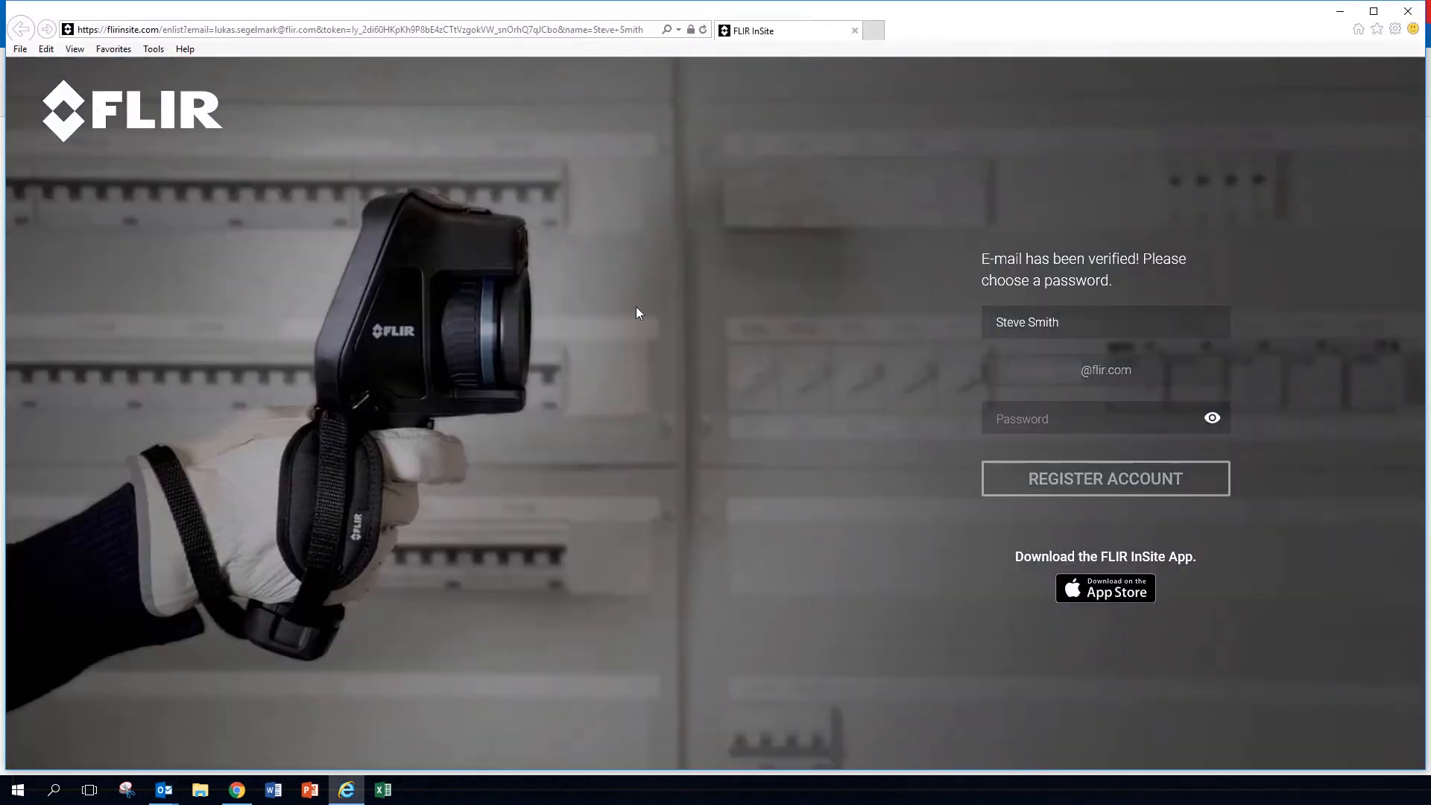
{"action": "type", "text": "•••"}
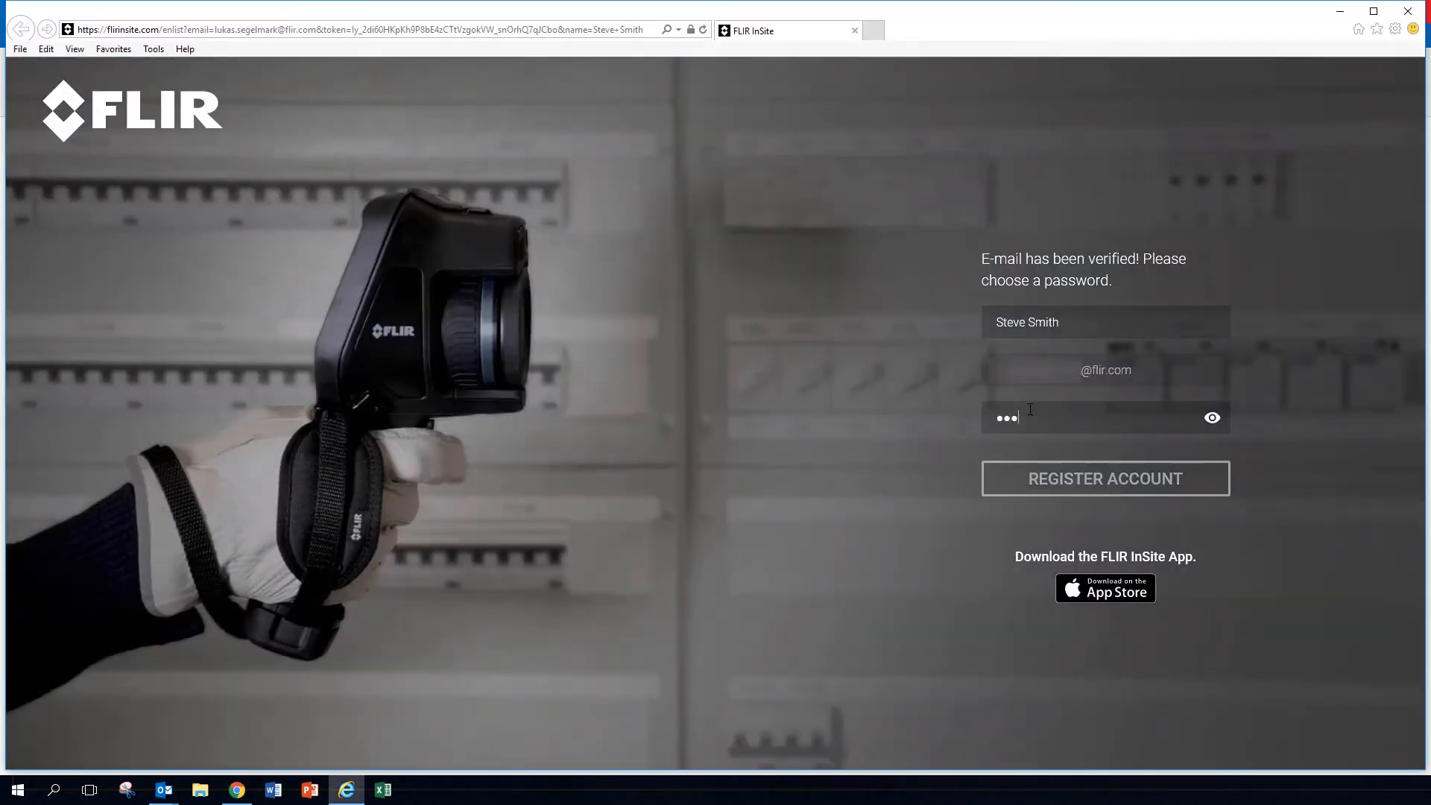
{"action": "left_click", "coordinate": [1105, 479]}
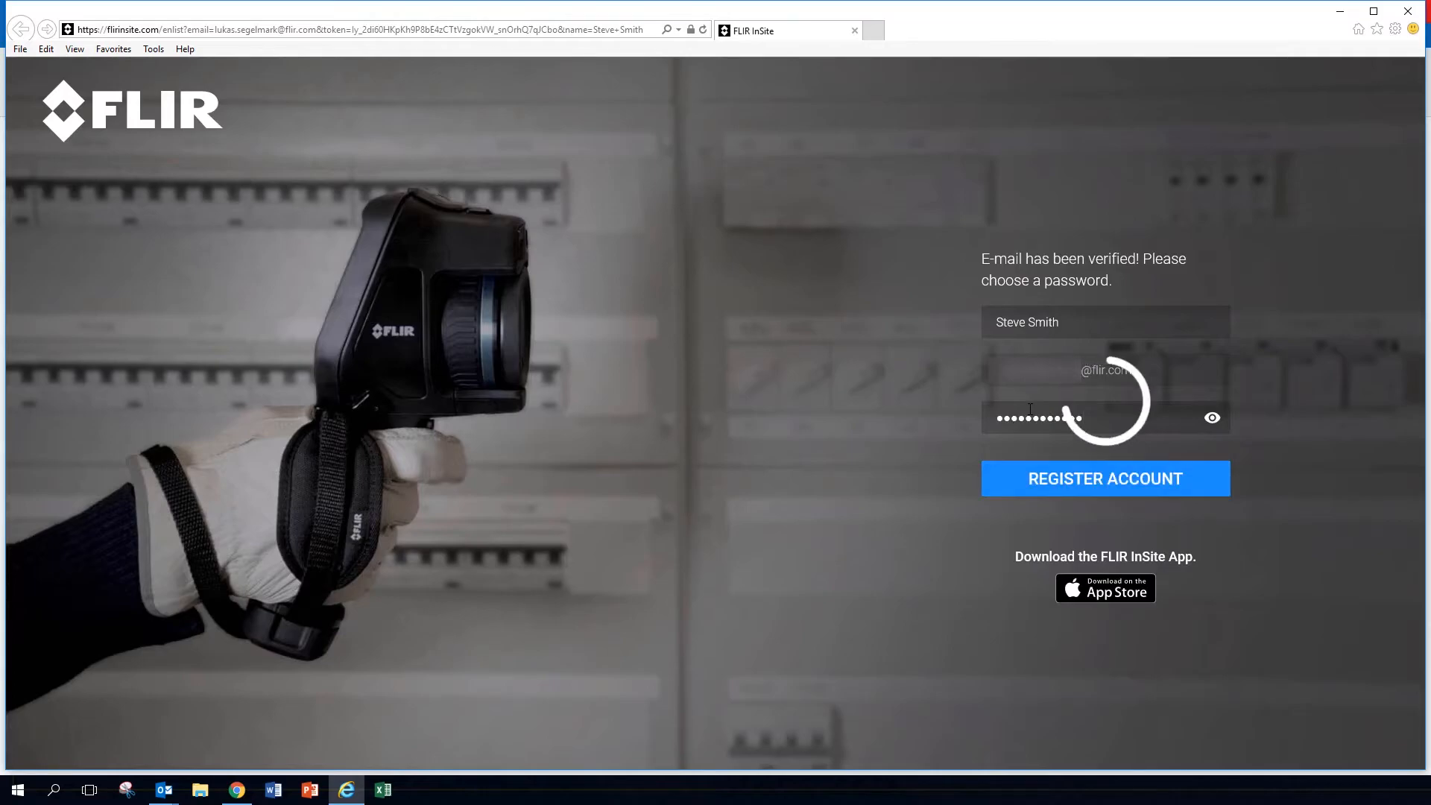
{"action": "left_click", "coordinate": [1104, 478]}
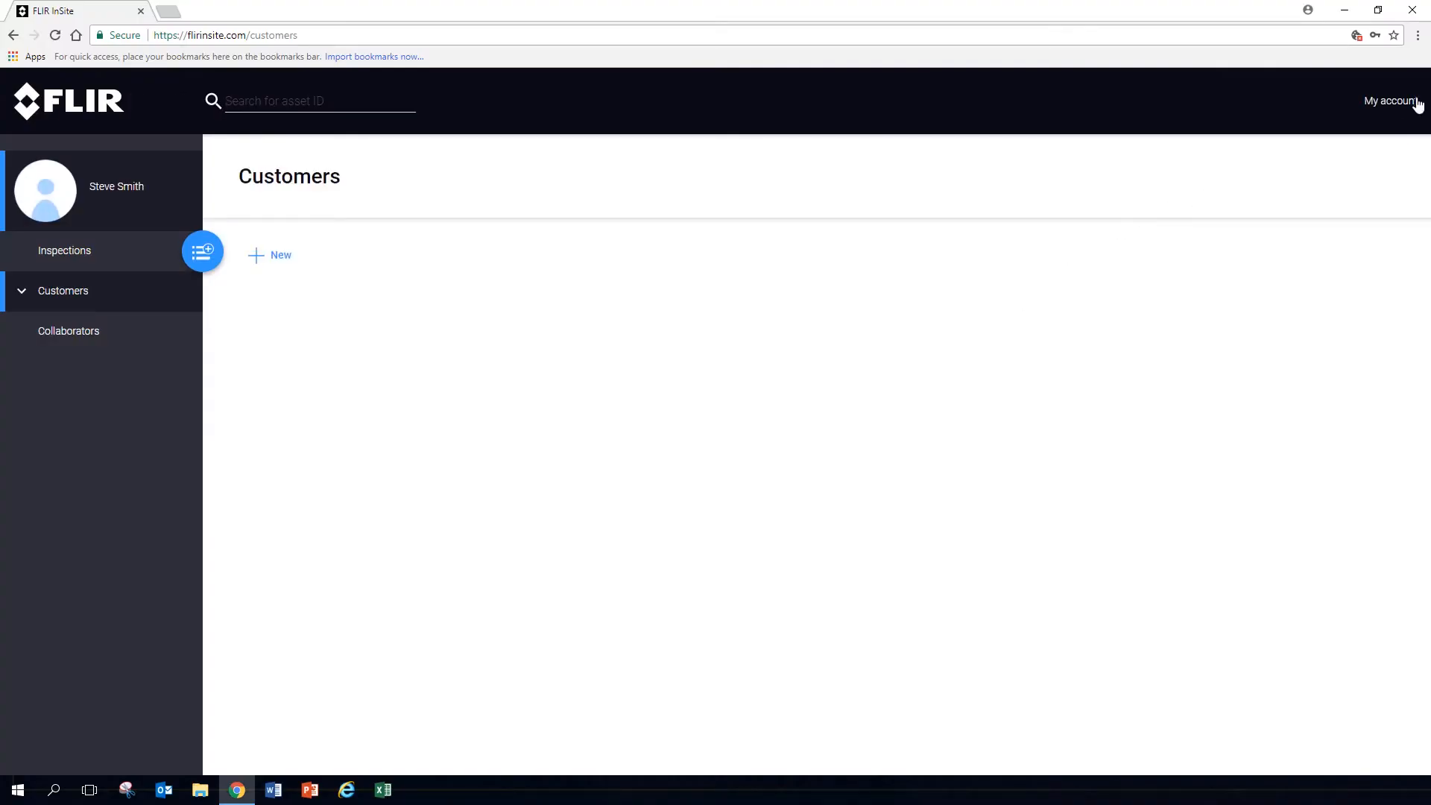
Set the profile role to Thermographer and save the hard-hat image as profile picture.
{"action": "left_click", "coordinate": [1388, 100]}
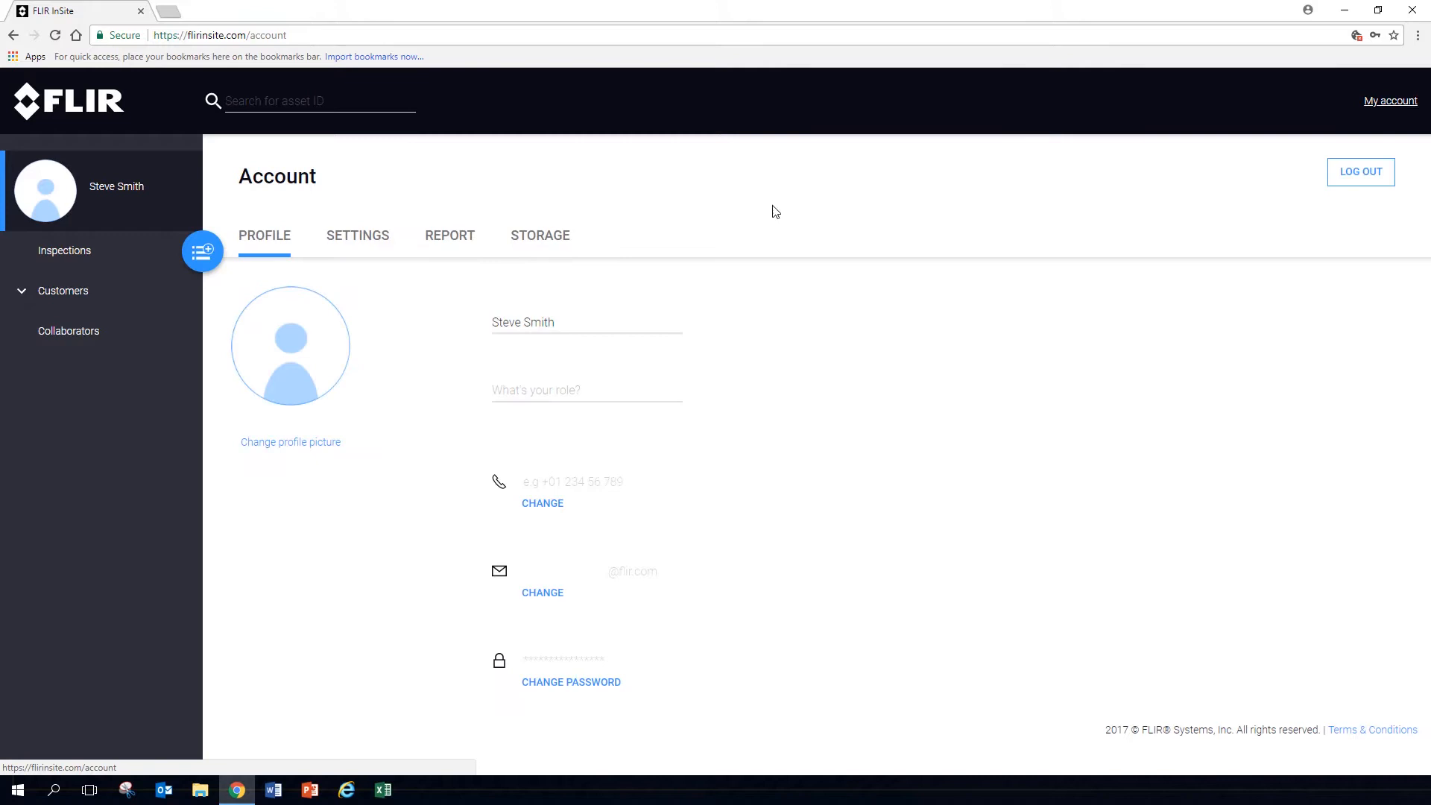
{"action": "type", "text": "Thermographer"}
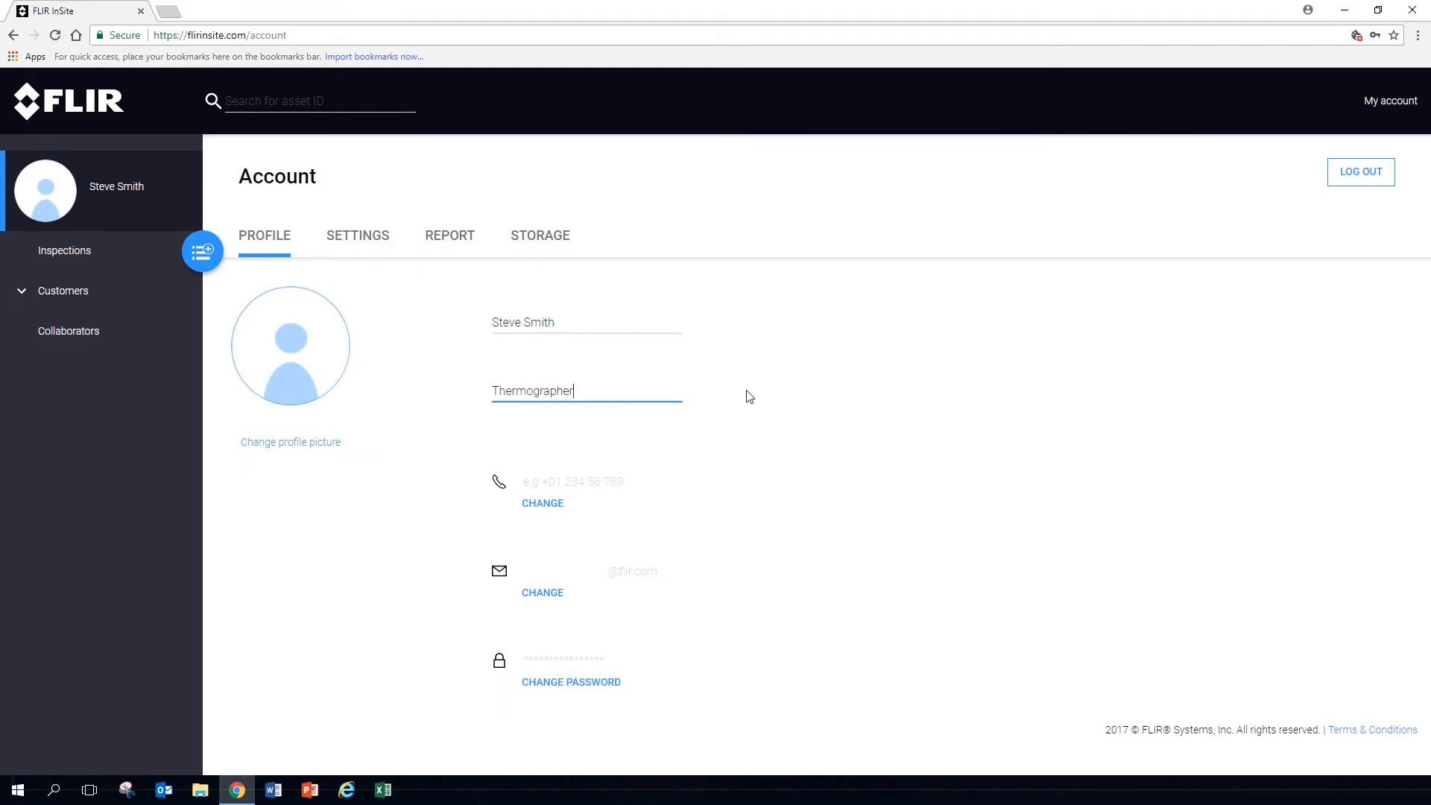
{"action": "left_click", "coordinate": [290, 442]}
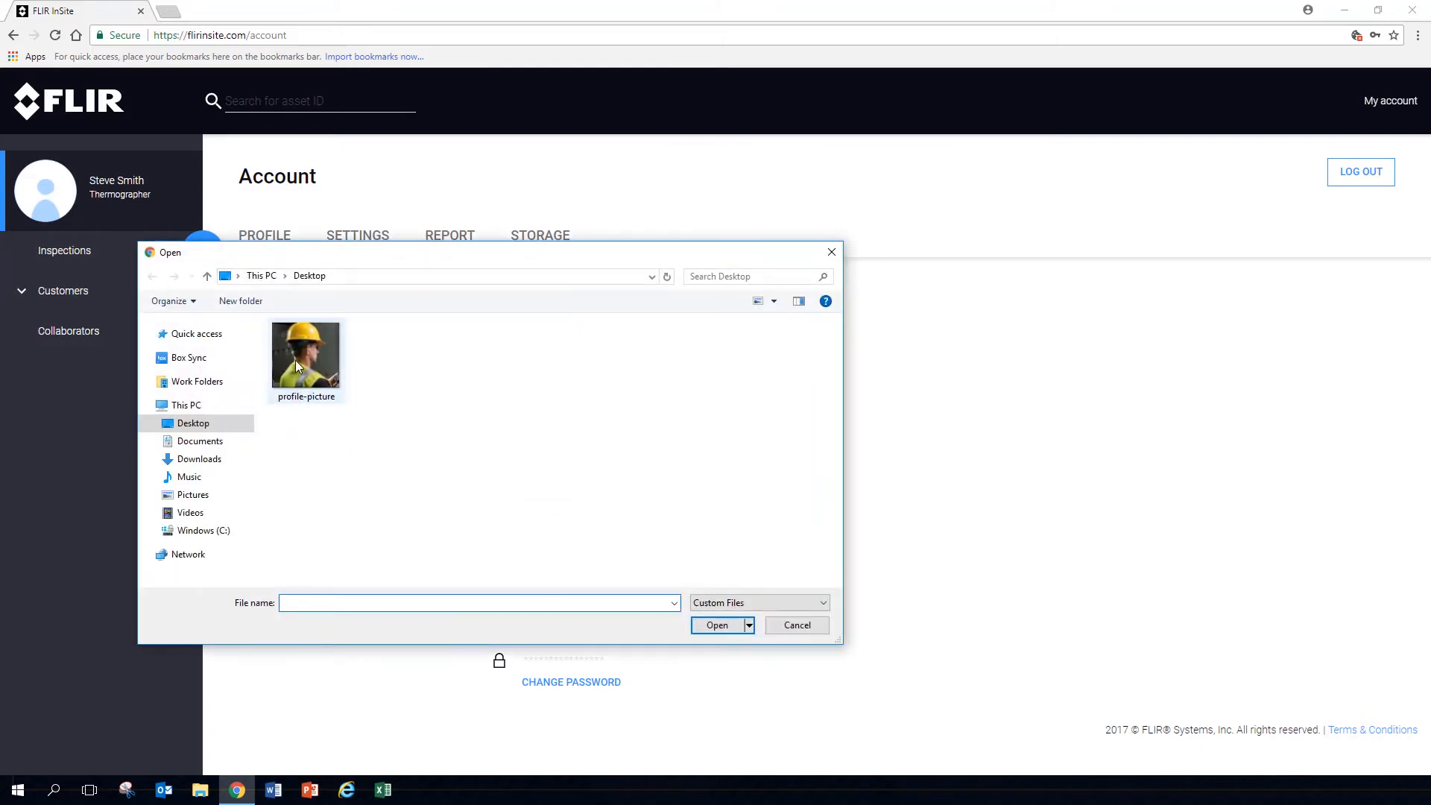
{"action": "double_click", "coordinate": [304, 355]}
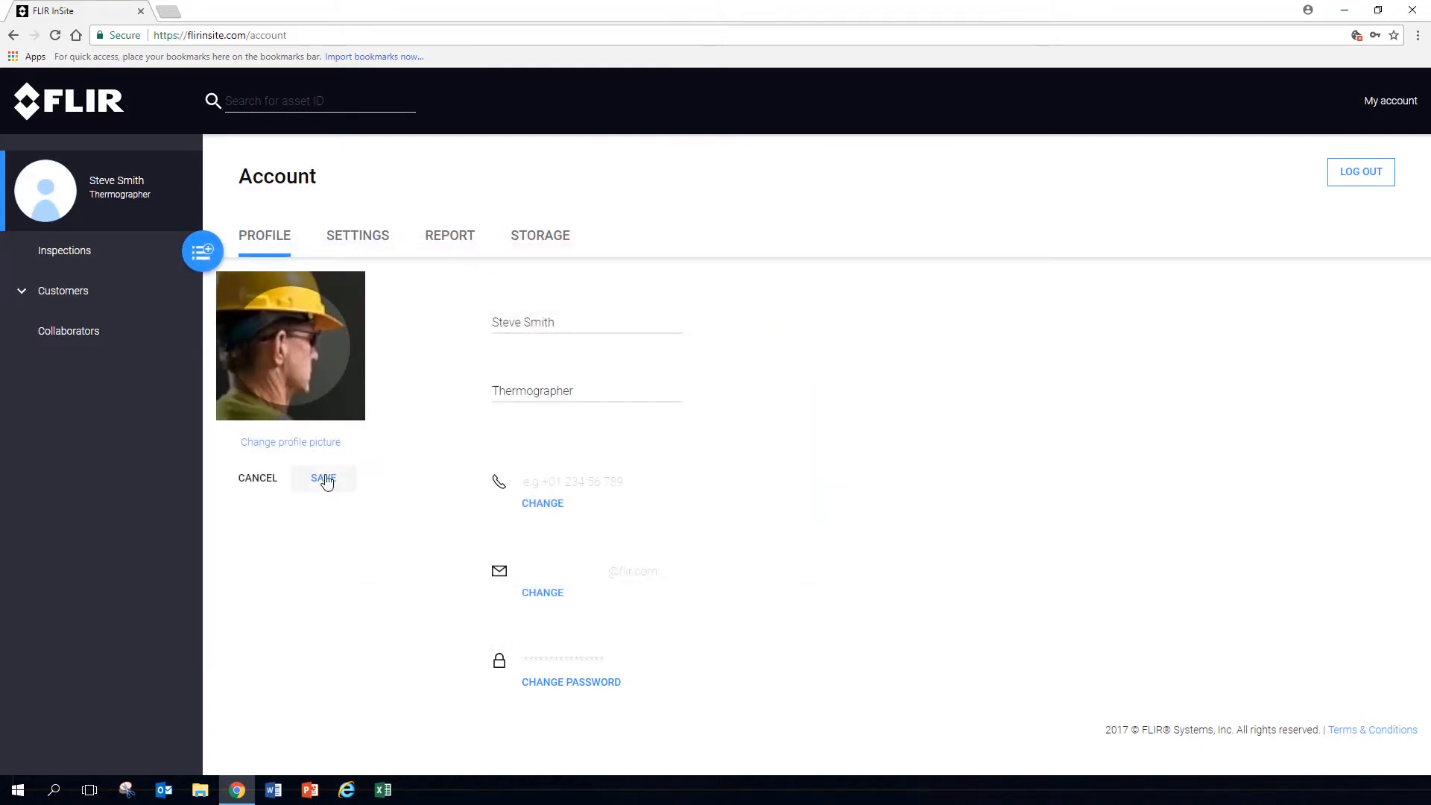
{"action": "left_click", "coordinate": [322, 477]}
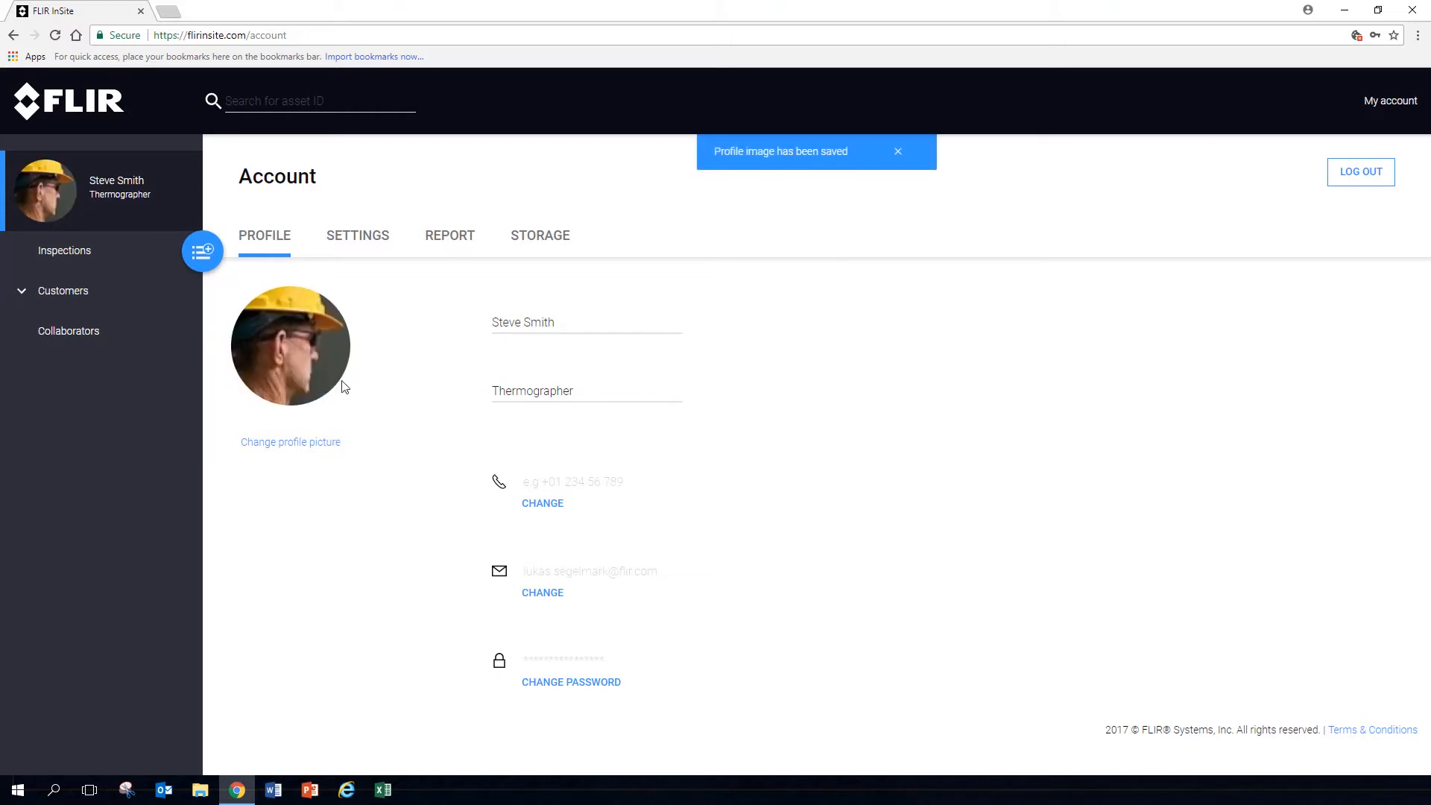
Set account units to meters for length and Celsius for temperature.
{"action": "left_click", "coordinate": [356, 234]}
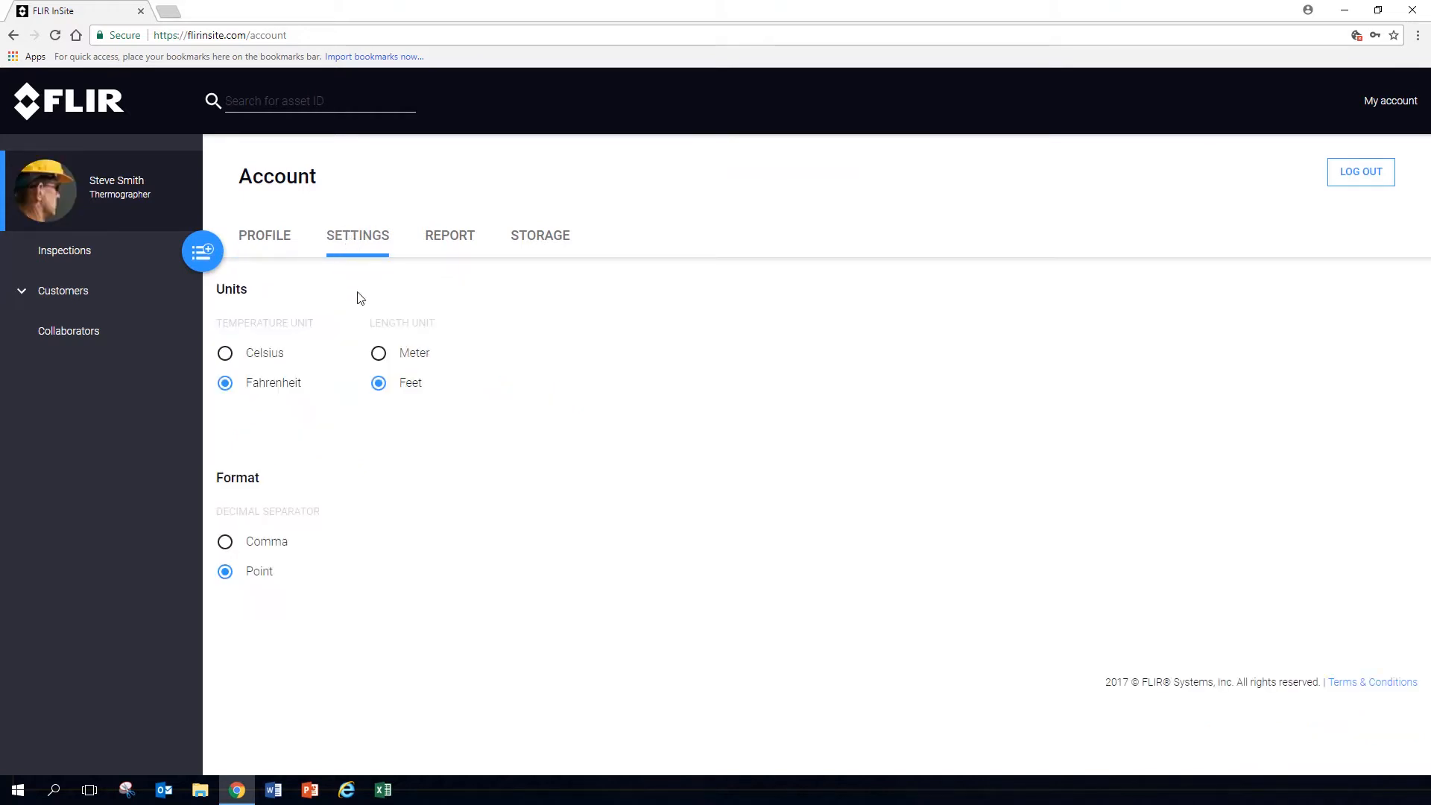
{"action": "left_click", "coordinate": [377, 352]}
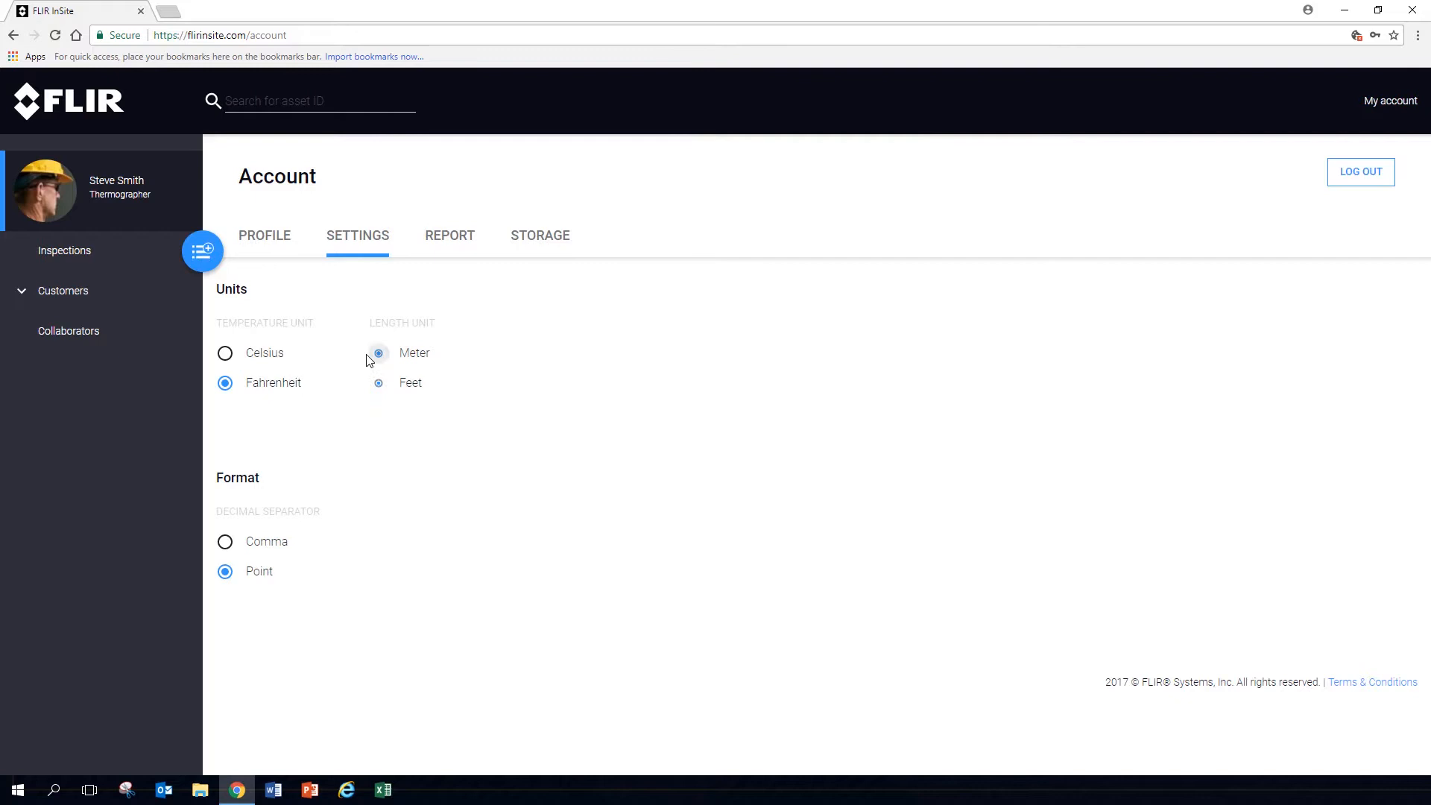
{"action": "left_click", "coordinate": [225, 352]}
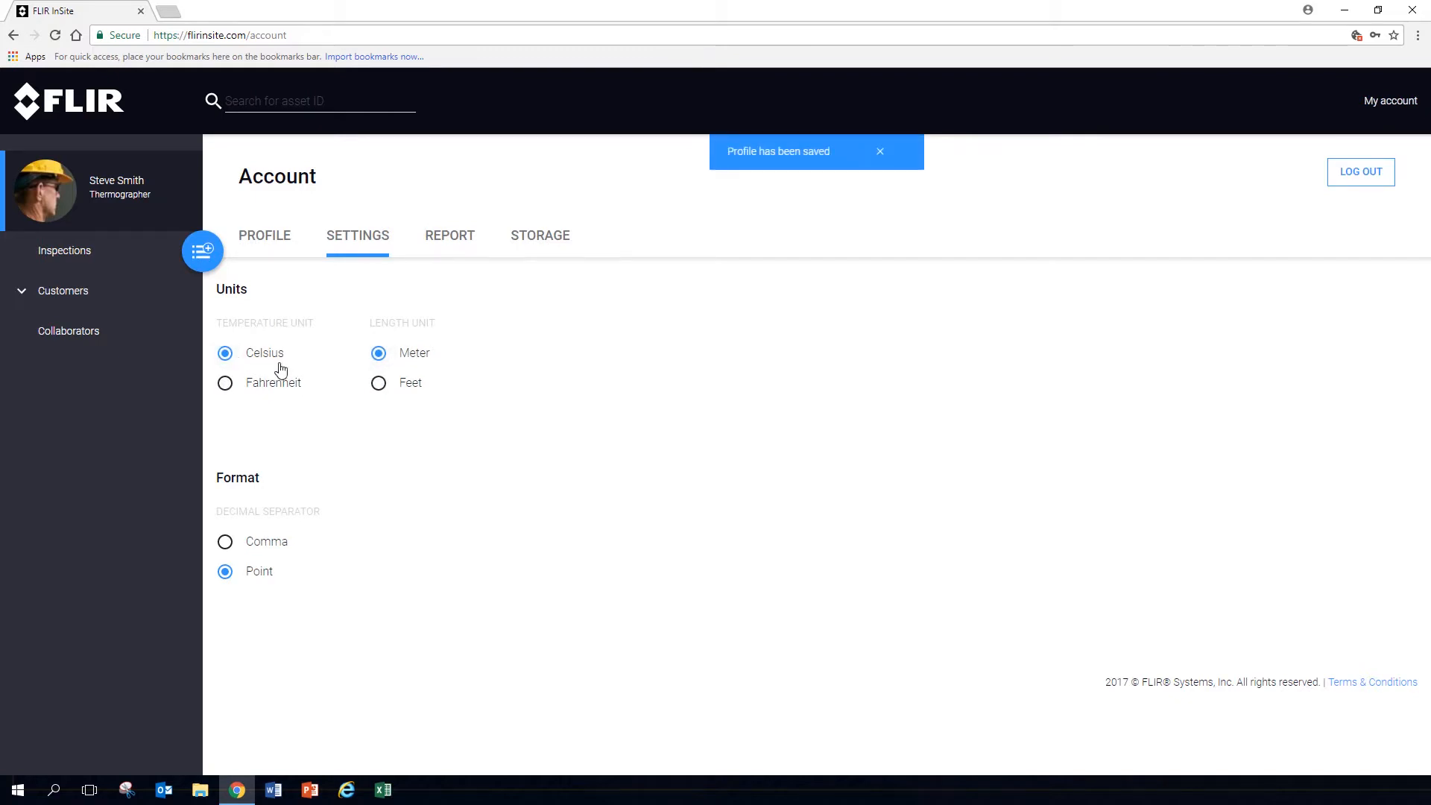
Review the Report and Storage settings, then move to the Collaborators list.
{"action": "left_click", "coordinate": [448, 235]}
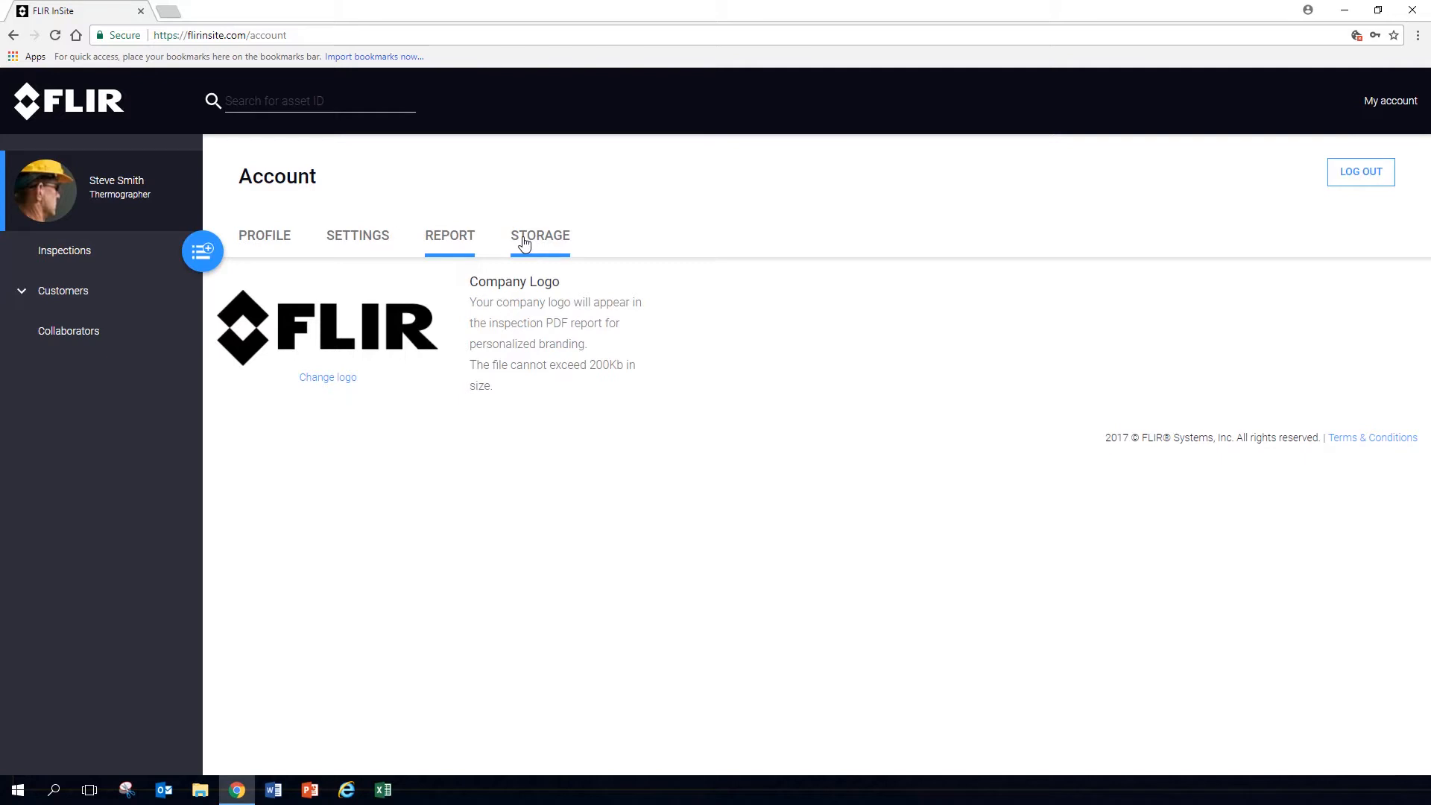
{"action": "left_click", "coordinate": [539, 236]}
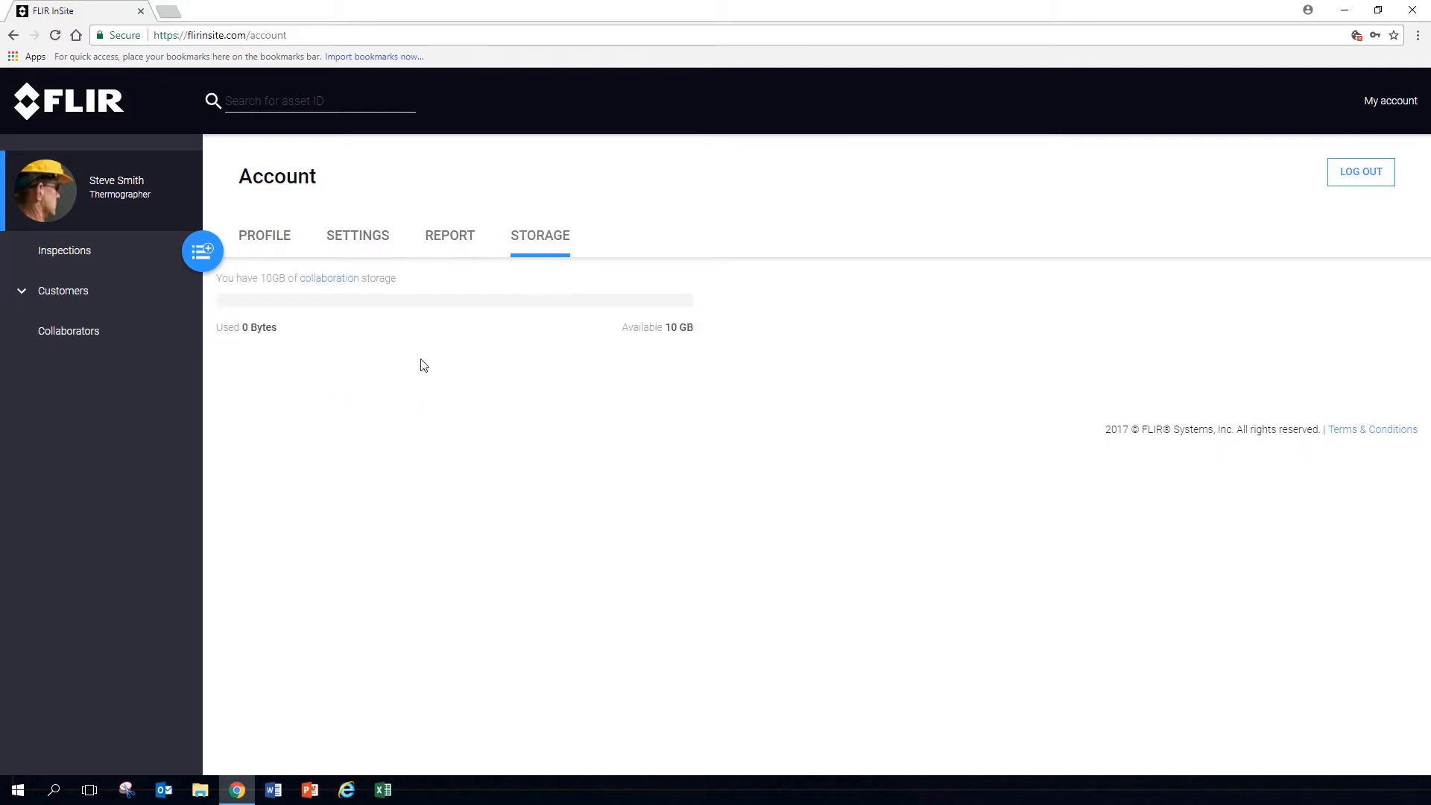
{"action": "left_click", "coordinate": [68, 331]}
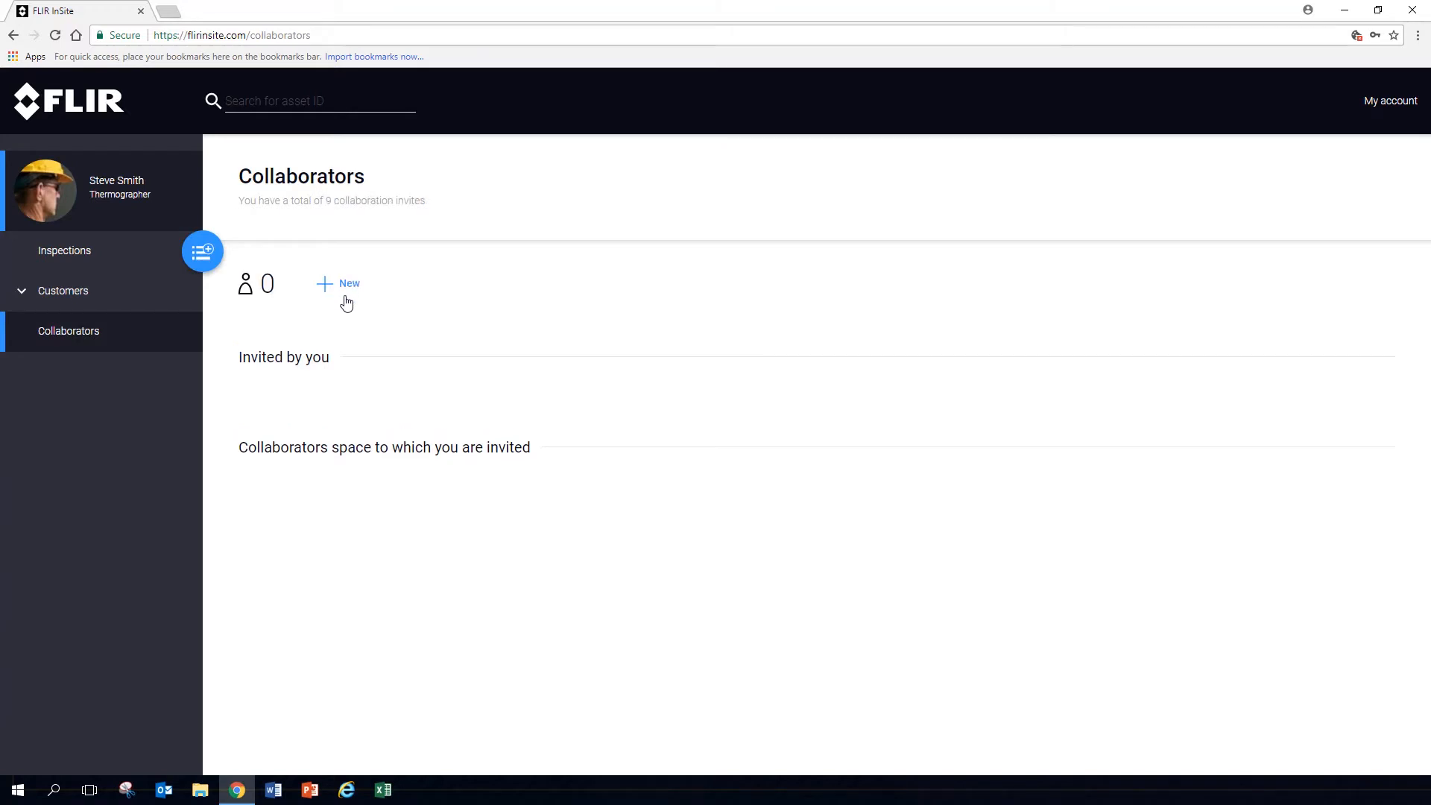
{"action": "mouse_move", "coordinate": [215, 331]}
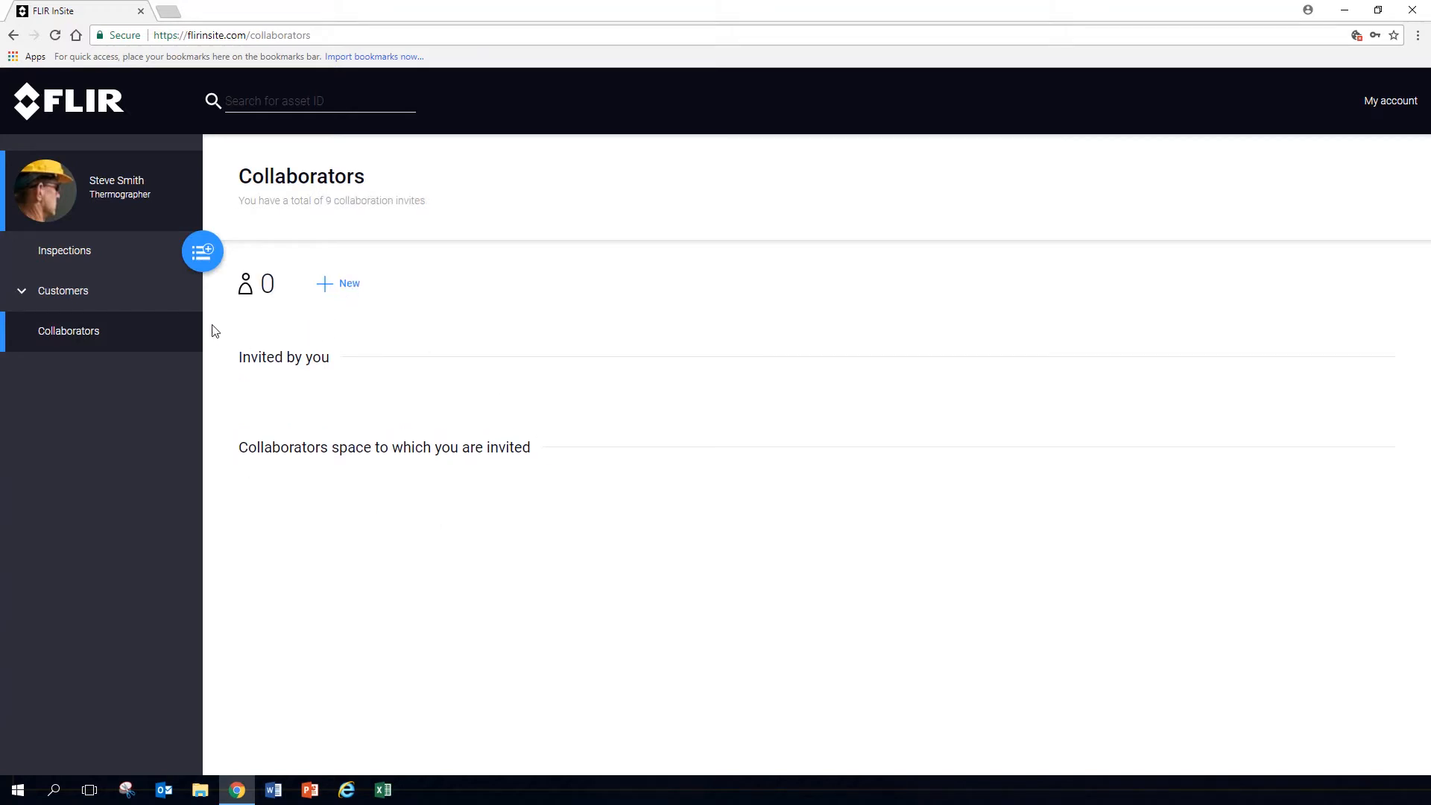
{"action": "mouse_move", "coordinate": [62, 290]}
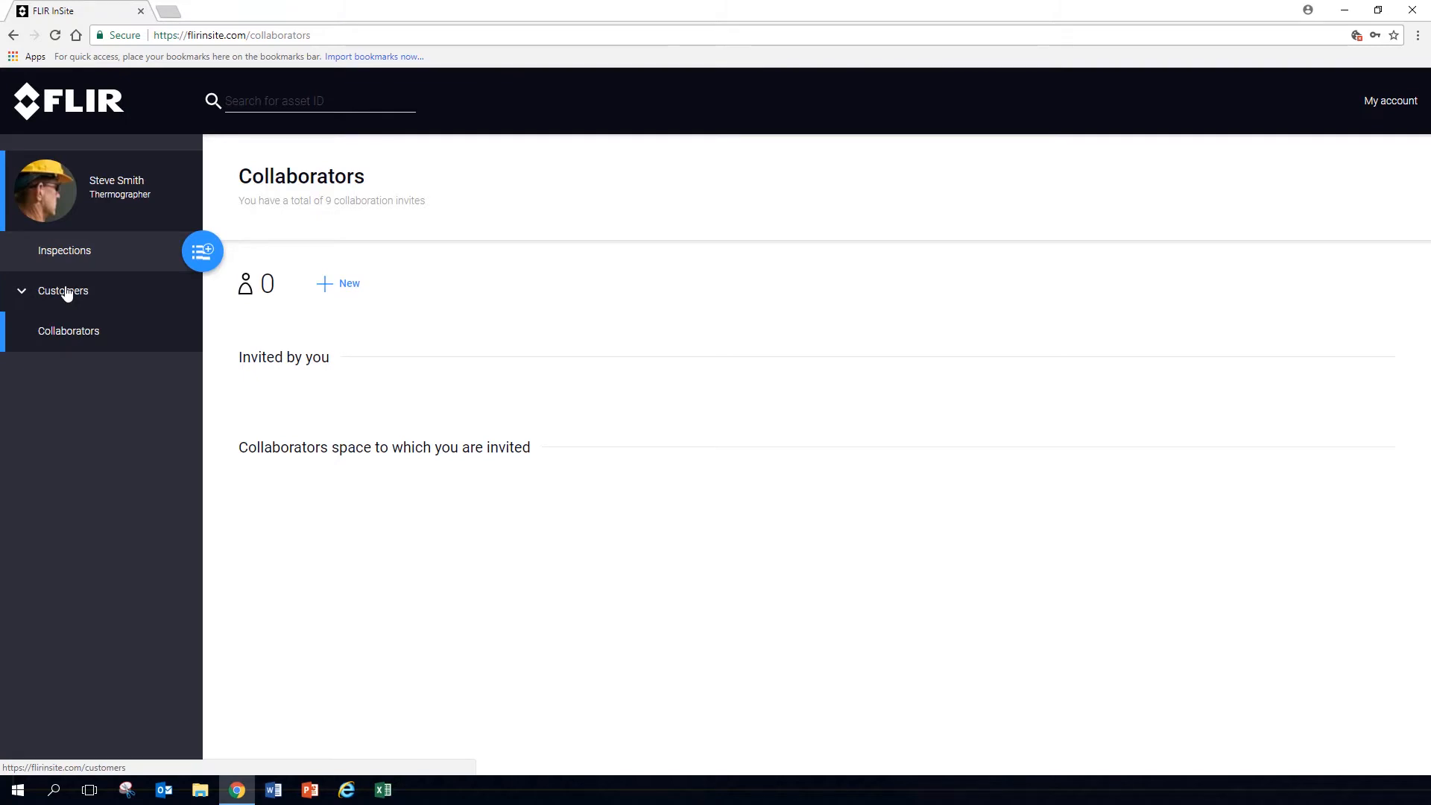
Go from Collaborators to the empty Customers page.
{"action": "left_click", "coordinate": [62, 290]}
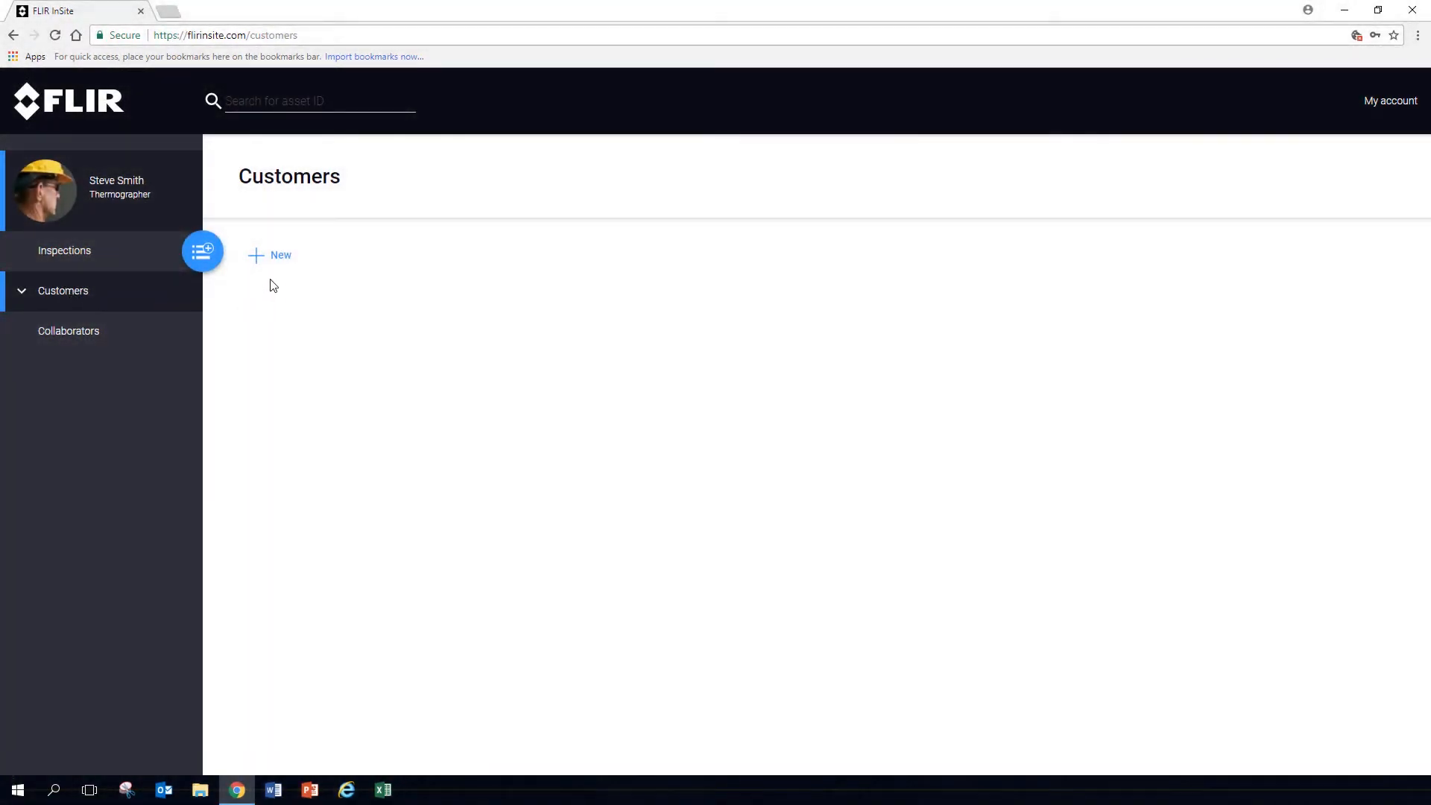
Add customer International Automotive, a world leading global car manufacturer.
{"action": "left_click", "coordinate": [274, 255]}
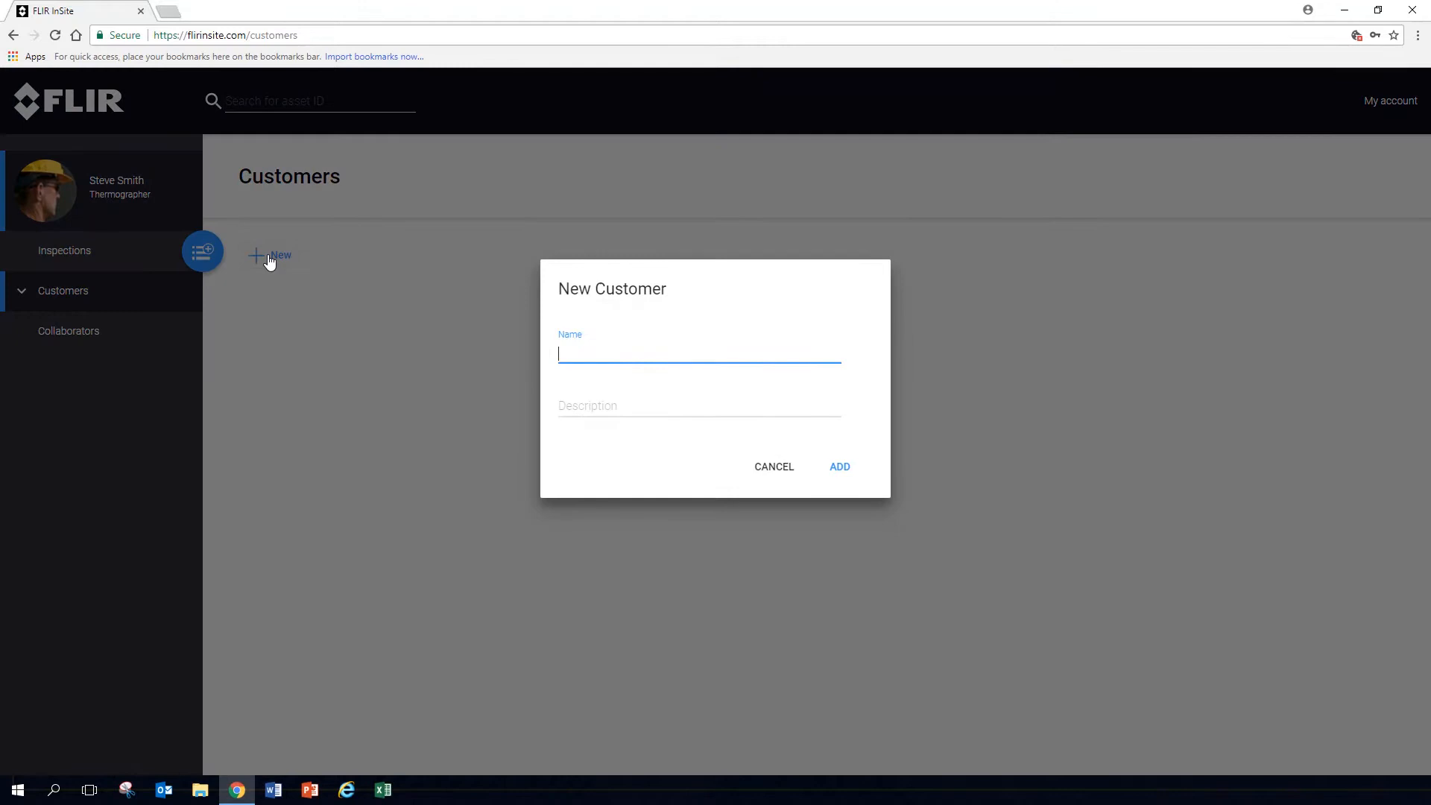
{"action": "type", "text": "Wo"}
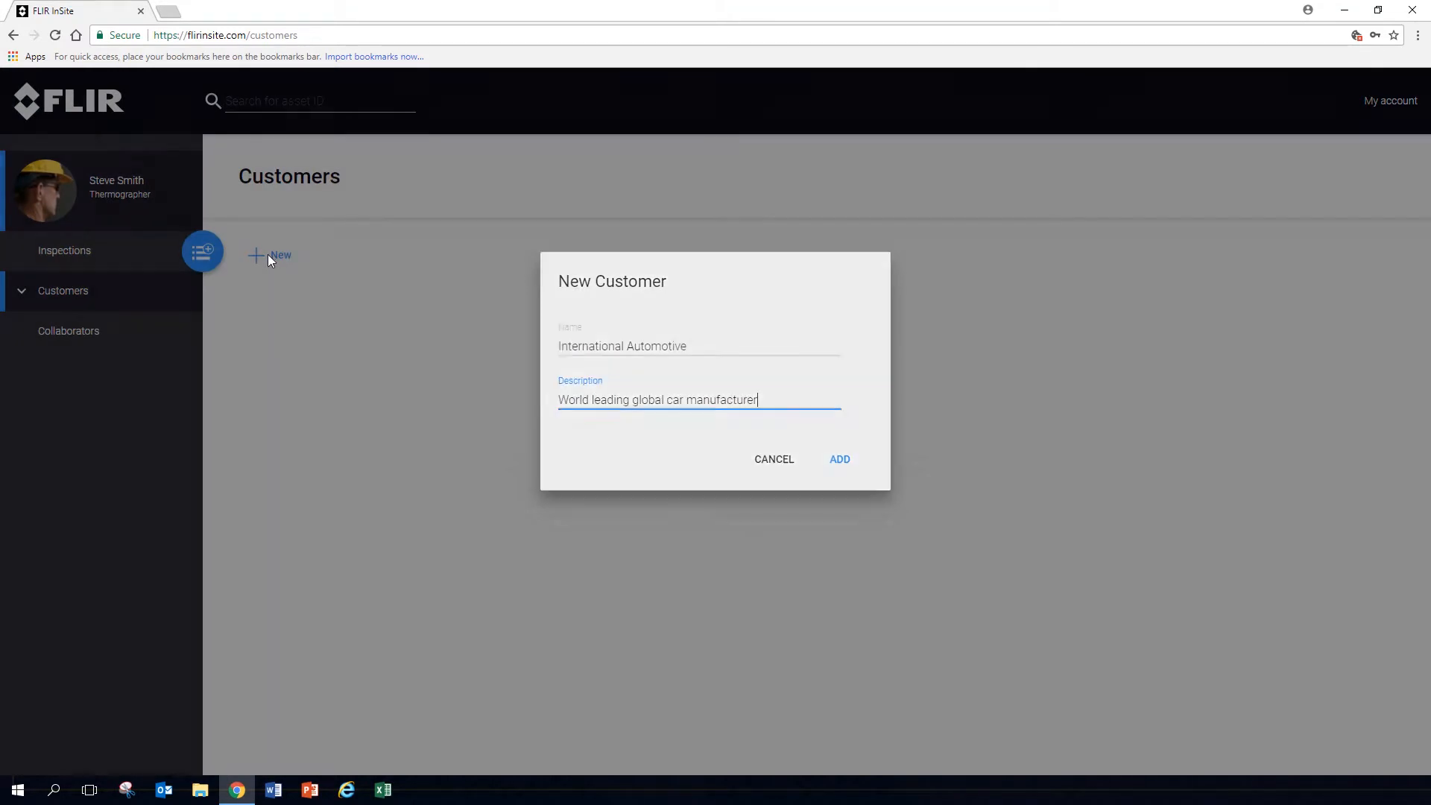
{"action": "left_click", "coordinate": [837, 459]}
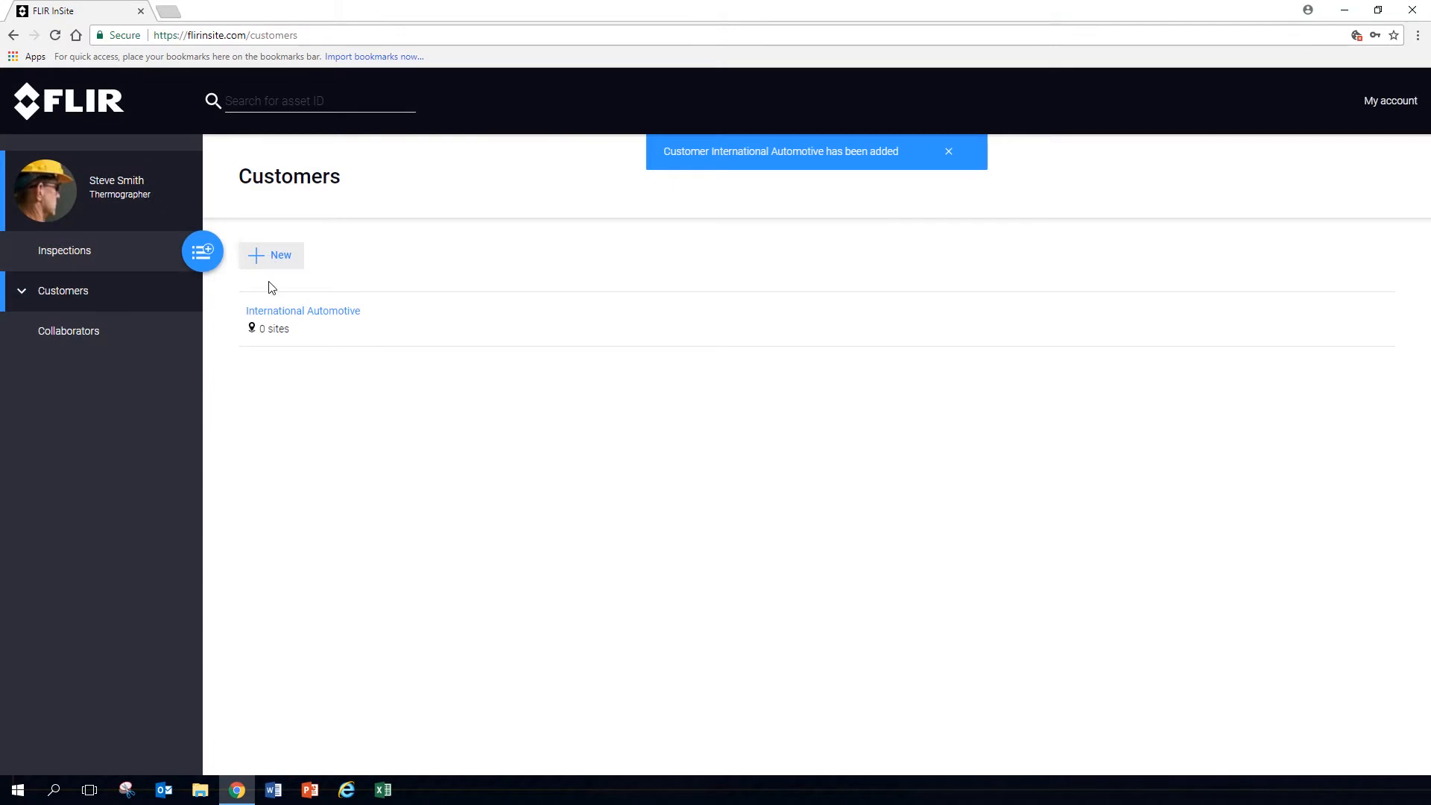
Add the East Valley Stamping Plant site and open its page.
{"action": "left_click", "coordinate": [303, 310]}
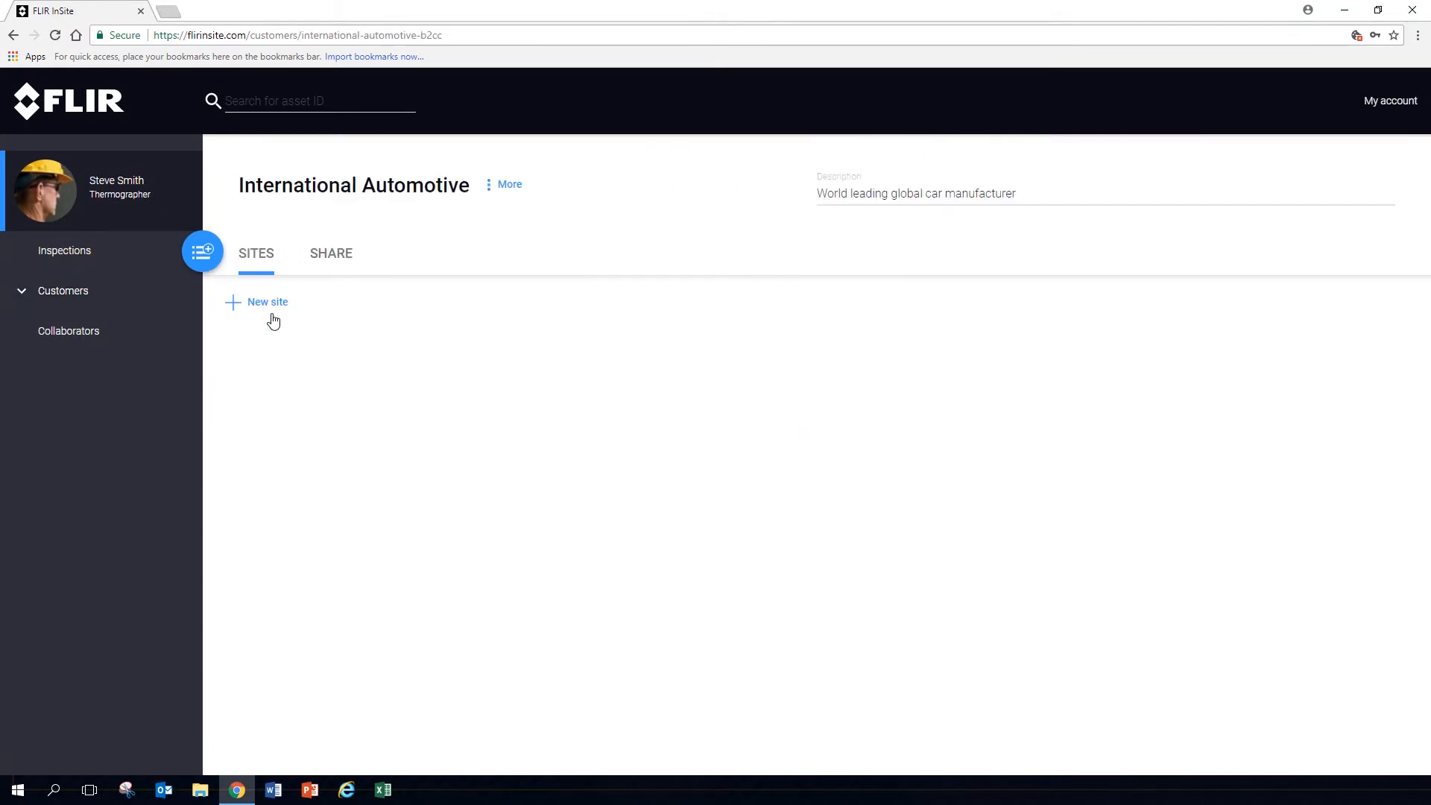
{"action": "left_click", "coordinate": [267, 301]}
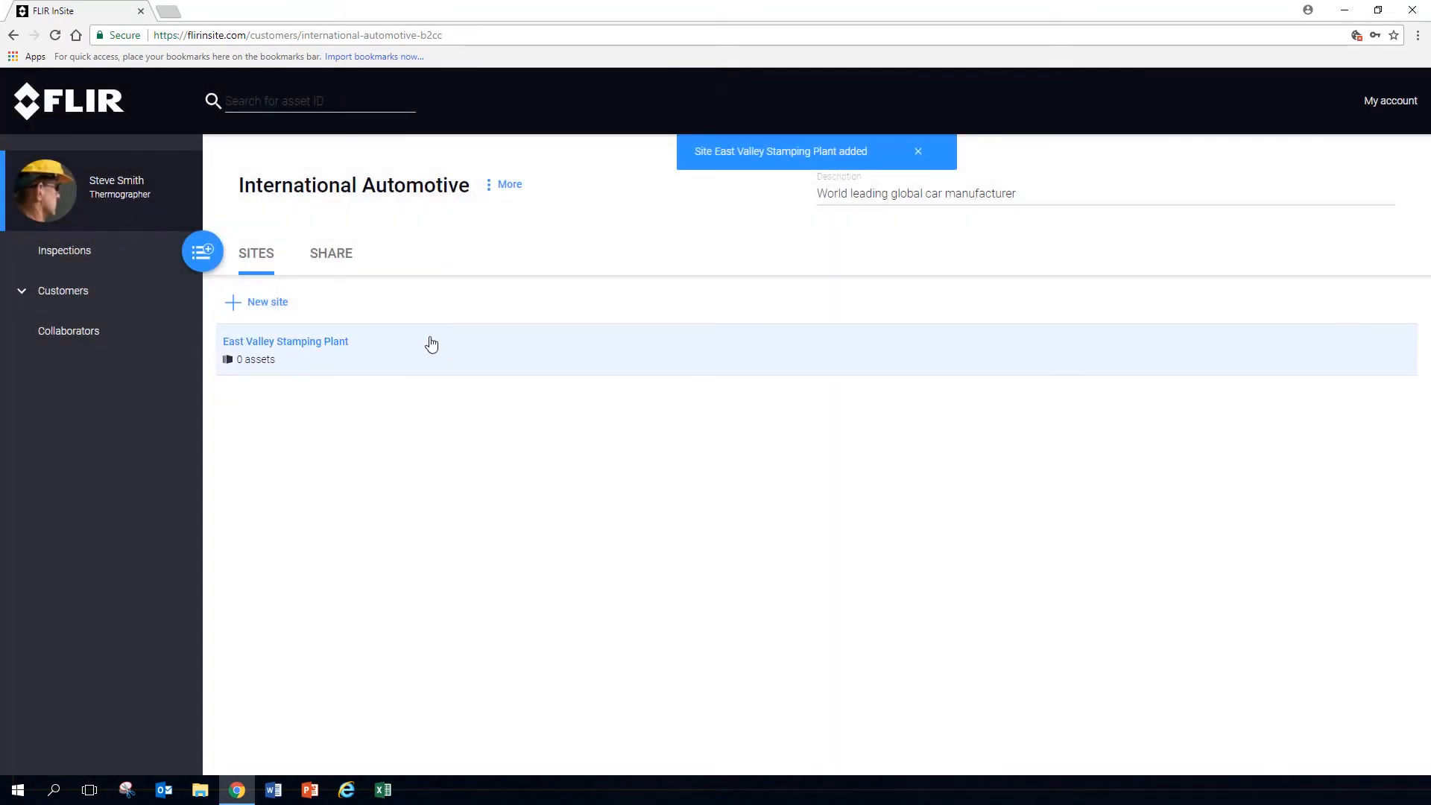
{"action": "left_click", "coordinate": [284, 340]}
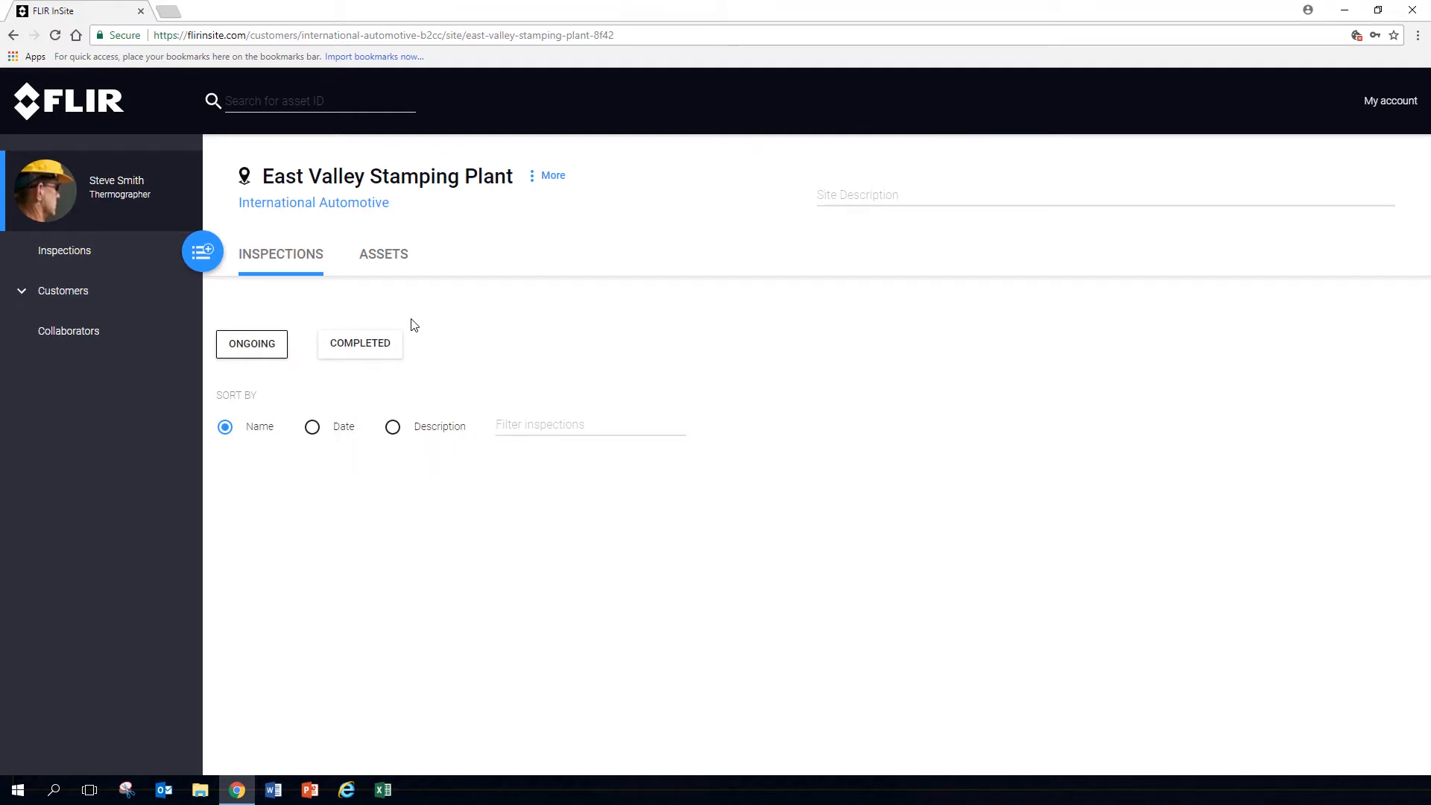
Create asset 104-15-1456 in the site's asset list.
{"action": "left_click", "coordinate": [383, 254]}
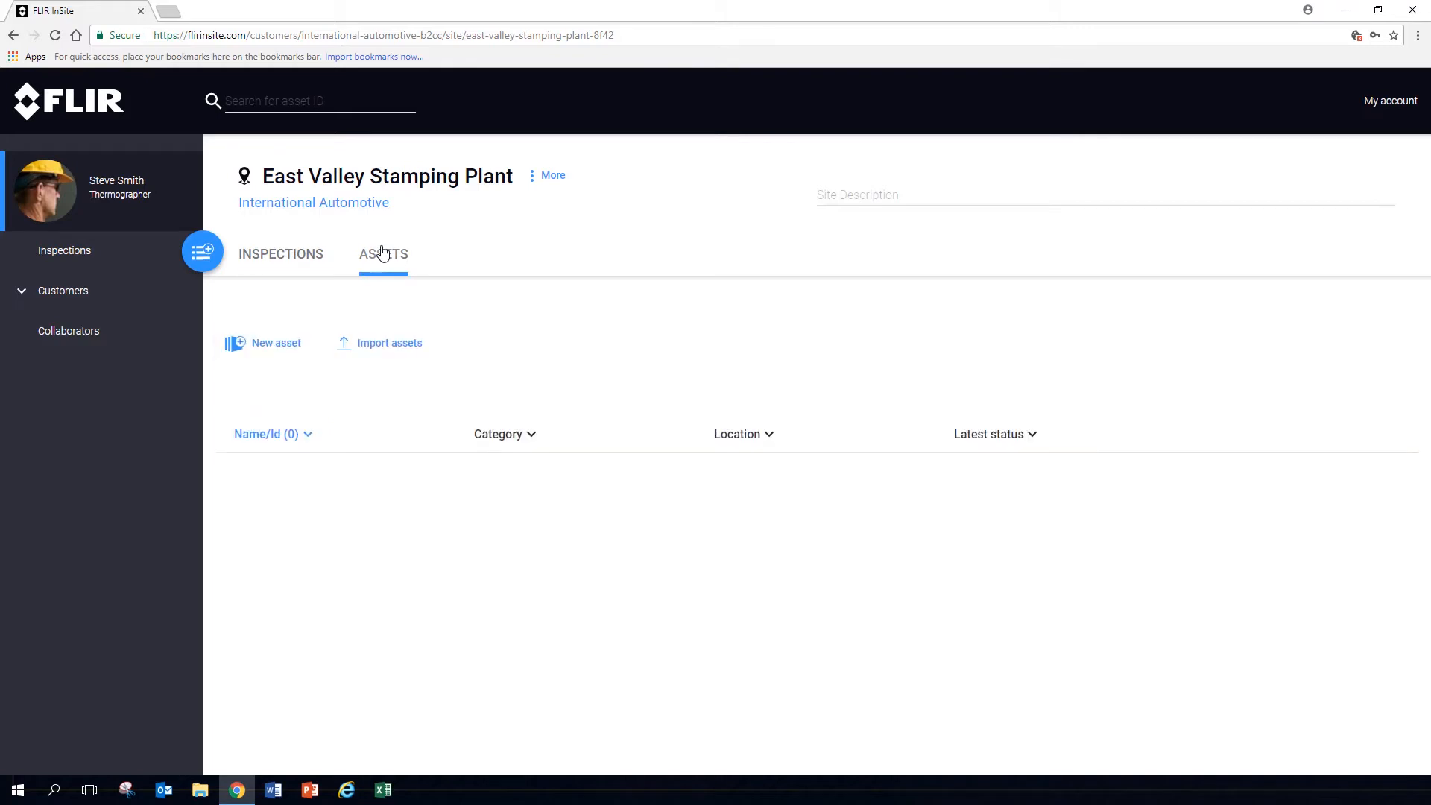
{"action": "left_click", "coordinate": [274, 343]}
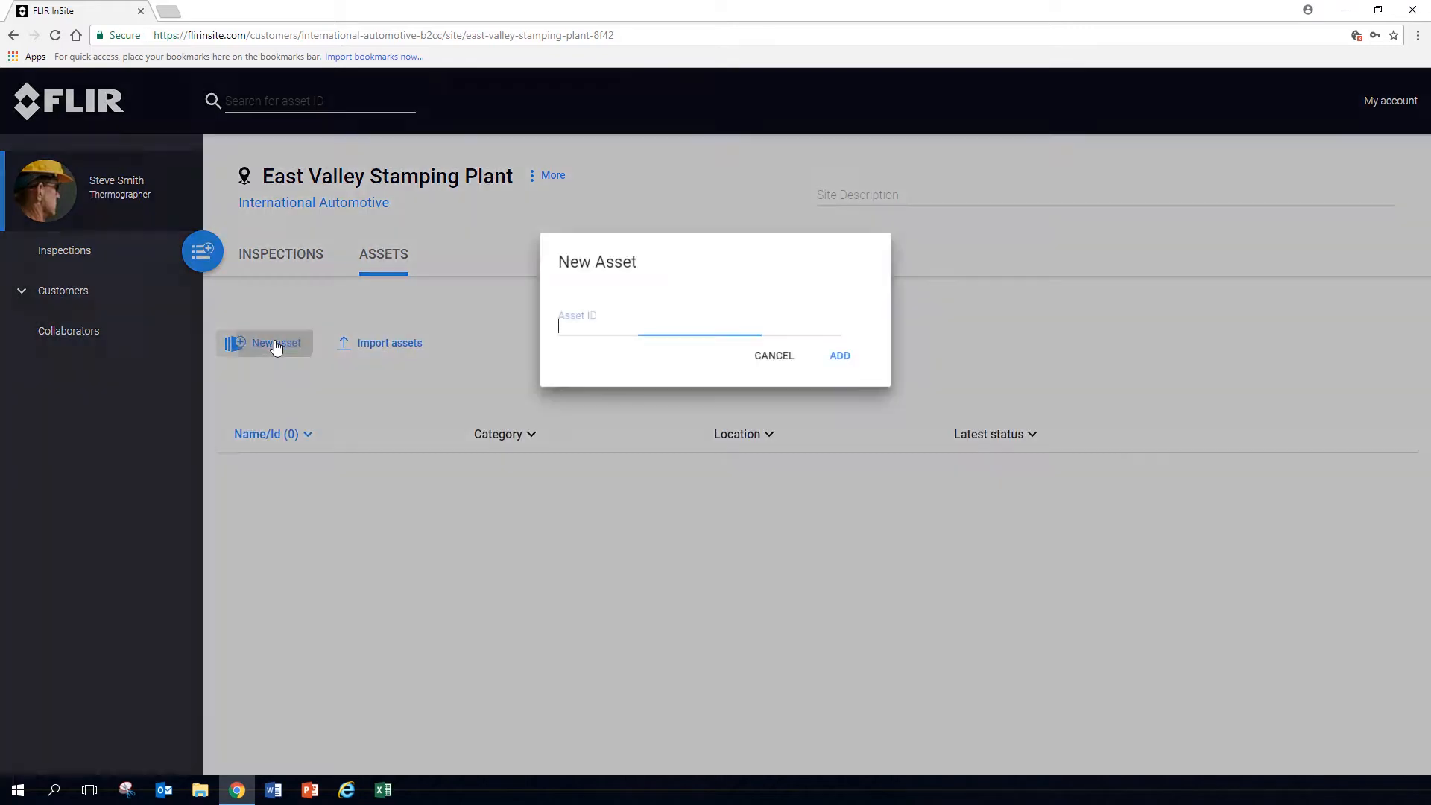
{"action": "type", "text": "104-15-1456"}
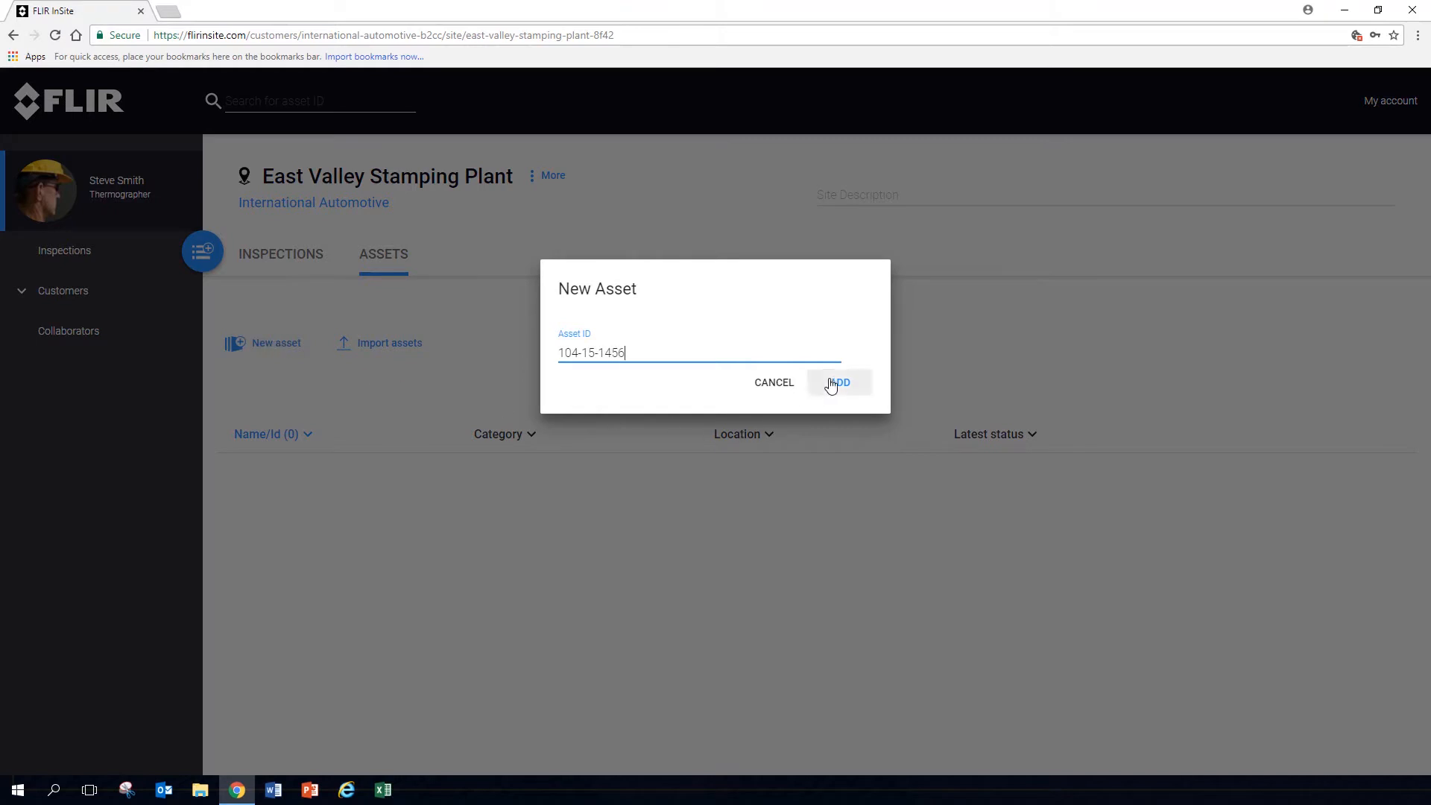
{"action": "left_click", "coordinate": [839, 383]}
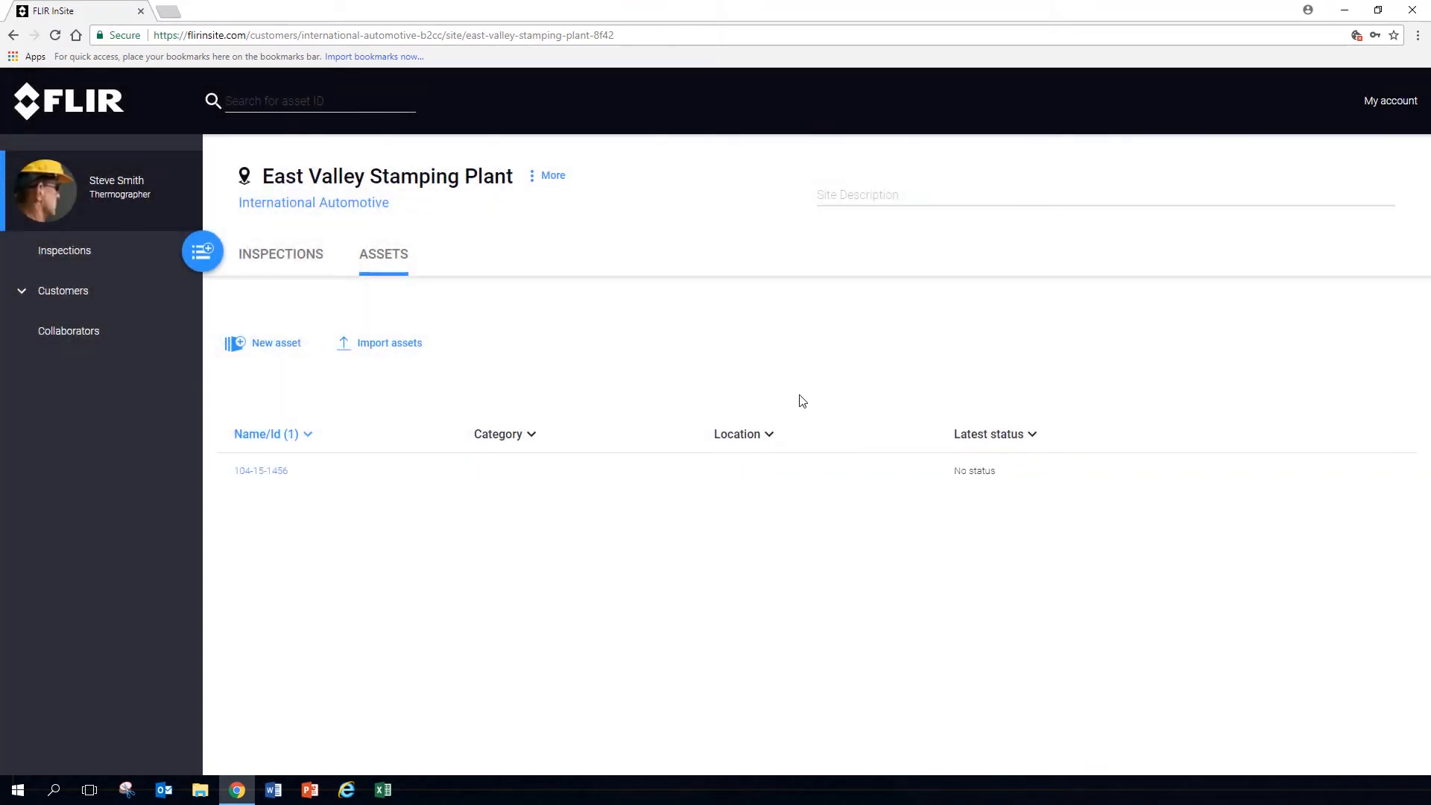
Describe it as Electric, Area B5, 'Electric cabinet on main line - To be inspected monthly'.
{"action": "left_click", "coordinate": [260, 469]}
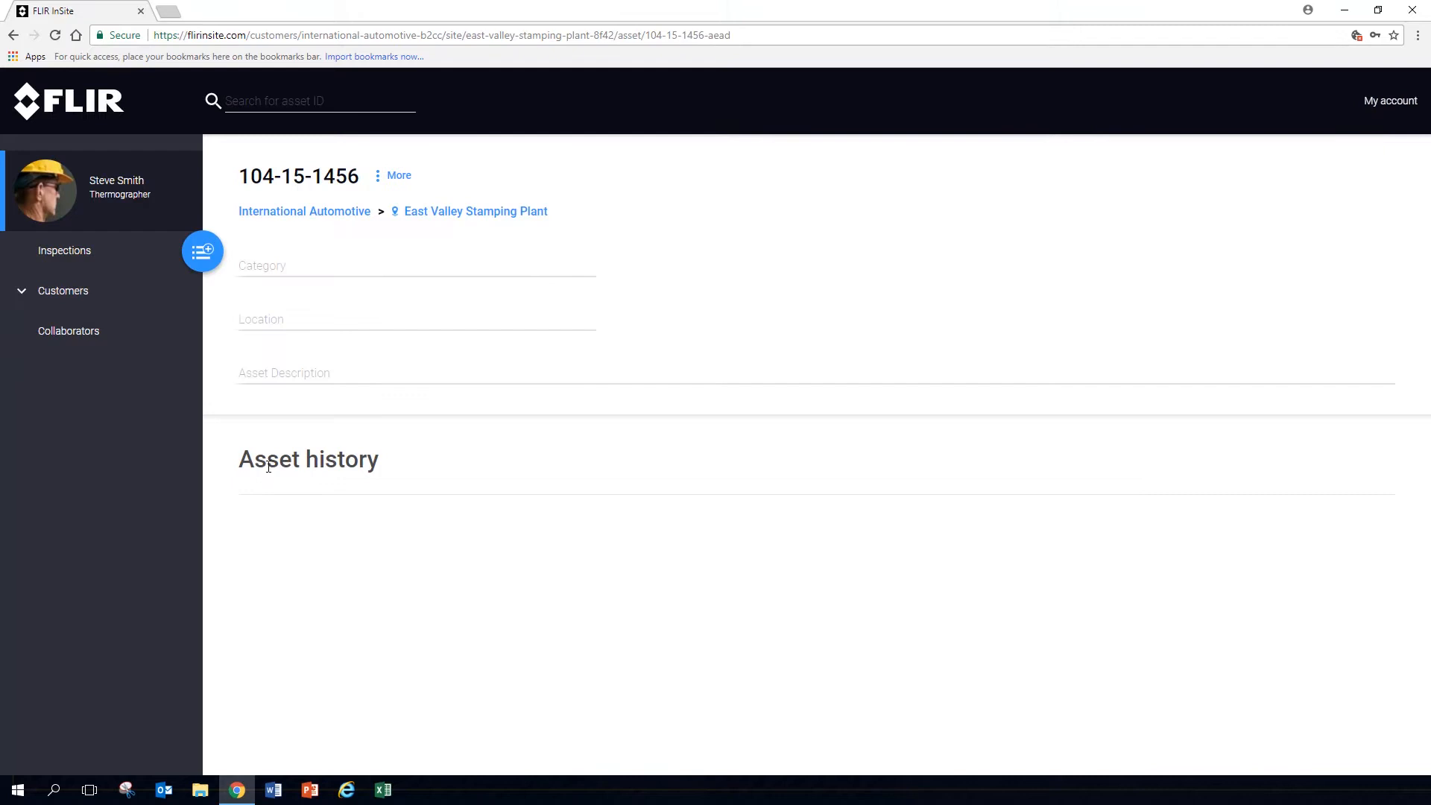
{"action": "type", "text": "Electrica"}
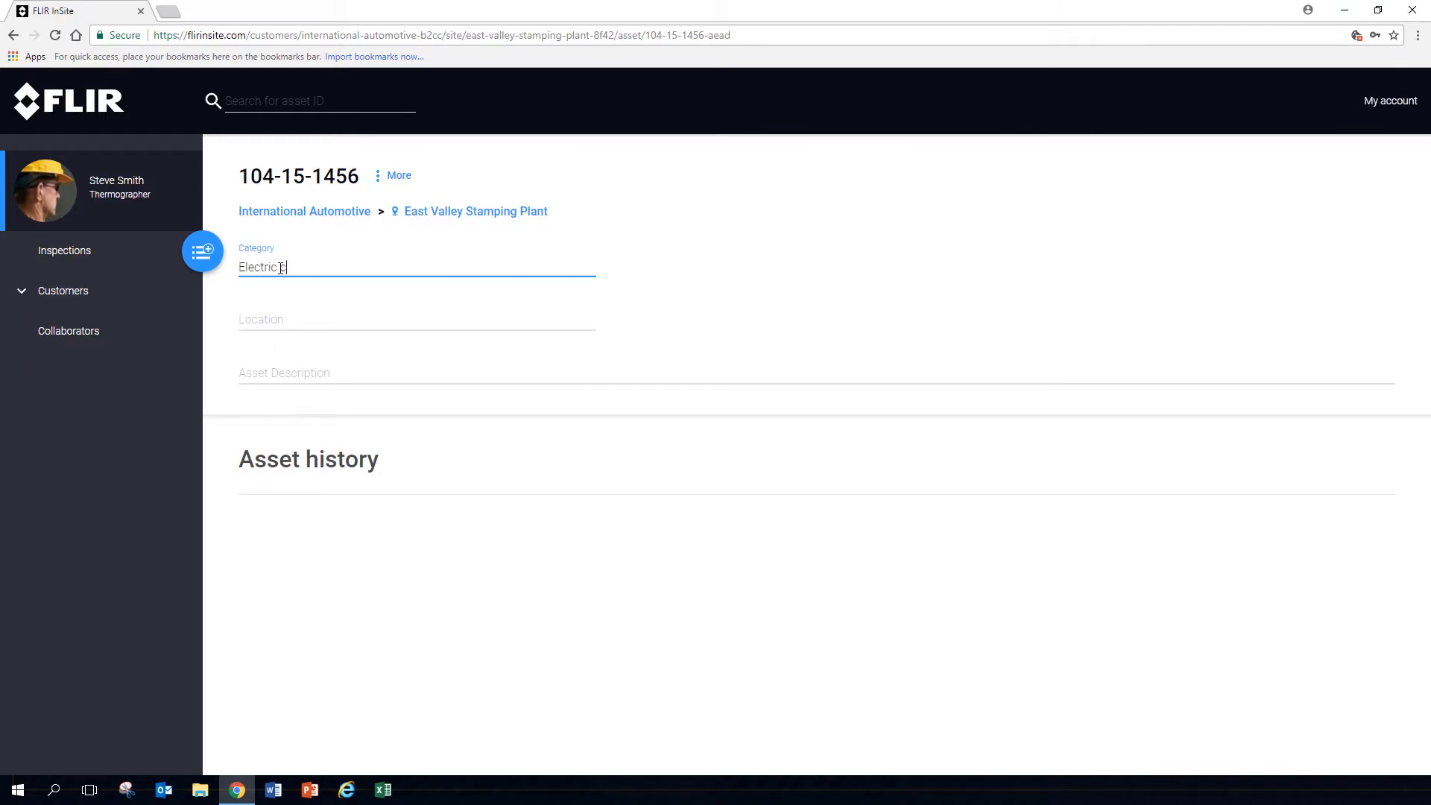
{"action": "type", "text": "Area B5"}
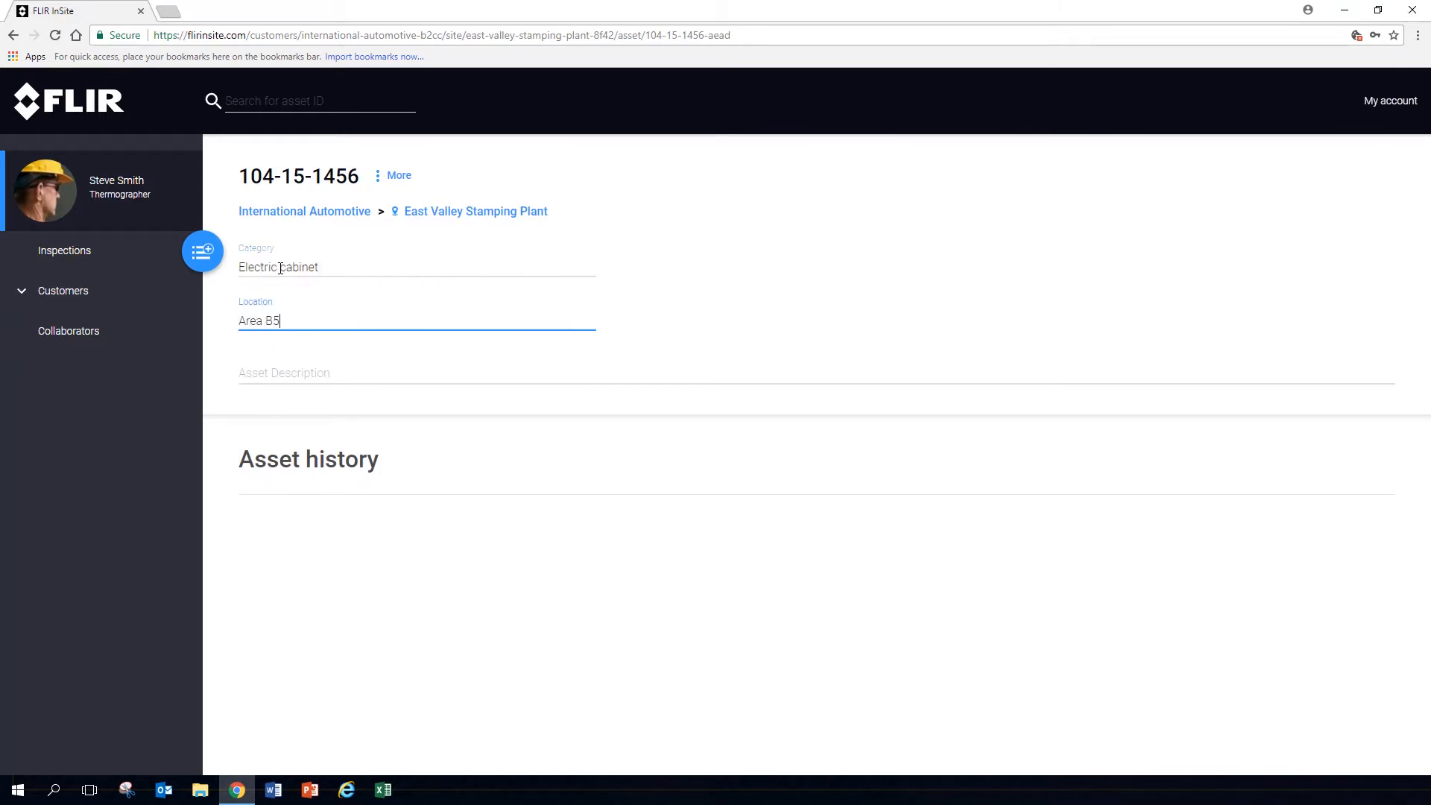
{"action": "type", "text": "Electric cabinet"}
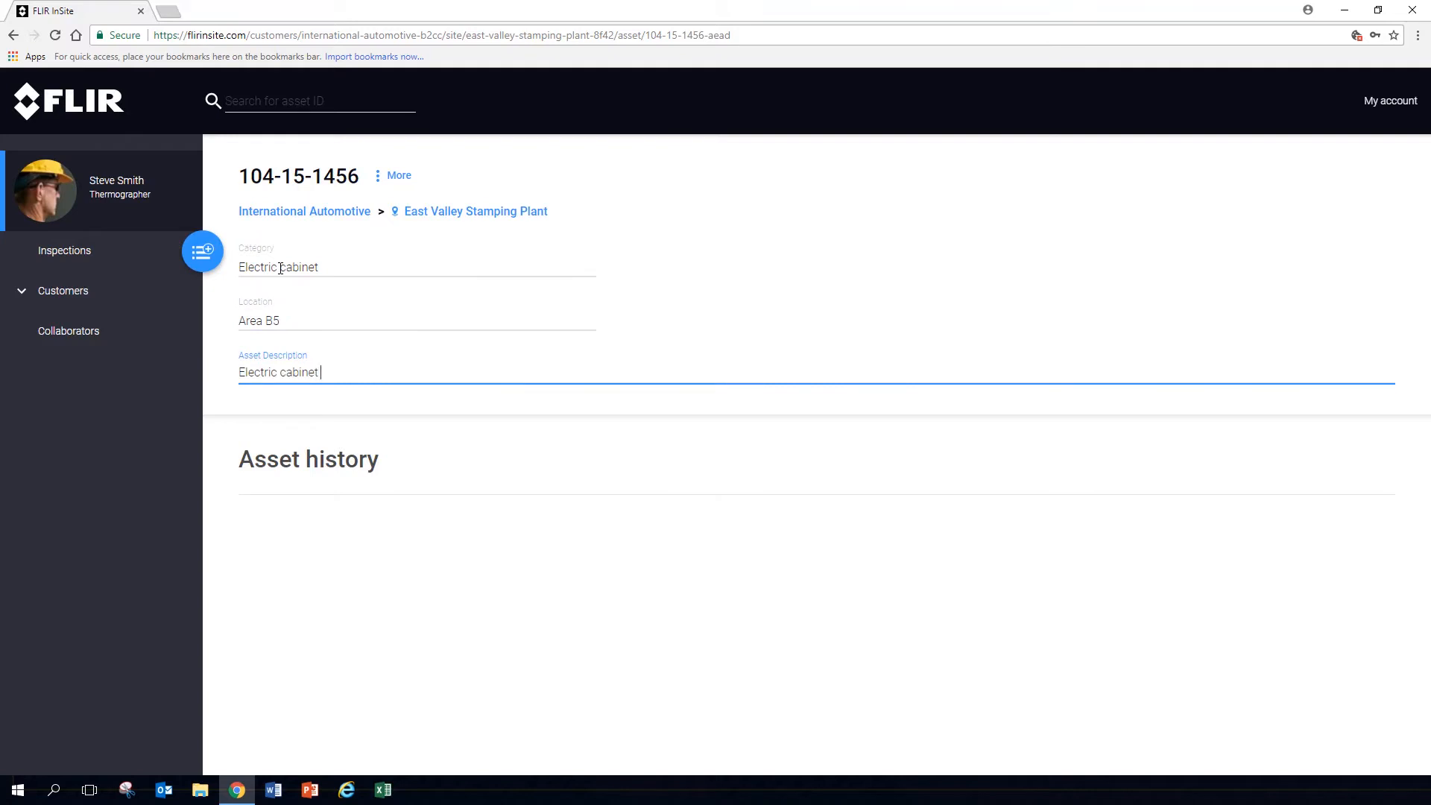
{"action": "type", "text": "on main line - To be in"}
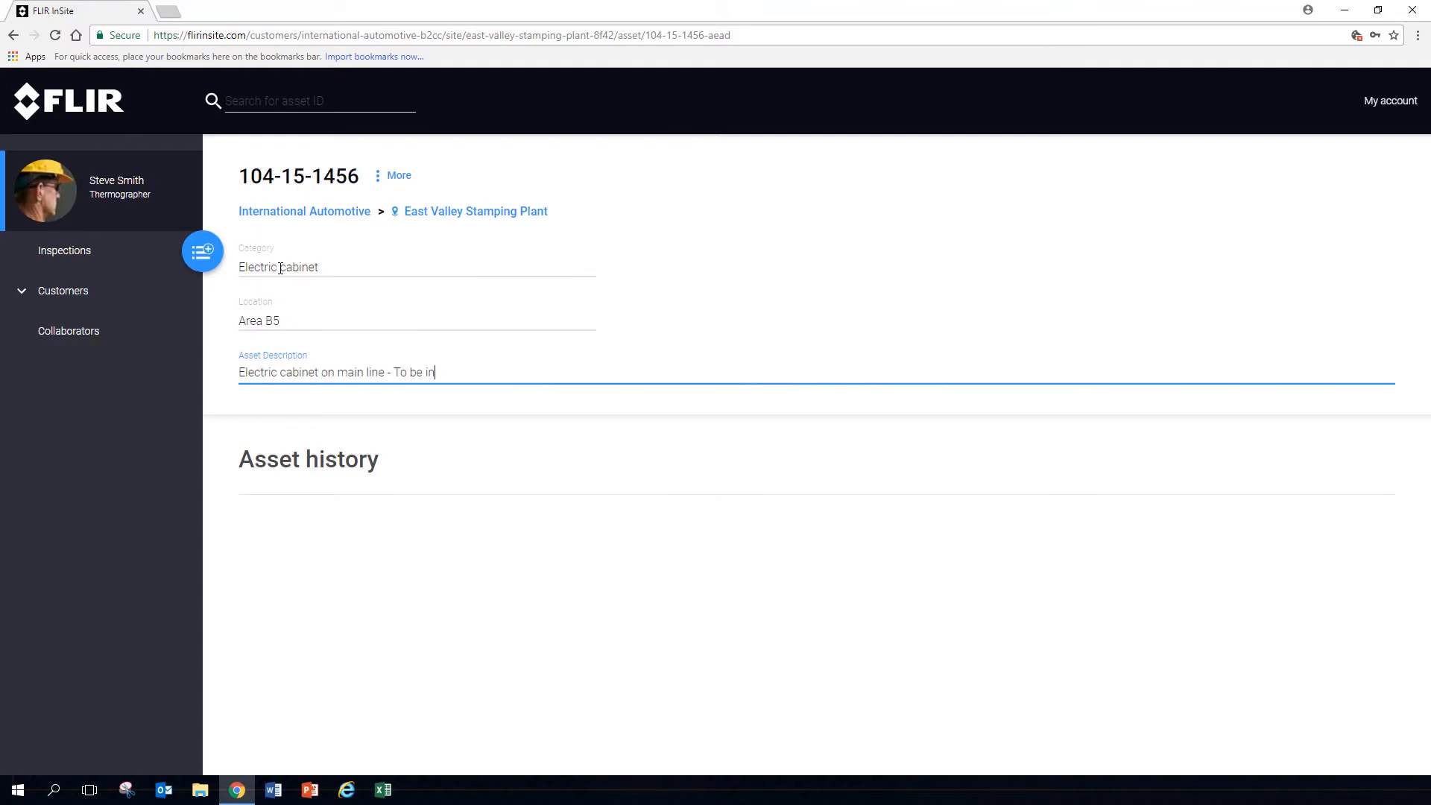
{"action": "type", "text": "spected monthly"}
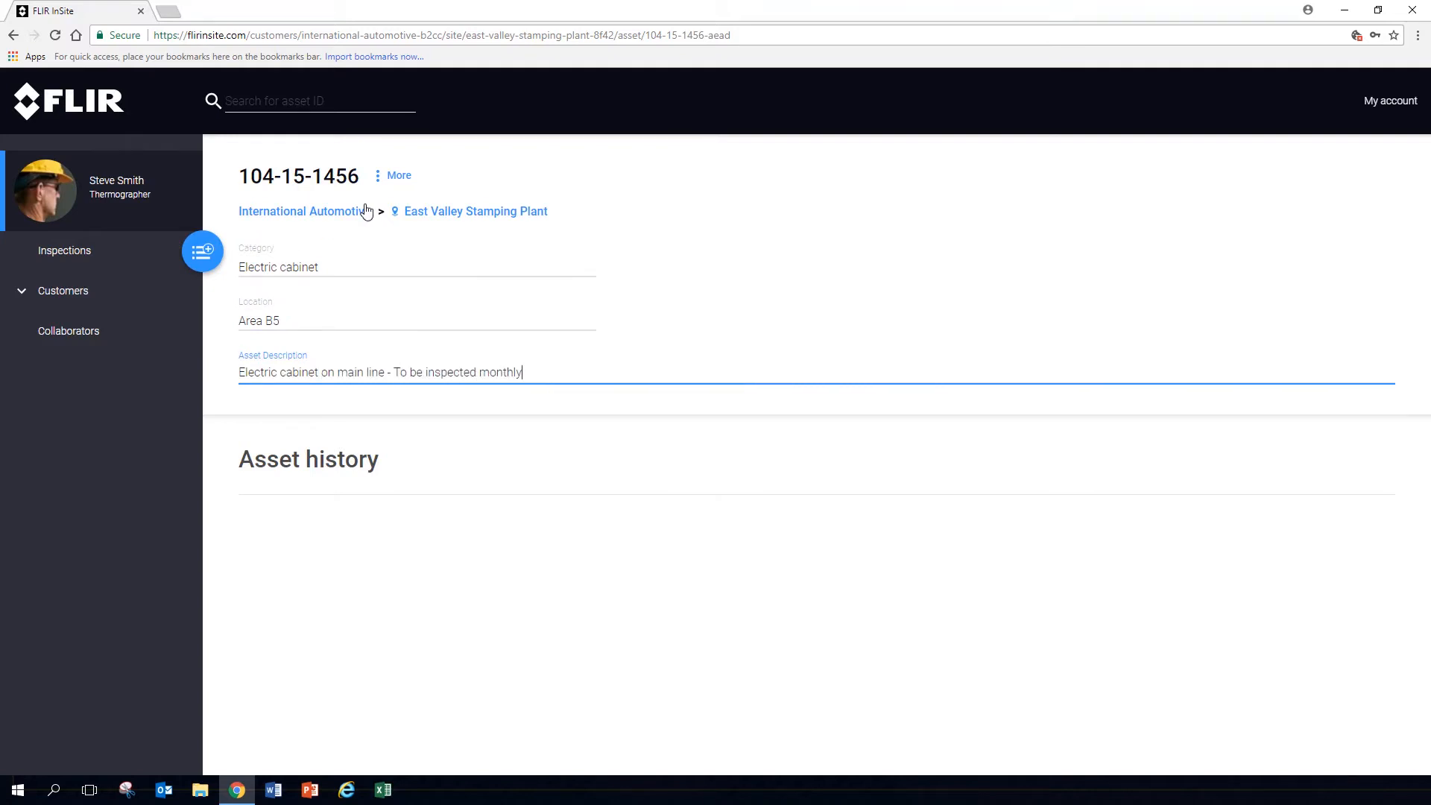
Start importing assets and open the asset-list workbook from its folder.
{"action": "left_click", "coordinate": [477, 210]}
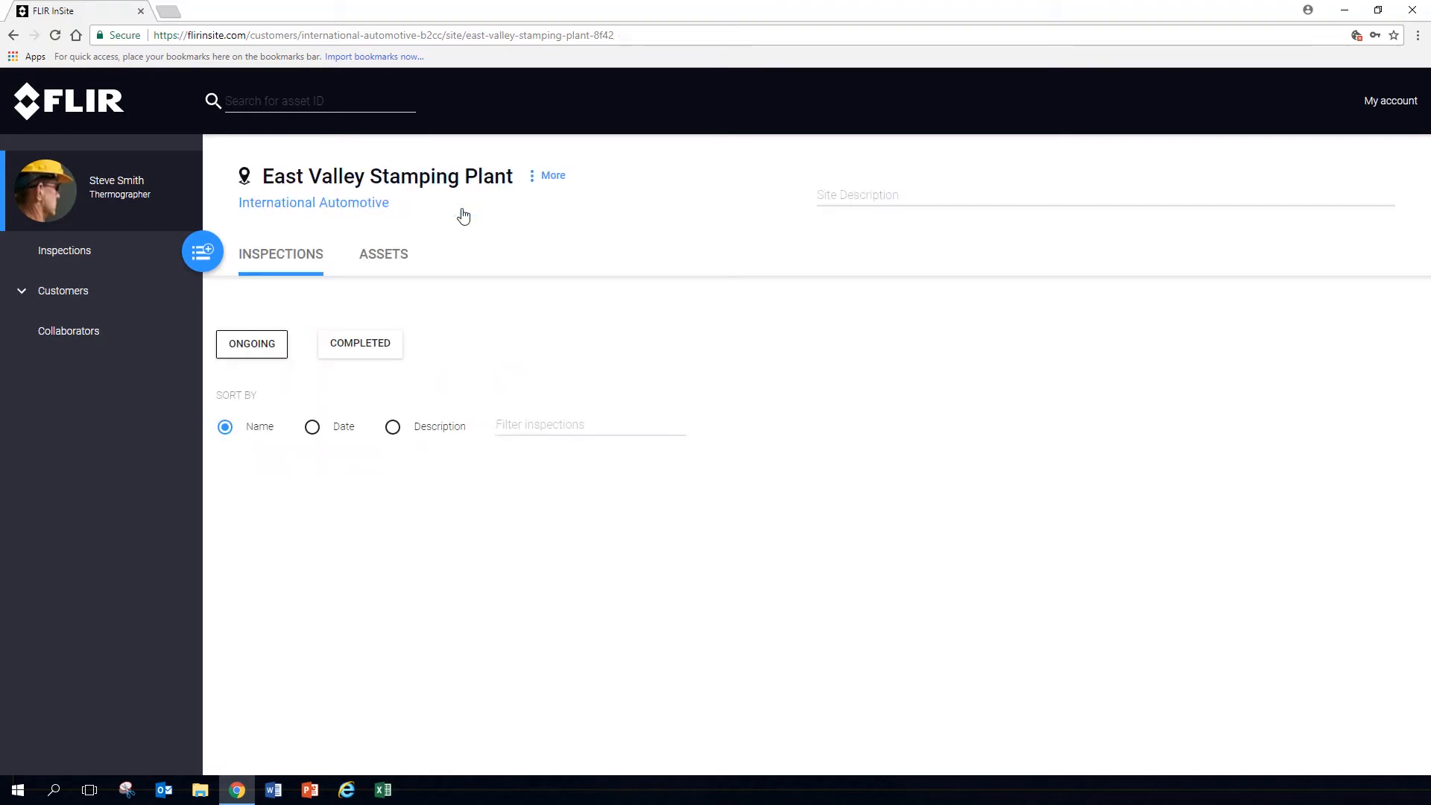
{"action": "left_click", "coordinate": [383, 253]}
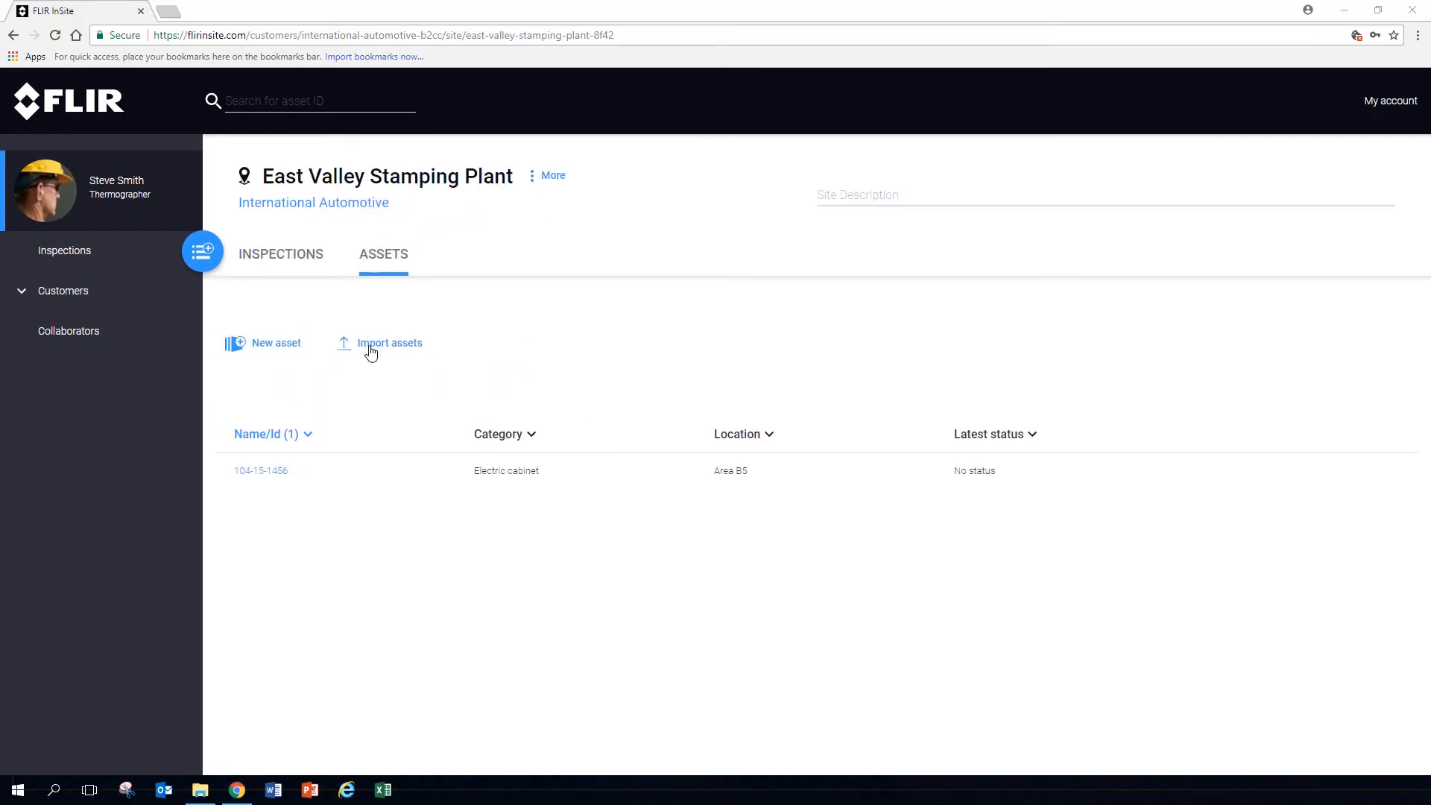
{"action": "left_click", "coordinate": [388, 343]}
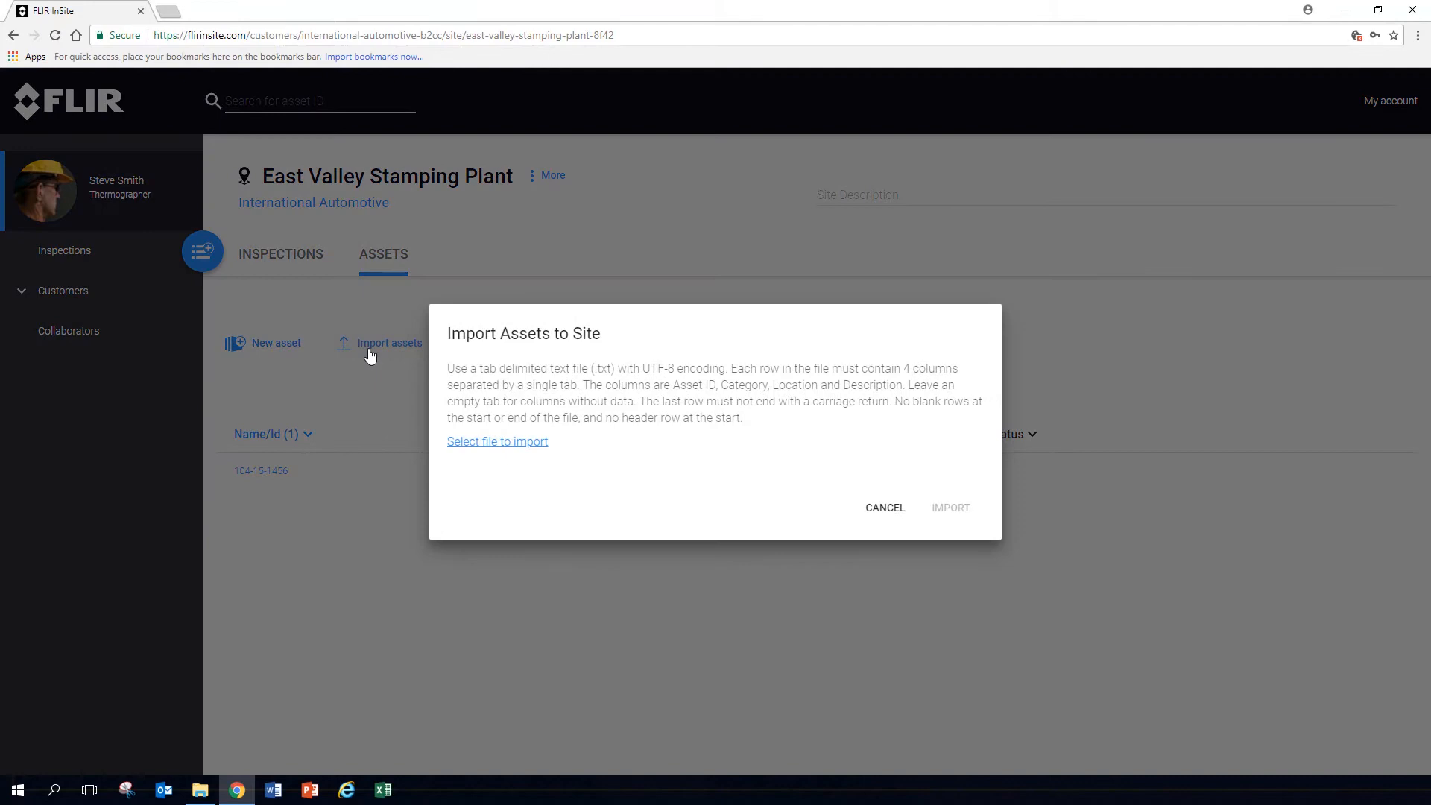
{"action": "left_click", "coordinate": [498, 441]}
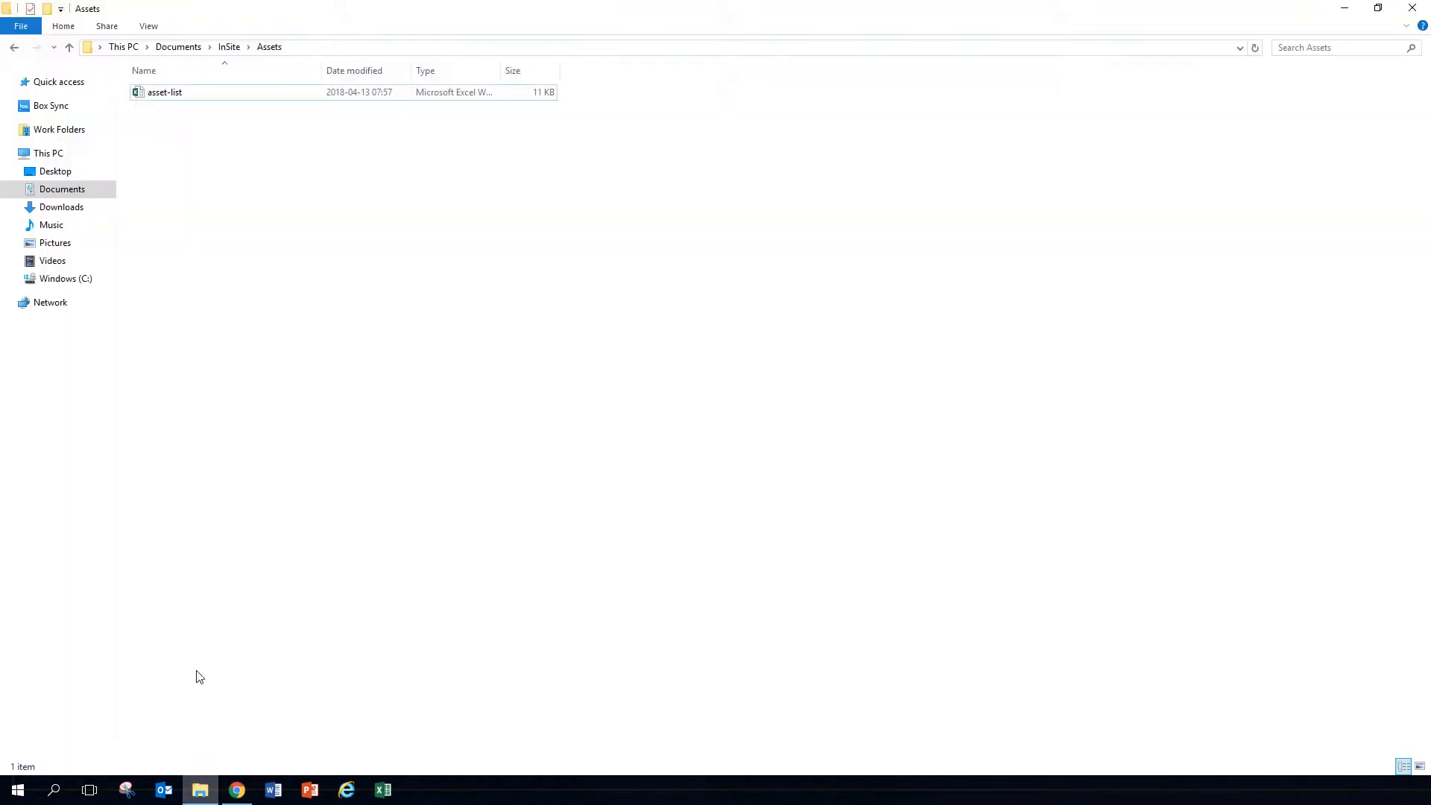
{"action": "double_click", "coordinate": [164, 91]}
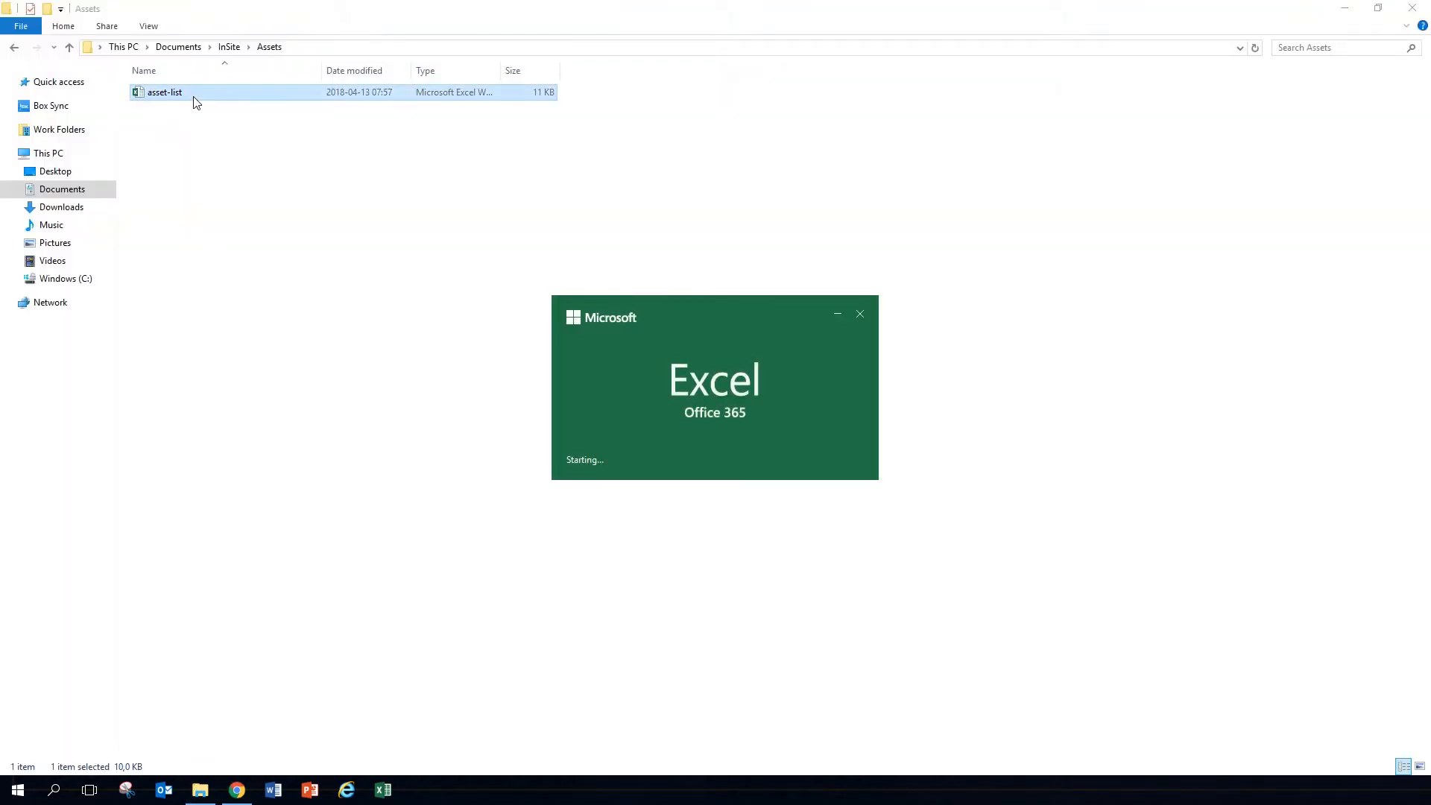
Remove the header row from the asset list and go to the File page.
{"action": "double_click", "coordinate": [164, 93]}
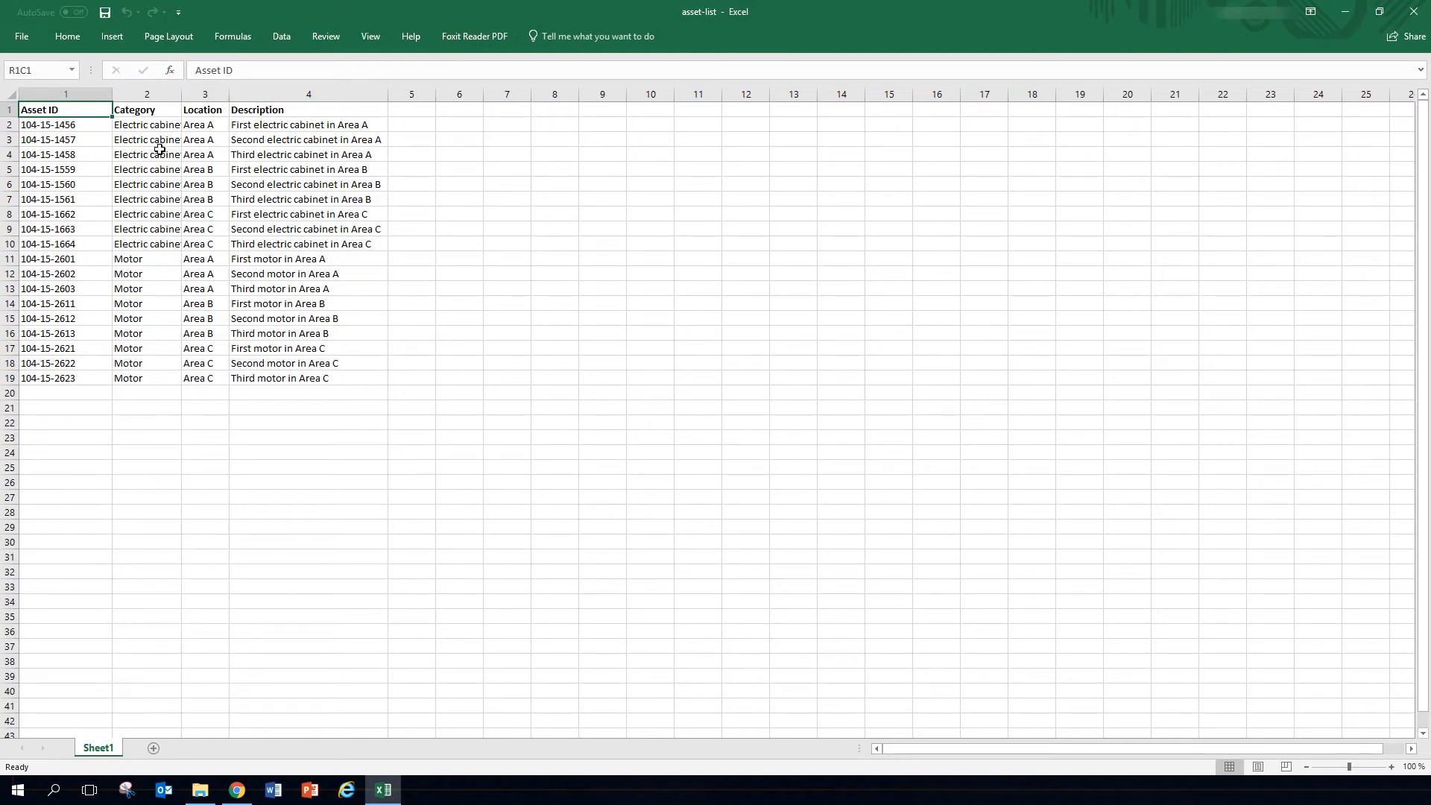
{"action": "left_click", "coordinate": [146, 94]}
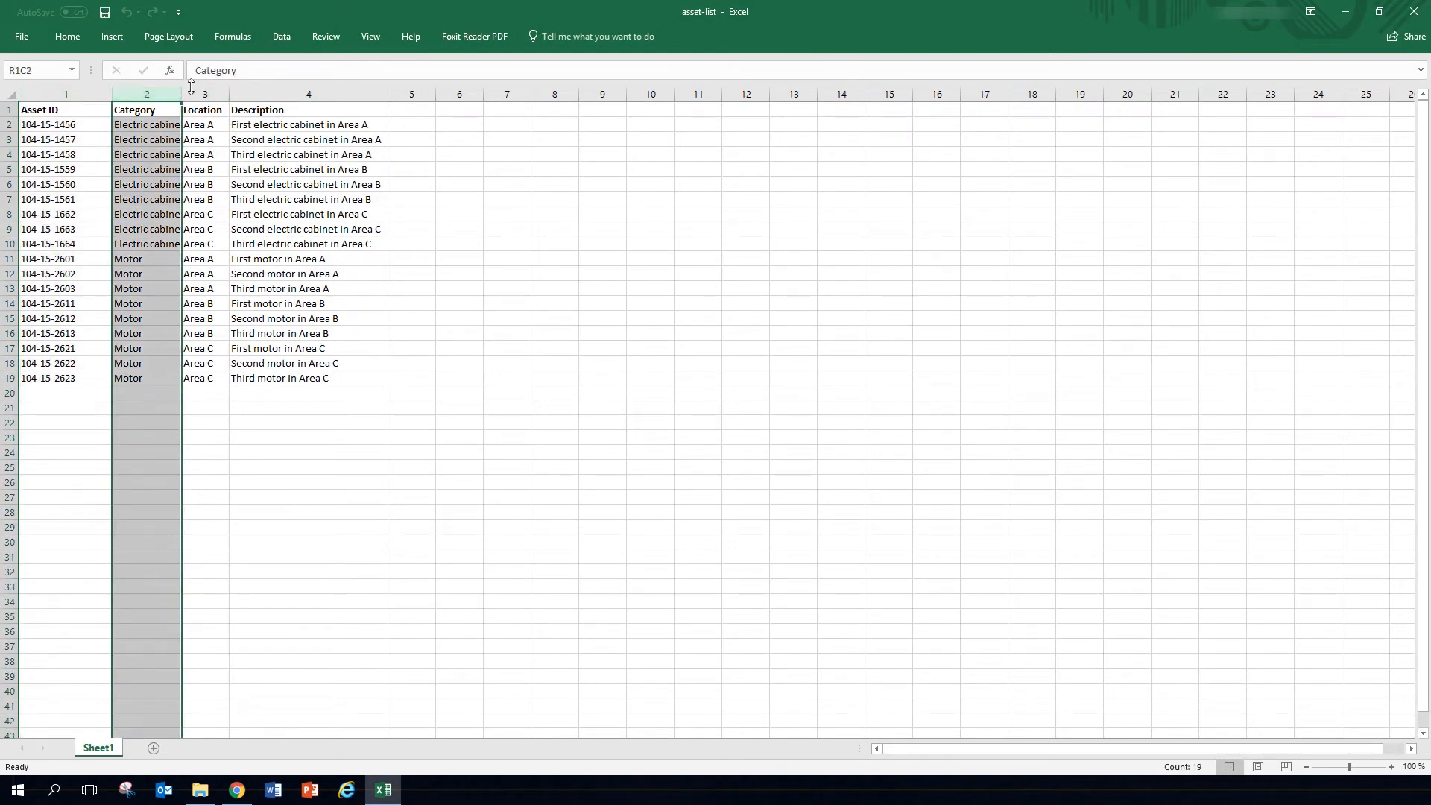
{"action": "left_click", "coordinate": [307, 94]}
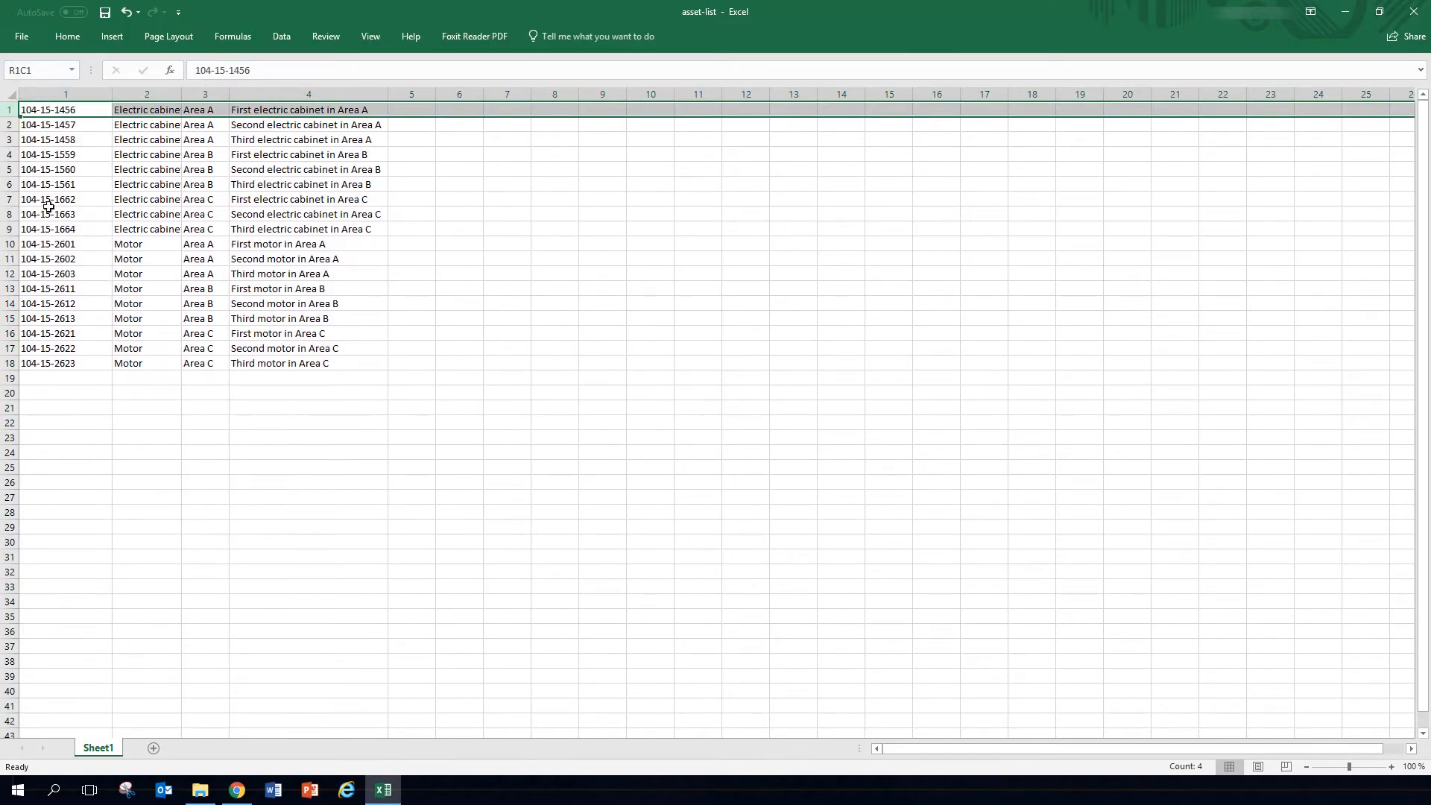
{"action": "left_click", "coordinate": [20, 36]}
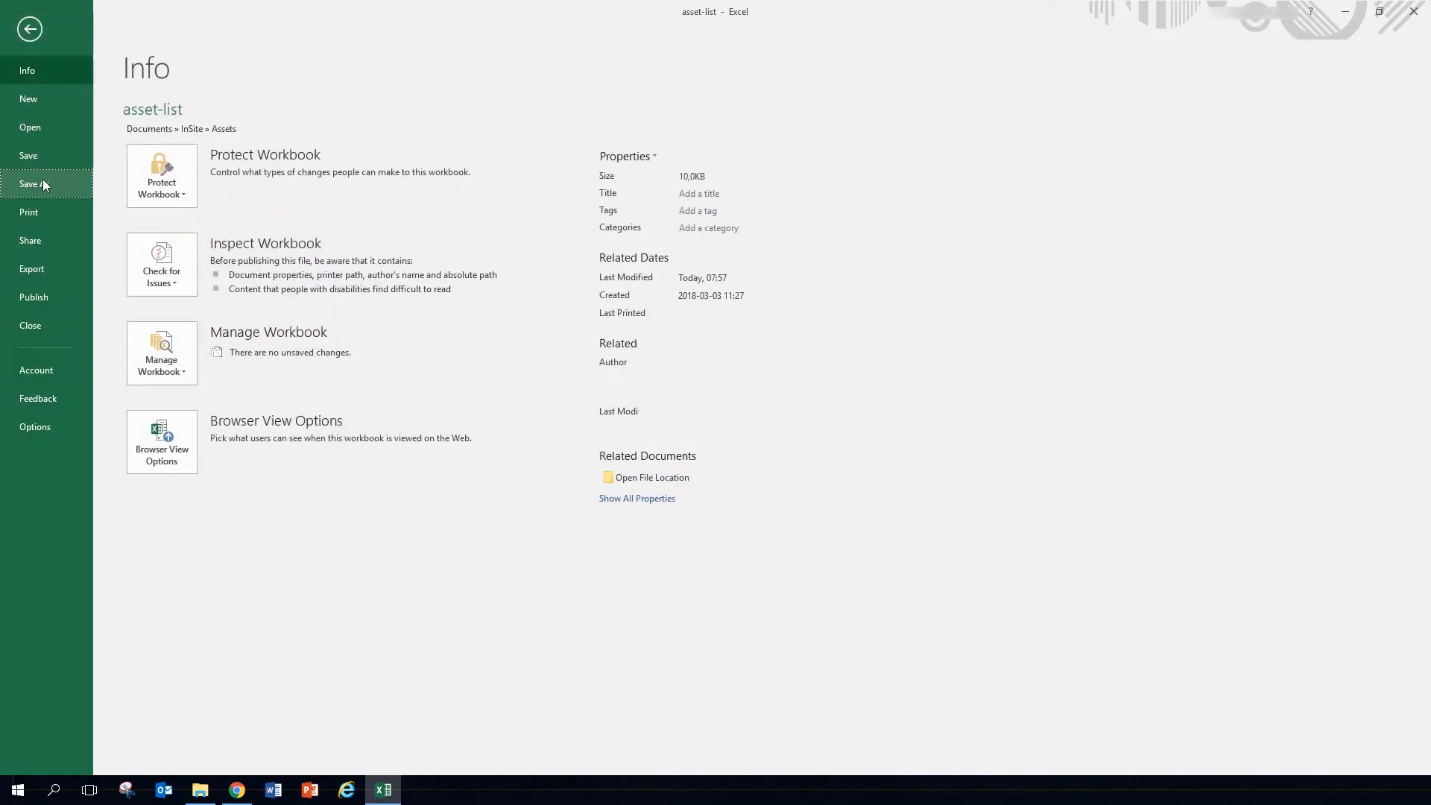
Save the asset list as Text (Tab delimited), confirming the Web Options.
{"action": "left_click", "coordinate": [34, 183]}
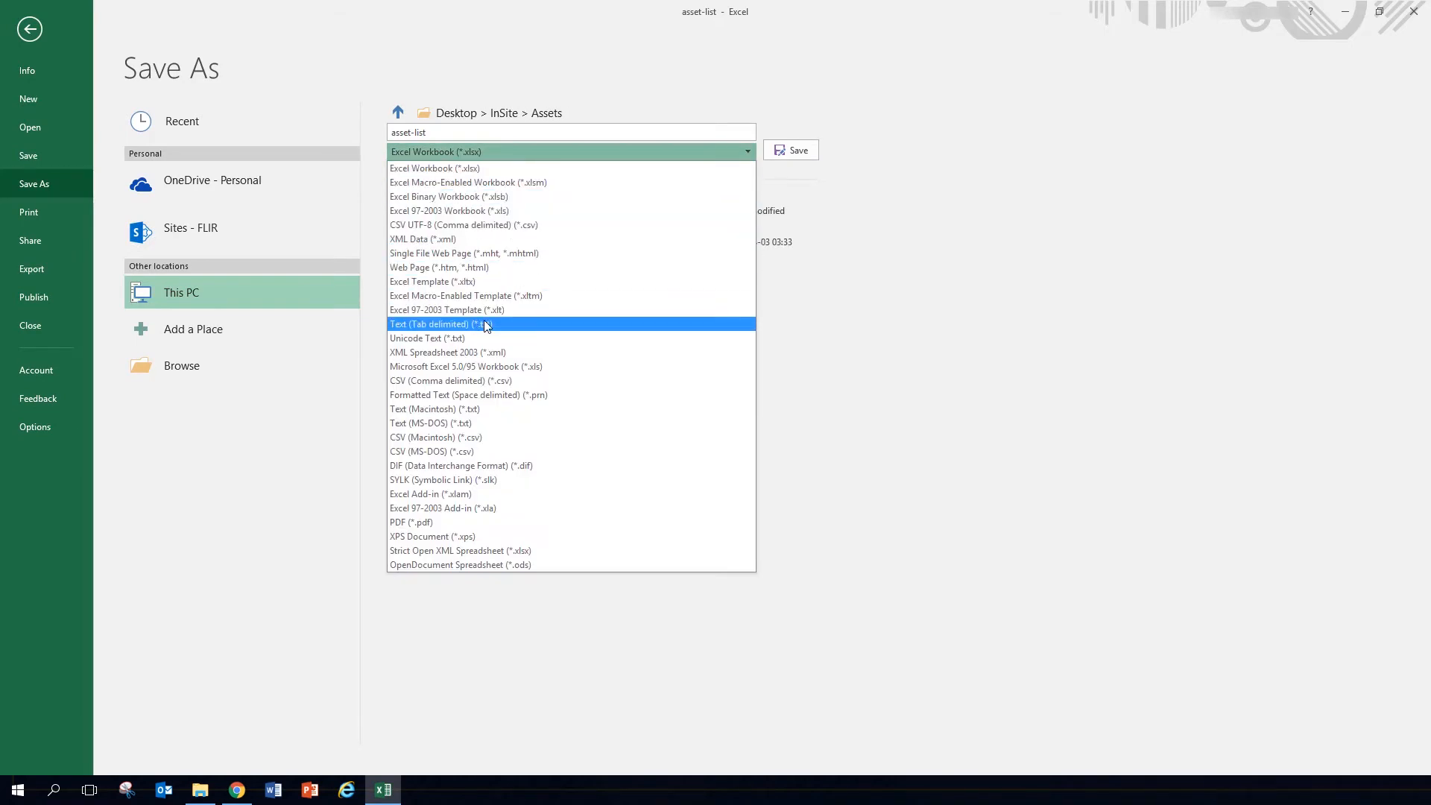
{"action": "left_click", "coordinate": [430, 324]}
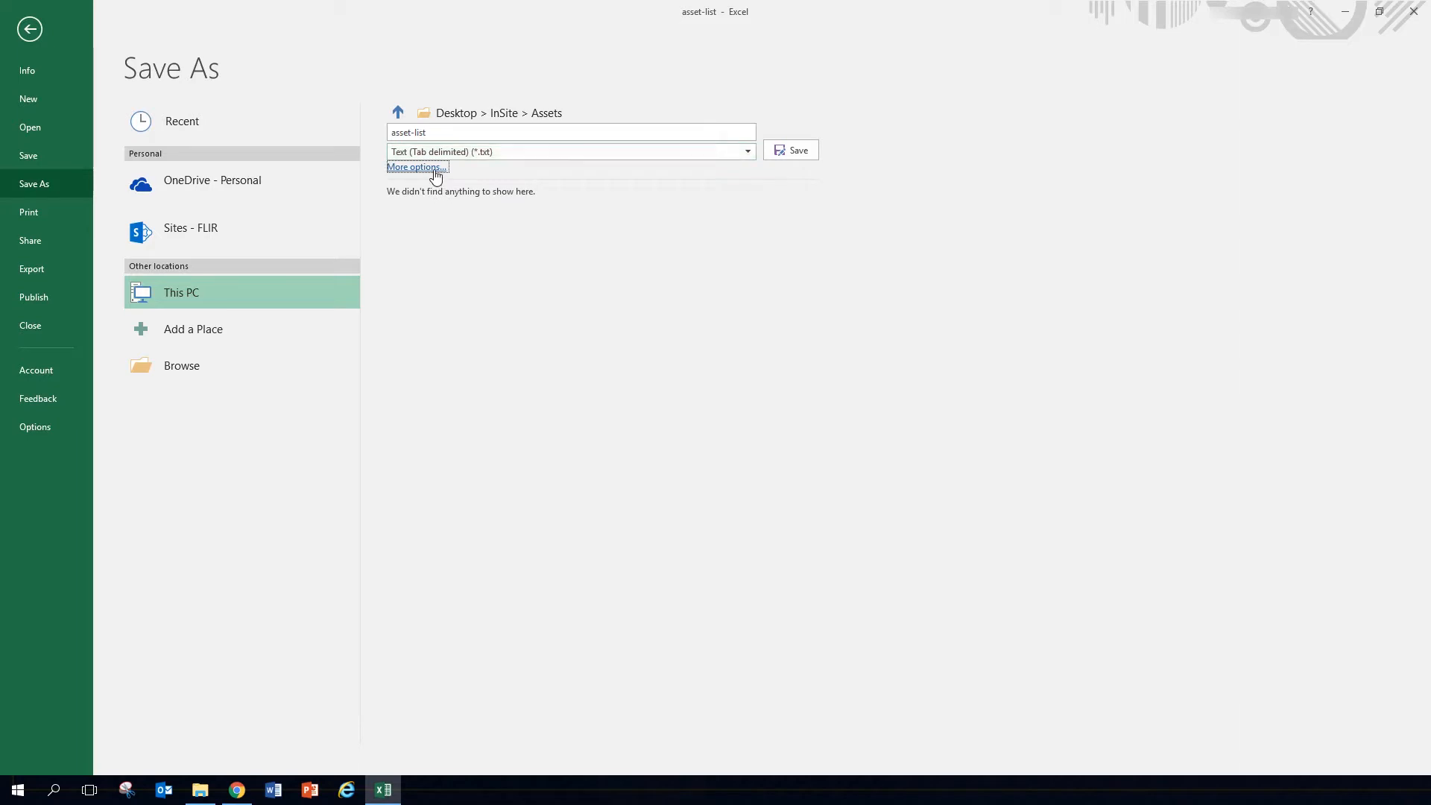
{"action": "left_click", "coordinate": [416, 167]}
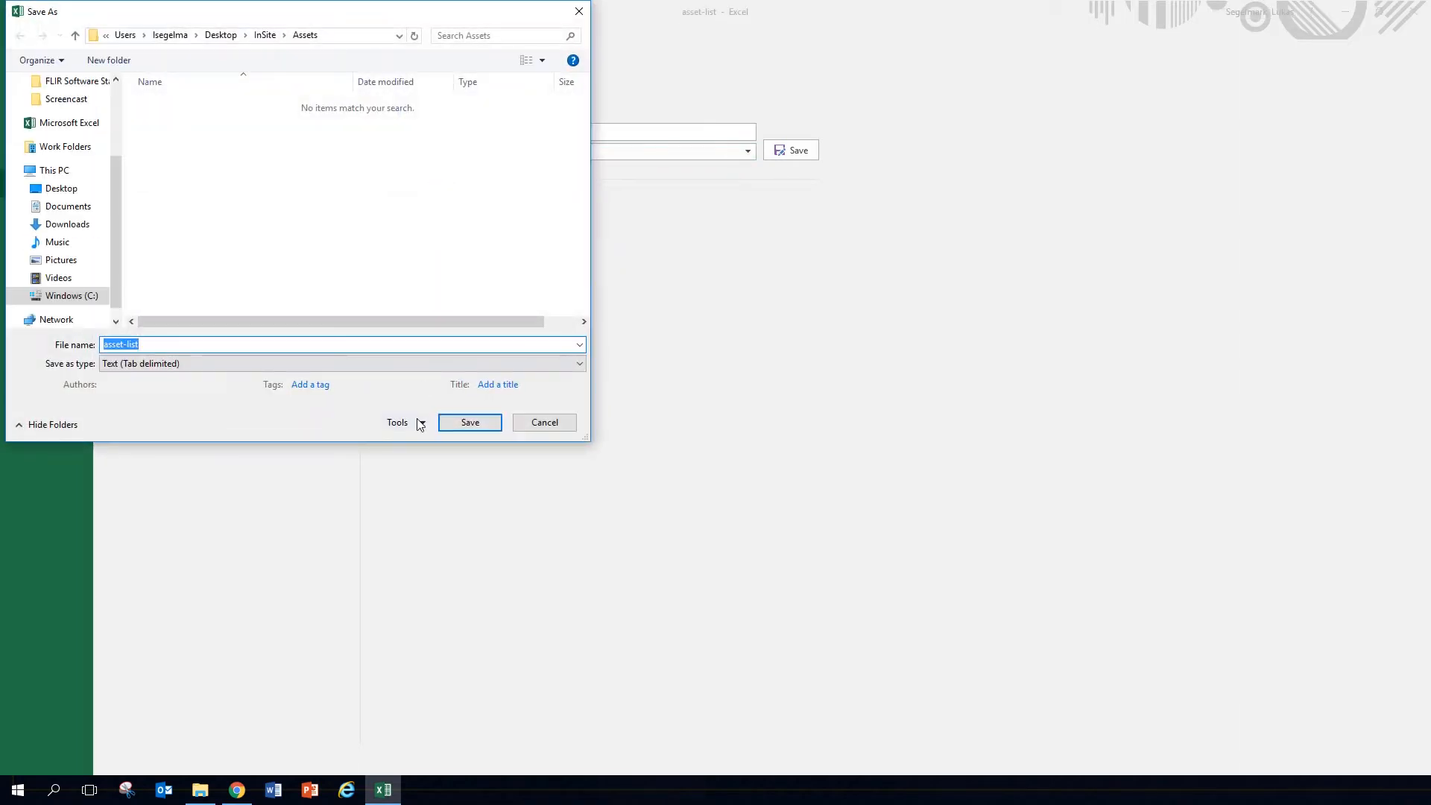
{"action": "left_click", "coordinate": [397, 422]}
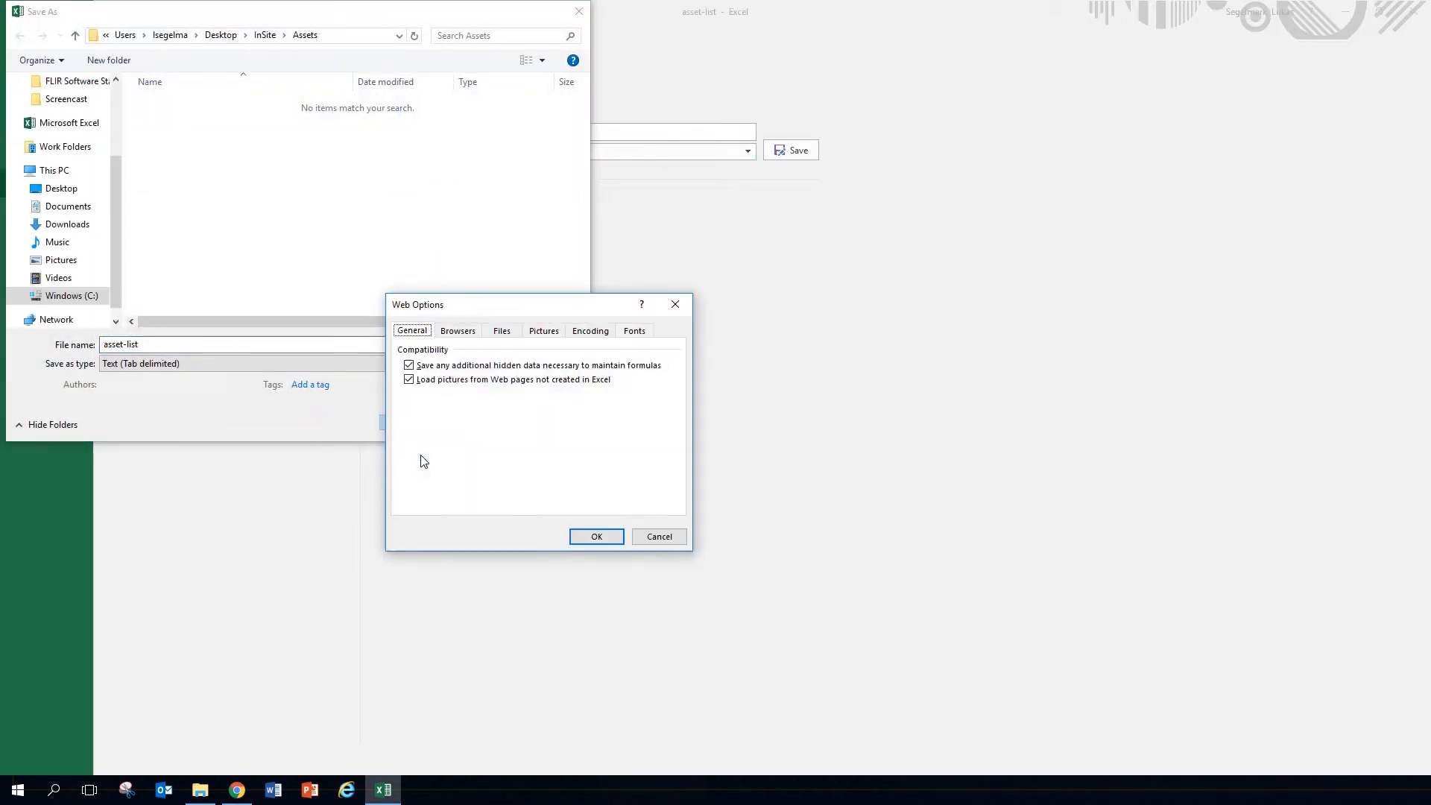
{"action": "left_click", "coordinate": [591, 331]}
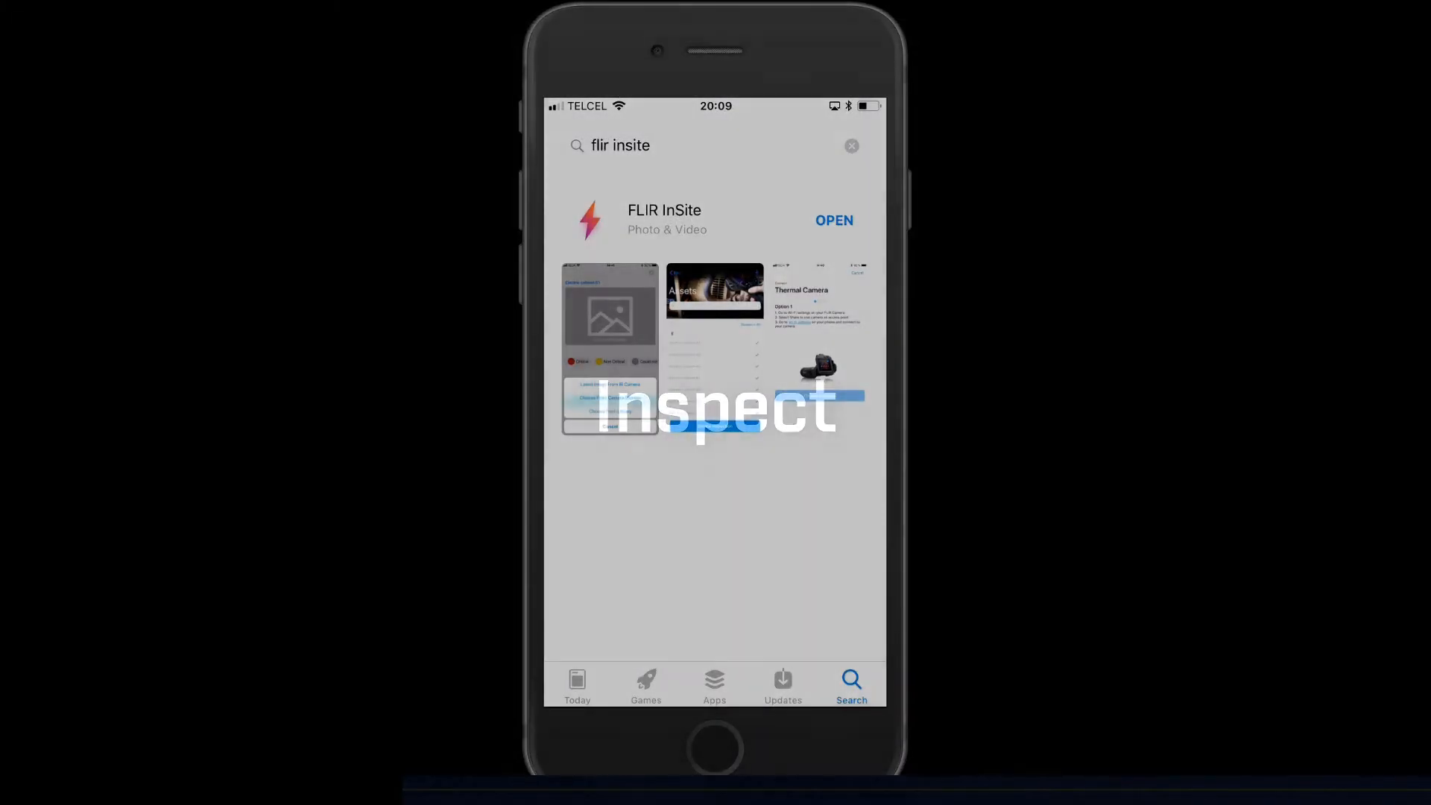
Log in to the InSite app and name a new inspection 'Monthly inspection - June'.
{"action": "left_click", "coordinate": [832, 221]}
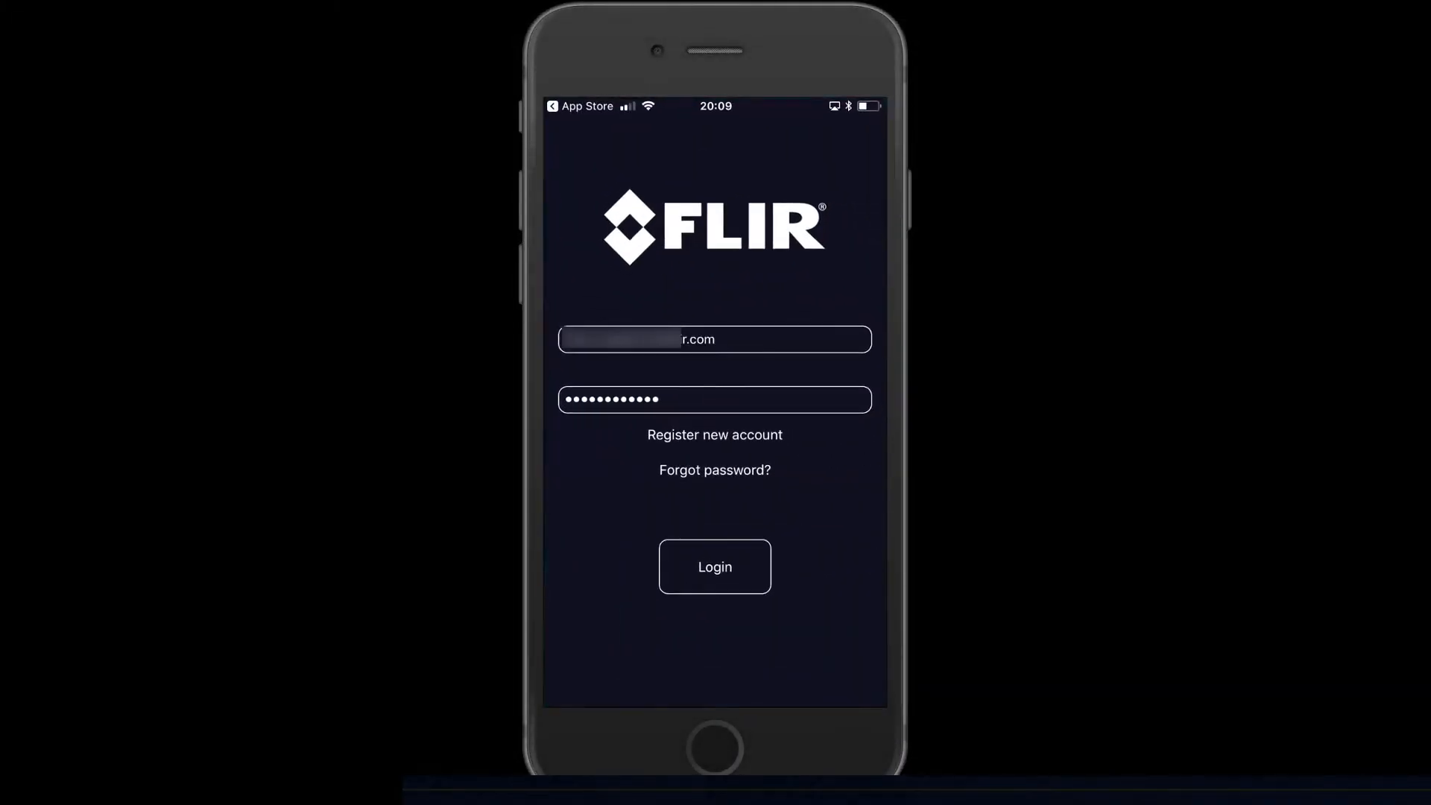
{"action": "left_click", "coordinate": [713, 567]}
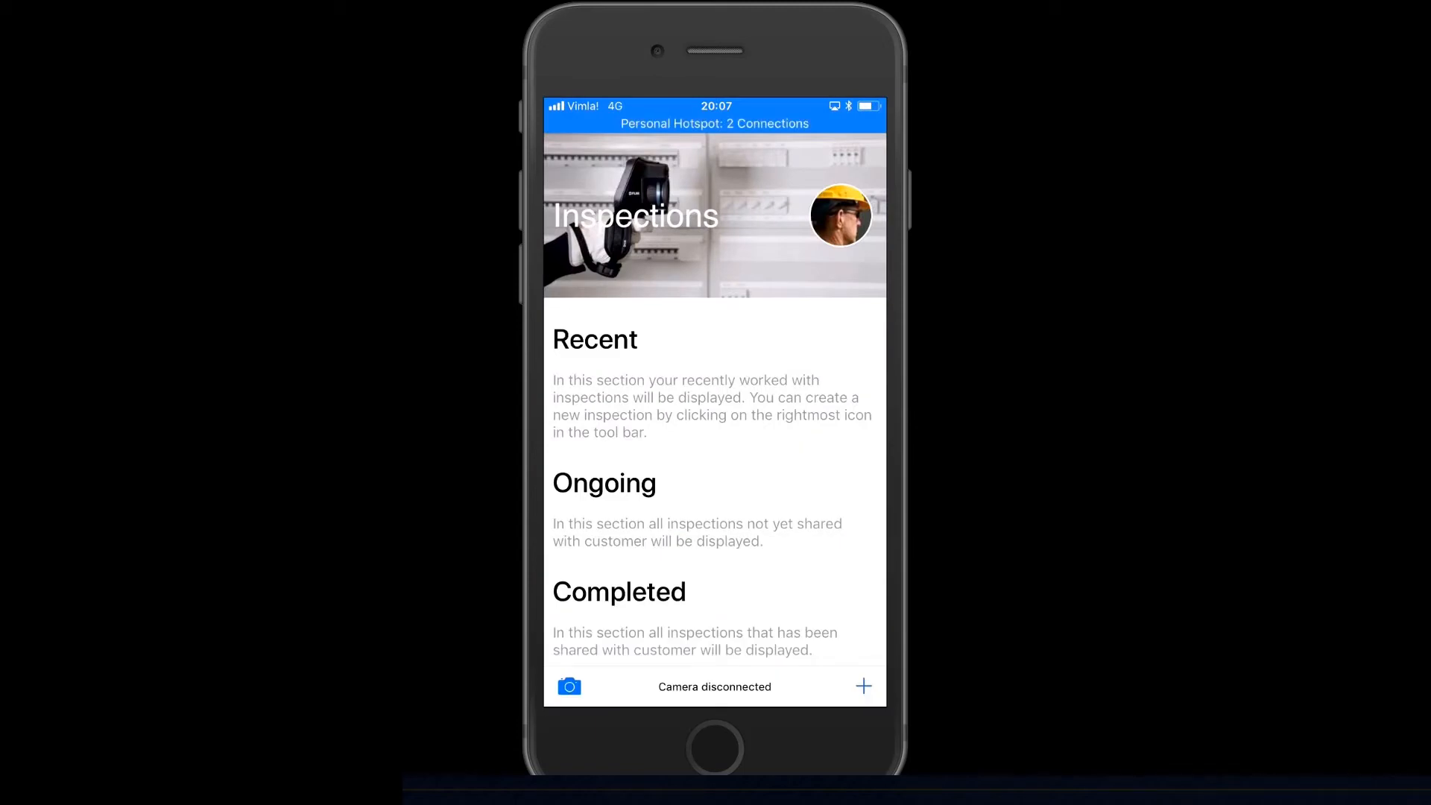
{"action": "left_click", "coordinate": [863, 686]}
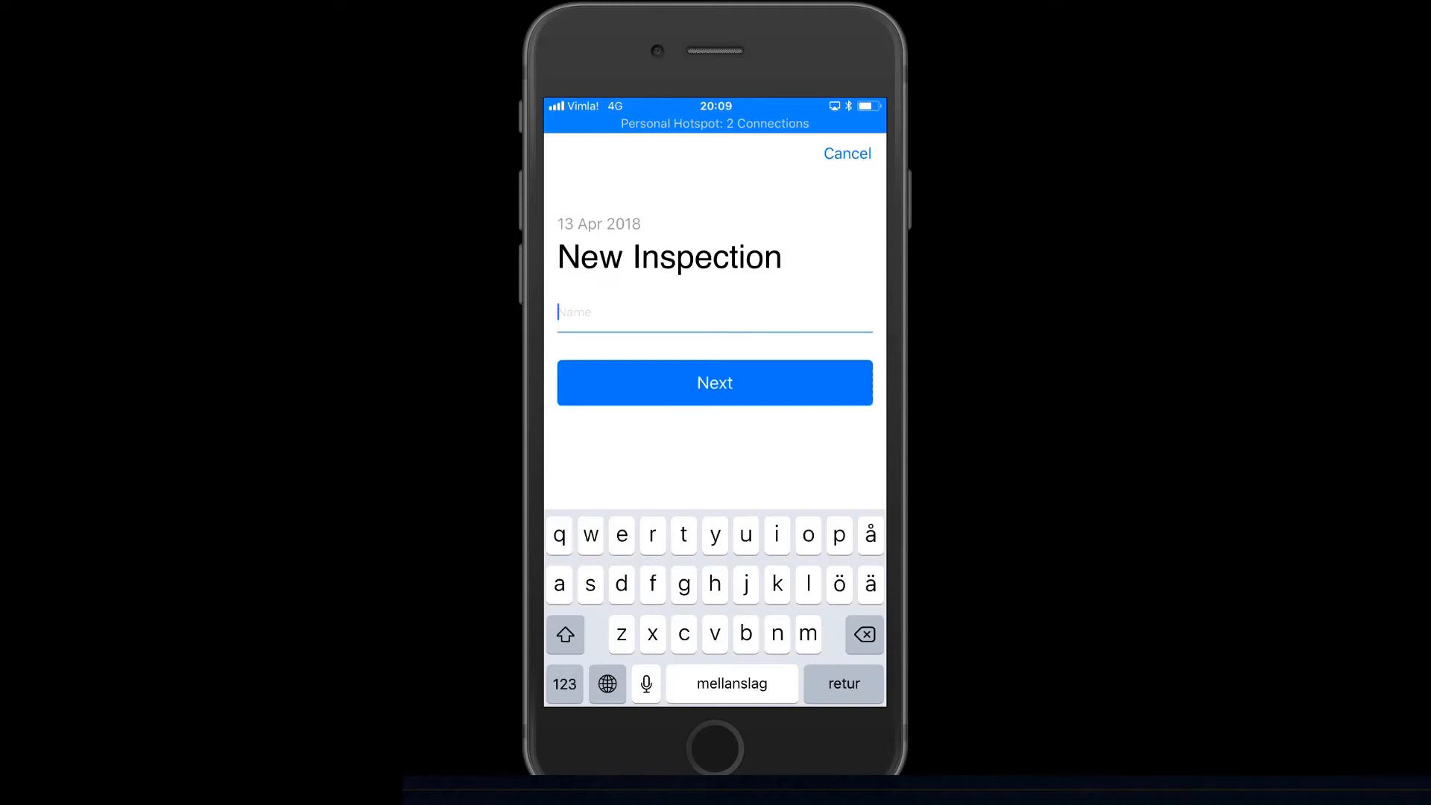
{"action": "type", "text": "Monthly inspection"}
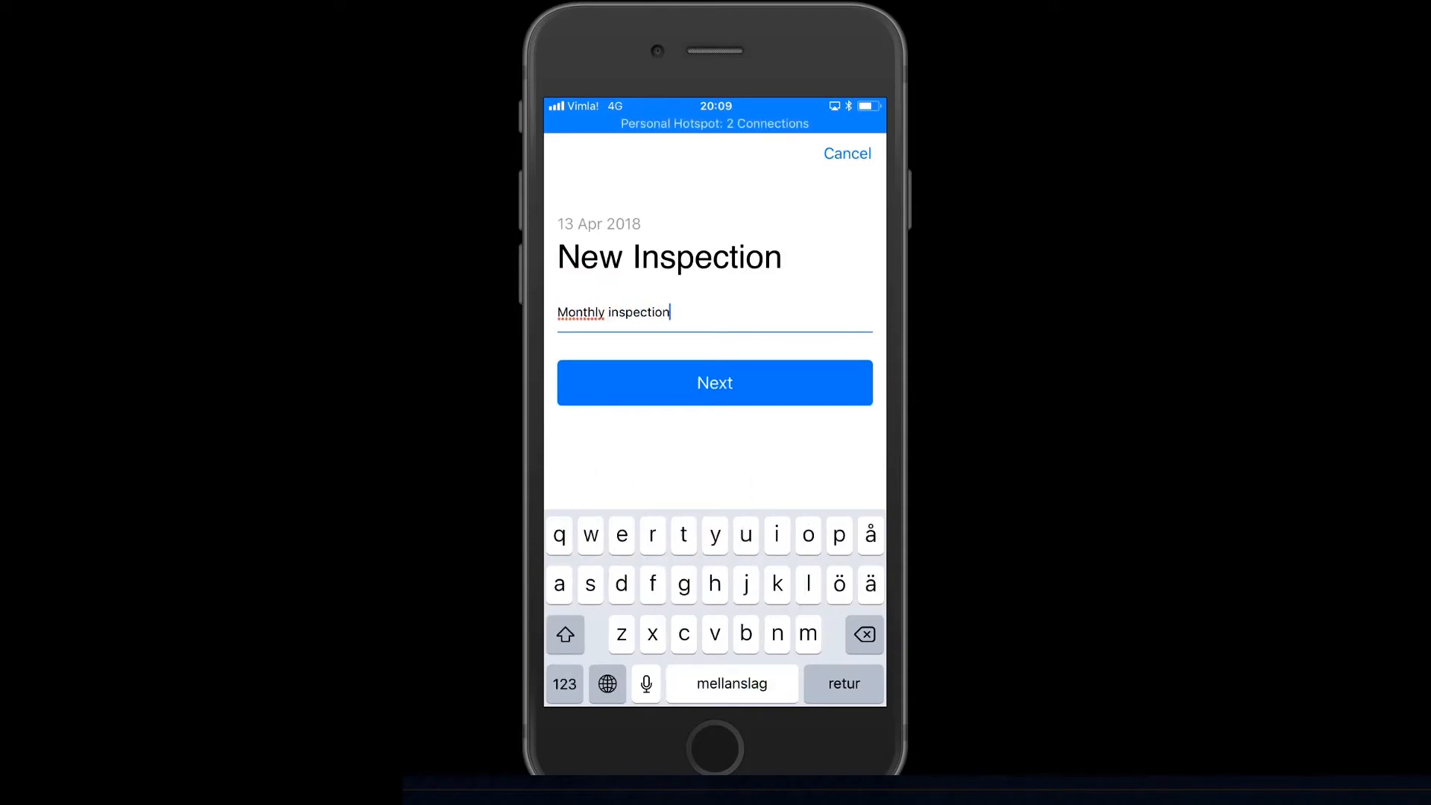
{"action": "type", "text": "- June"}
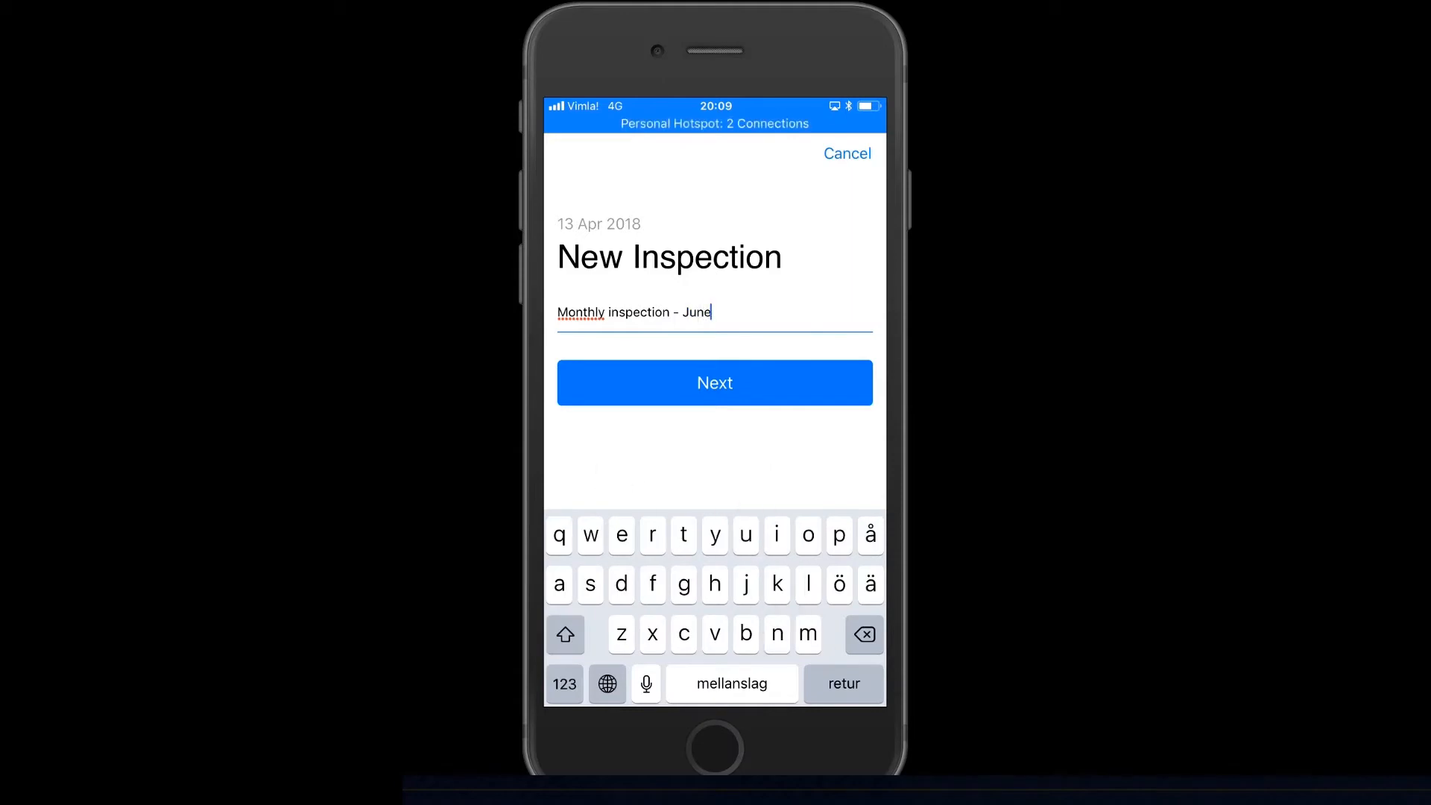
{"action": "left_click", "coordinate": [714, 383]}
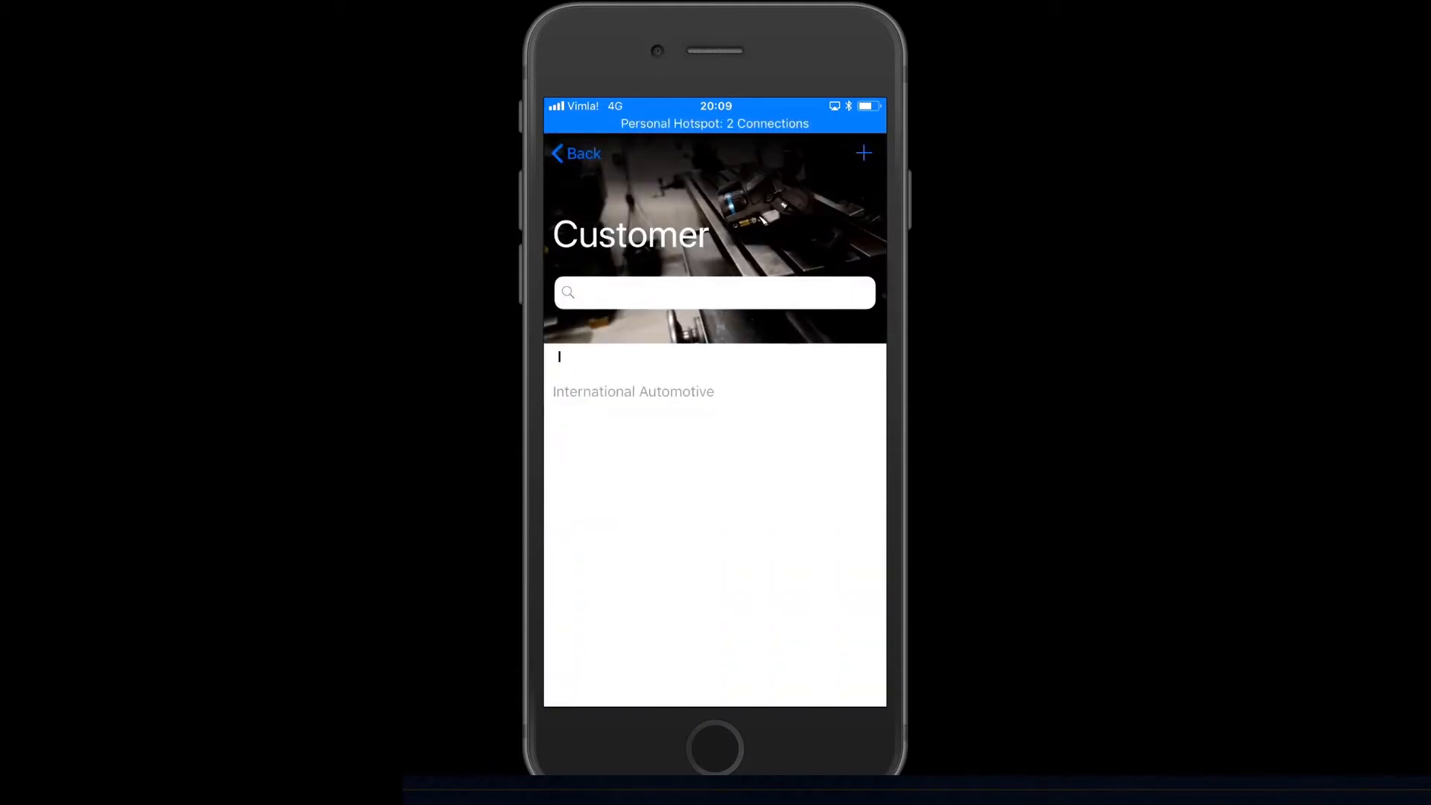
Assign it to International Automotive's East Valley Stamping Plant, select all assets and create it.
{"action": "left_click", "coordinate": [863, 152]}
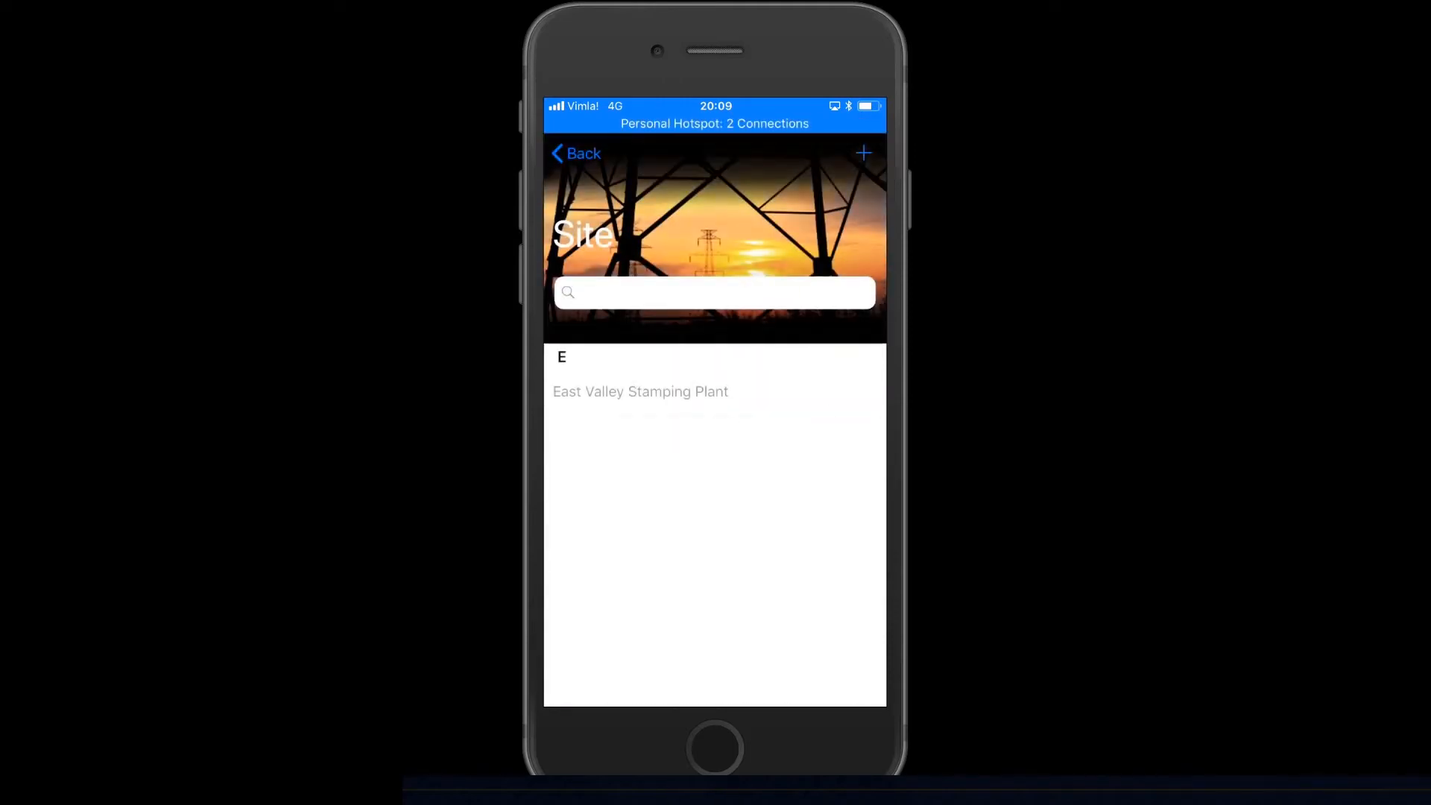
{"action": "left_click", "coordinate": [639, 391]}
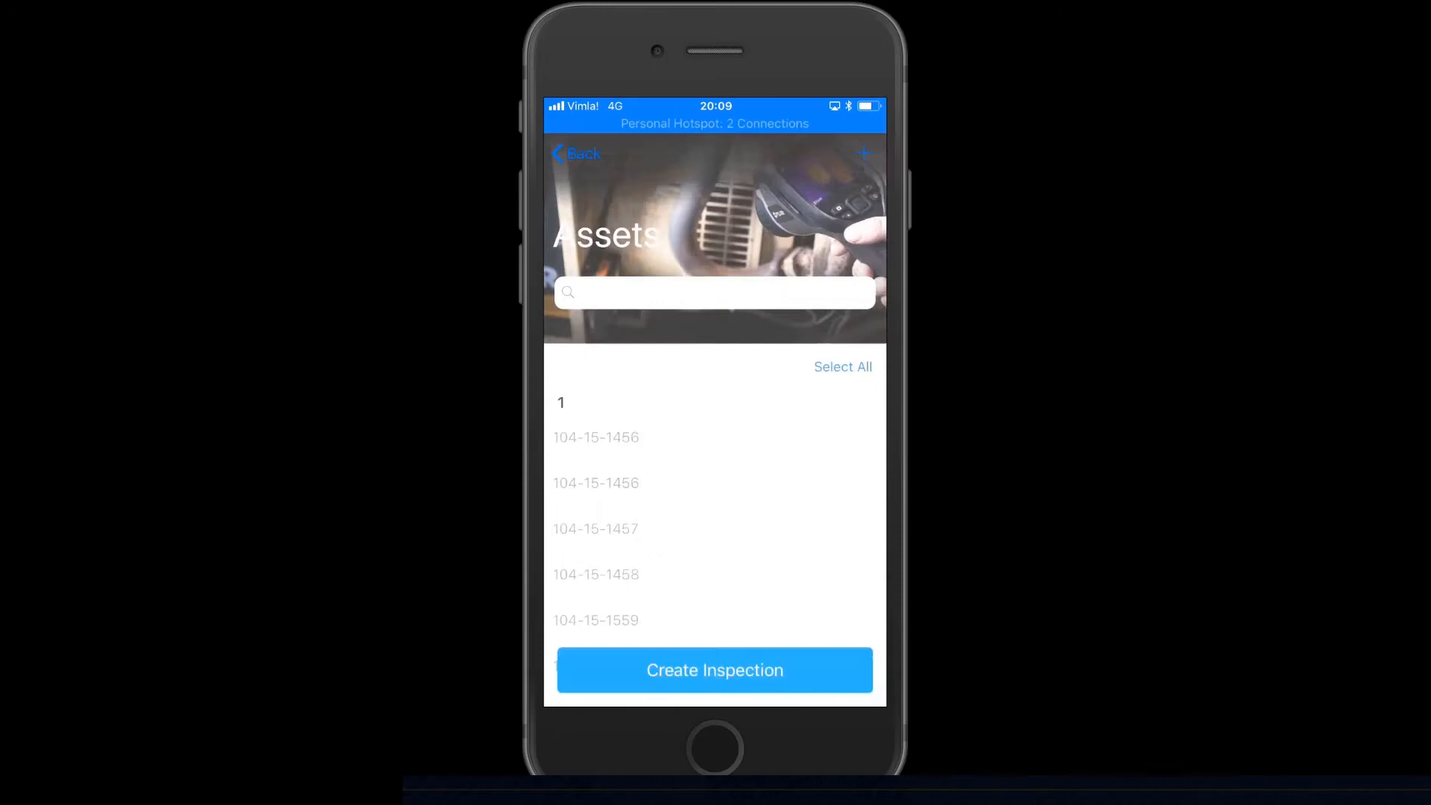
{"action": "left_click", "coordinate": [842, 366]}
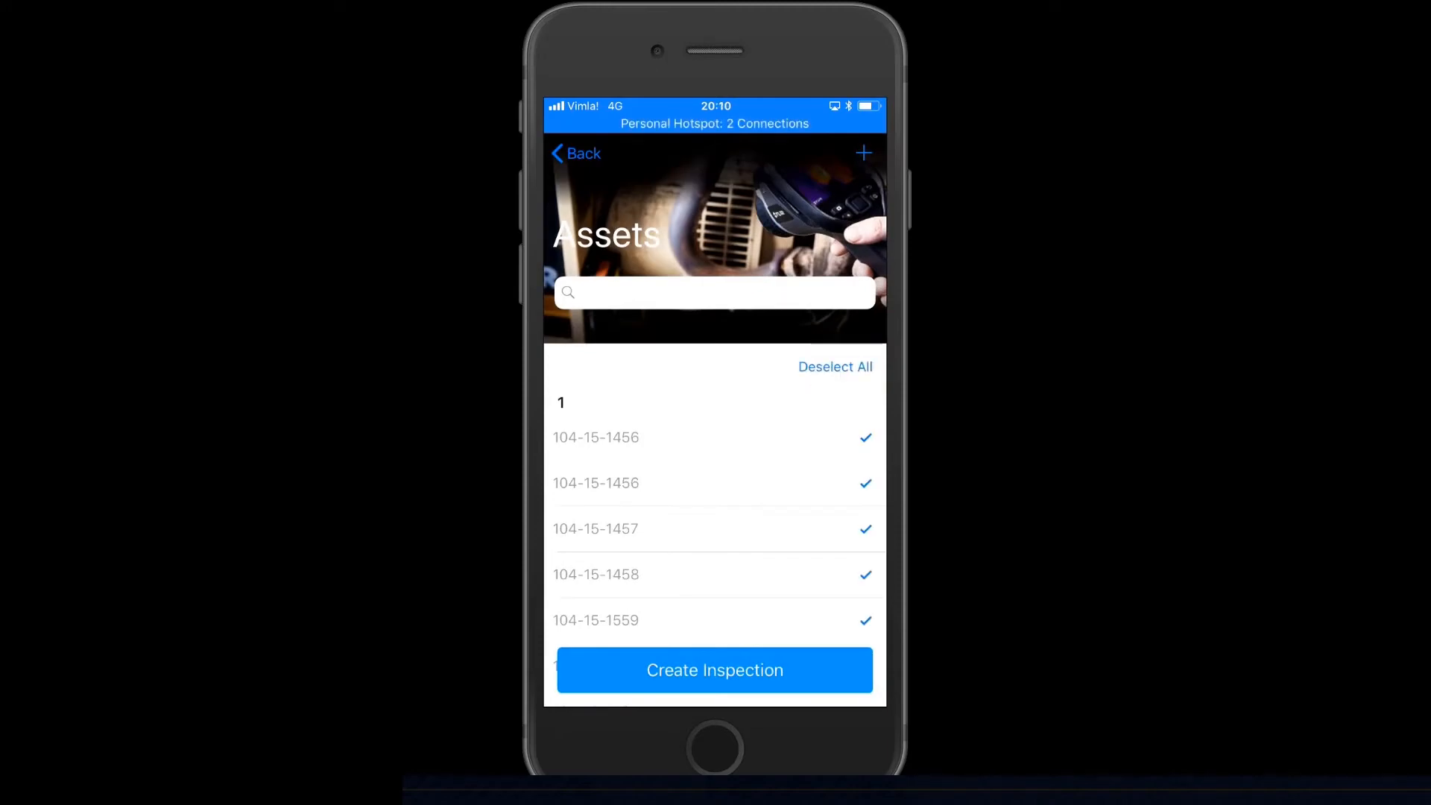
{"action": "left_click", "coordinate": [714, 669]}
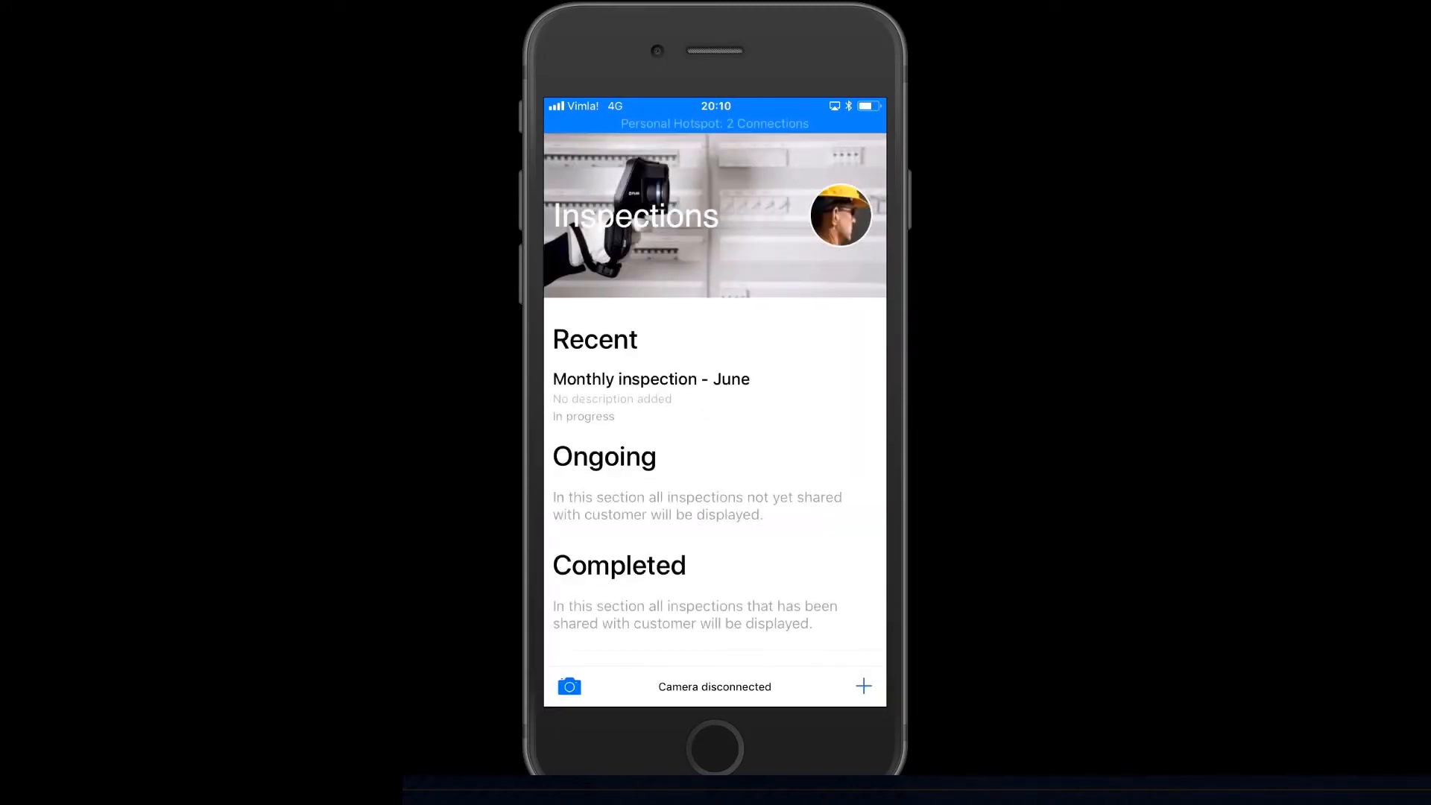
Open Monthly inspection - June and view Asset Details for 104-15-1456.
{"action": "left_click", "coordinate": [651, 379]}
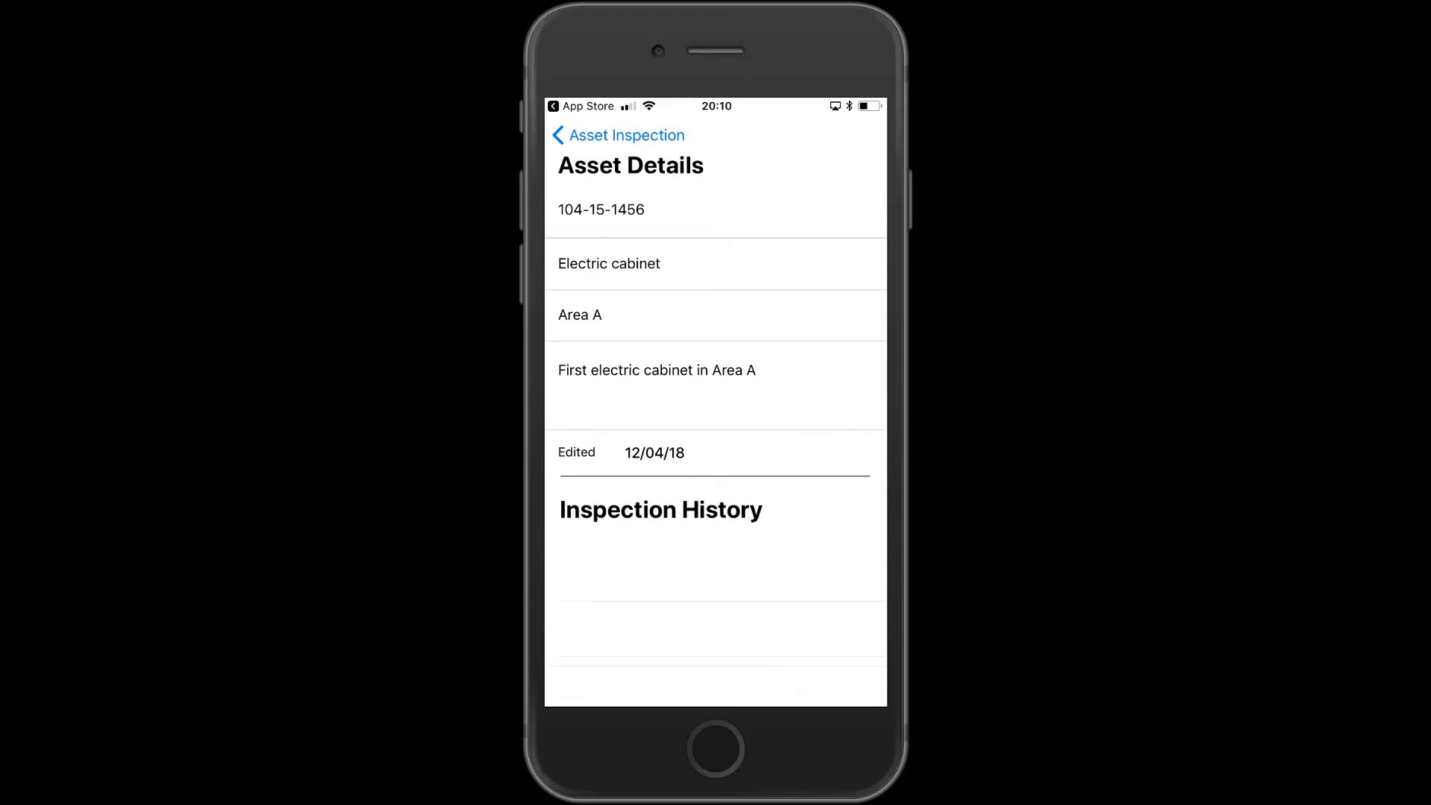
{"action": "left_click", "coordinate": [617, 136]}
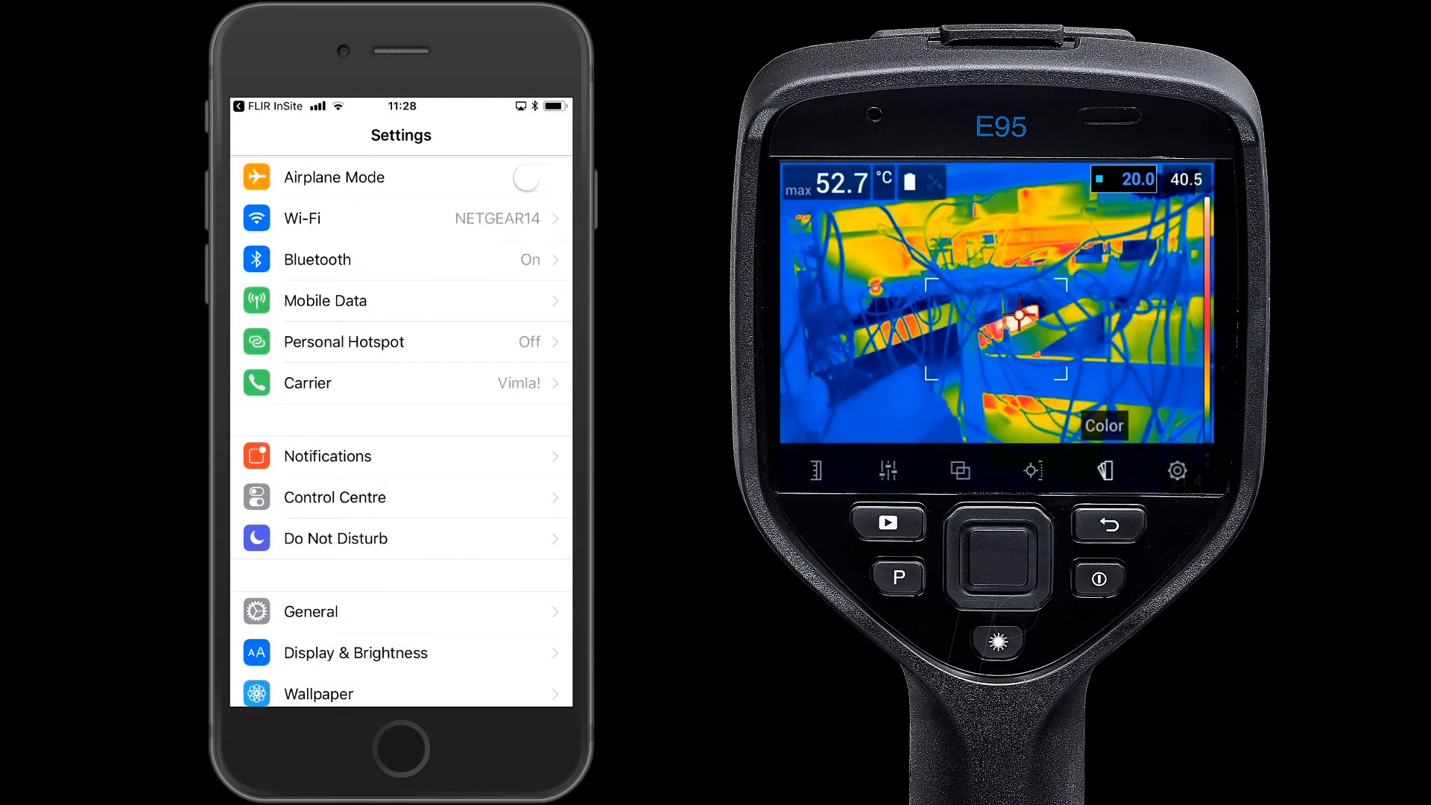
Share the E95 camera's Wi-Fi as an access point from its Connections settings.
{"action": "left_click", "coordinate": [1177, 469]}
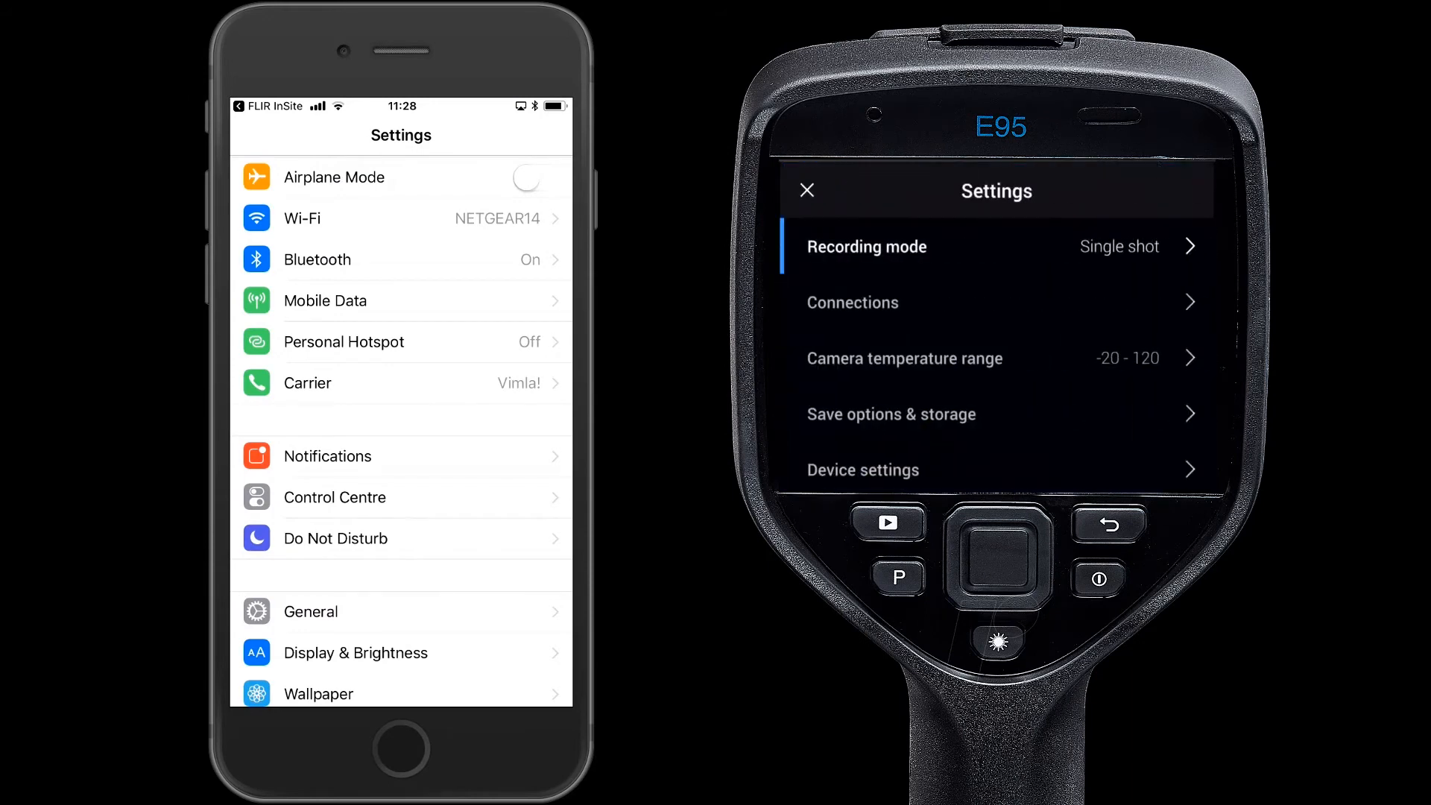
{"action": "left_click", "coordinate": [852, 303]}
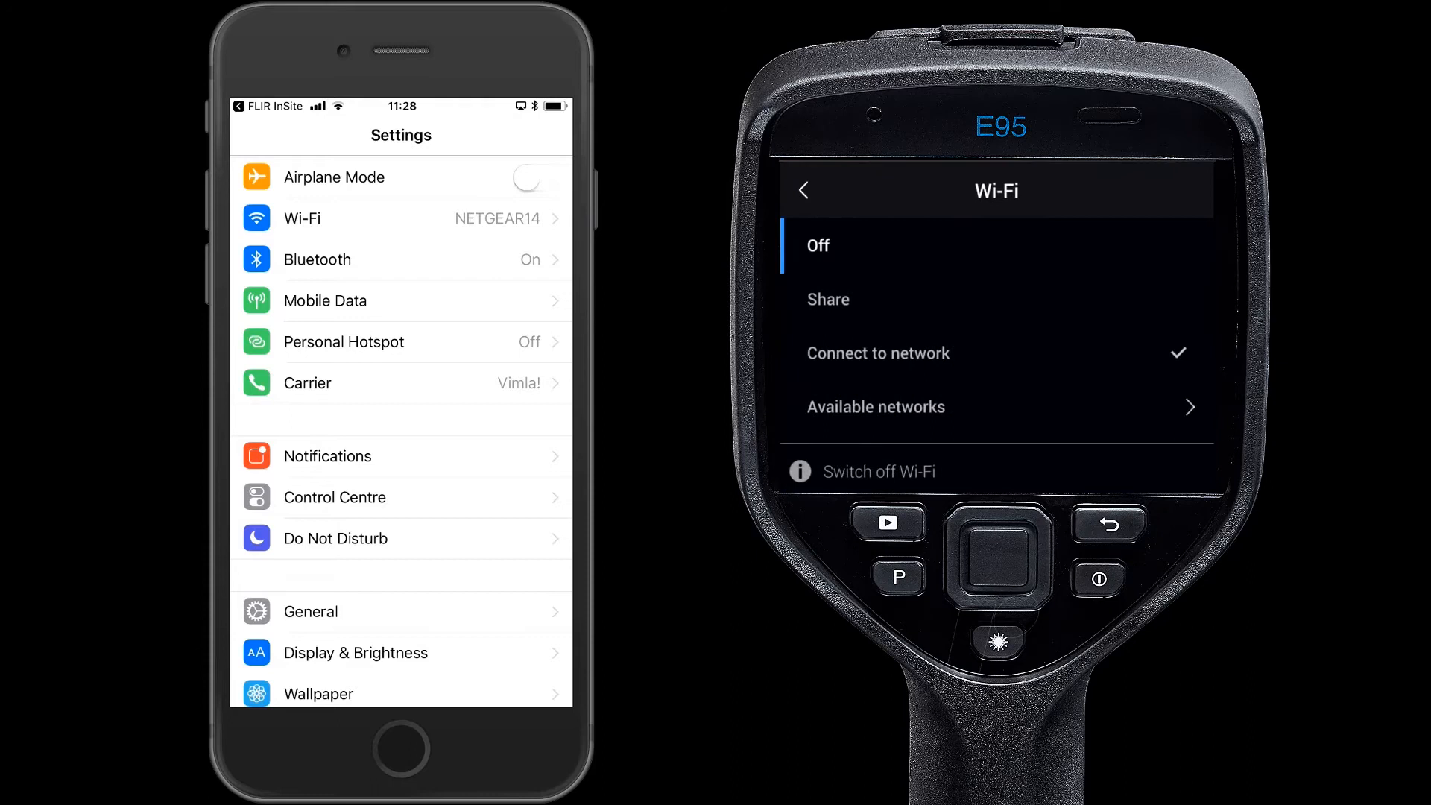
{"action": "left_click", "coordinate": [344, 342]}
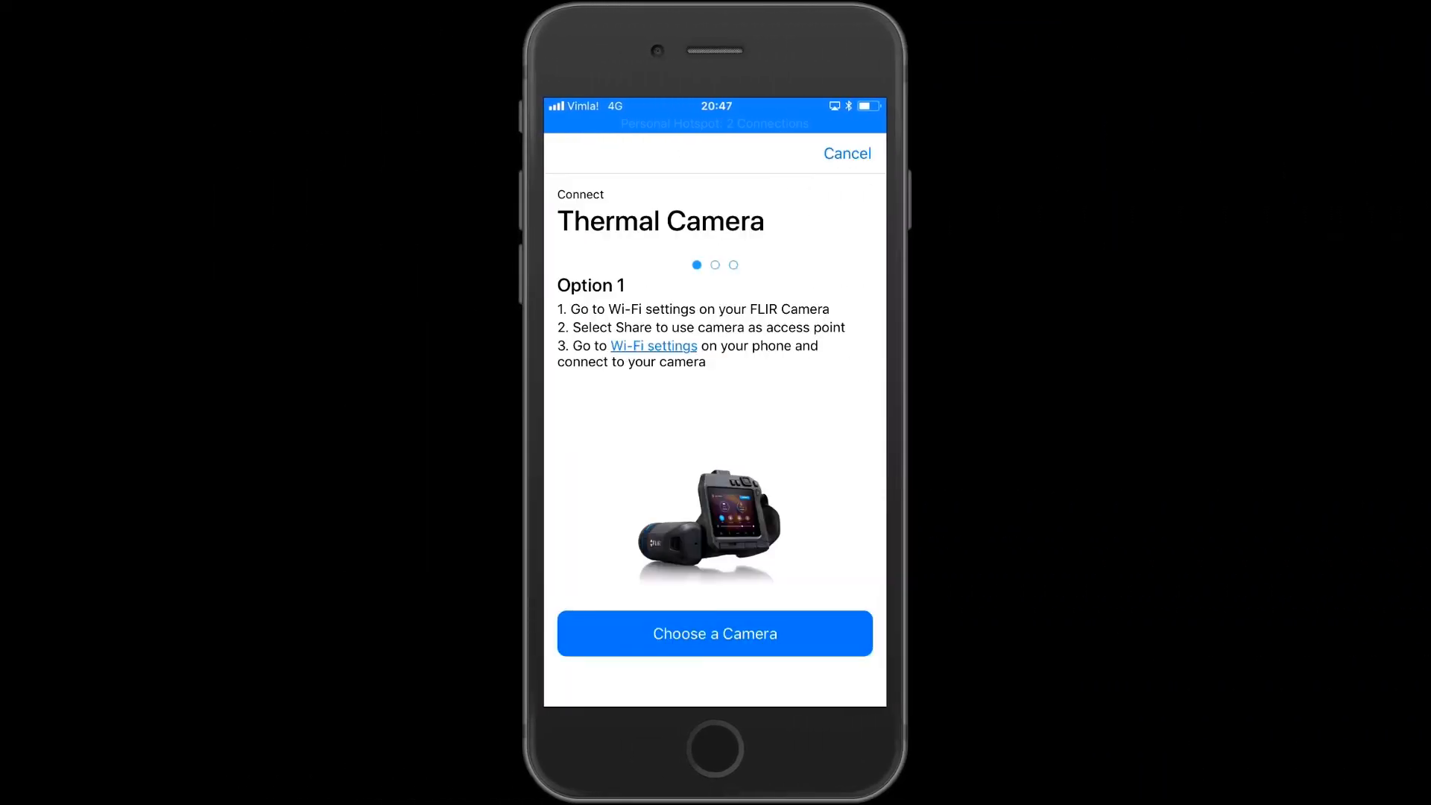
Choose the FLIR E95 as the connected camera in the InSite app.
{"action": "left_click", "coordinate": [714, 632]}
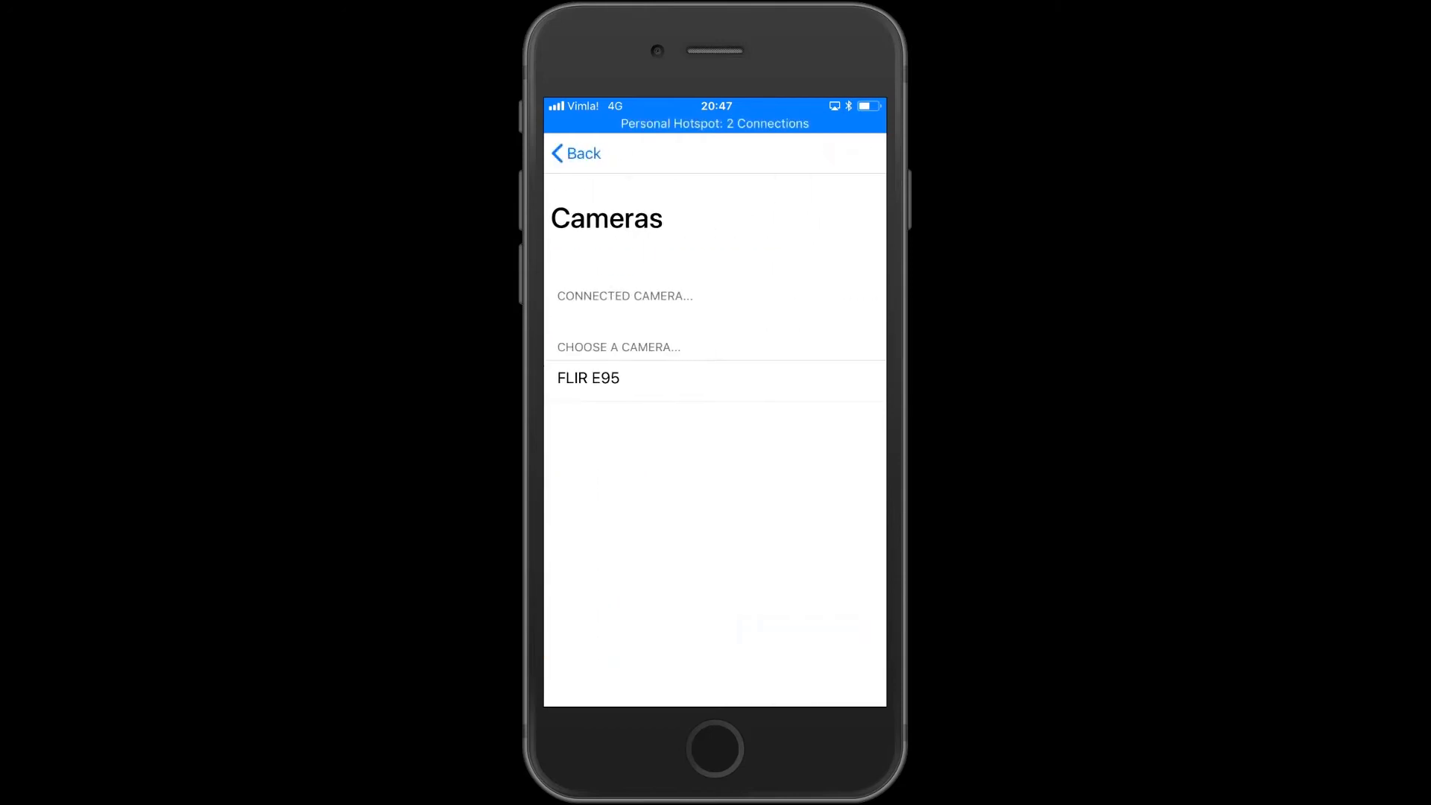
{"action": "left_click", "coordinate": [587, 377]}
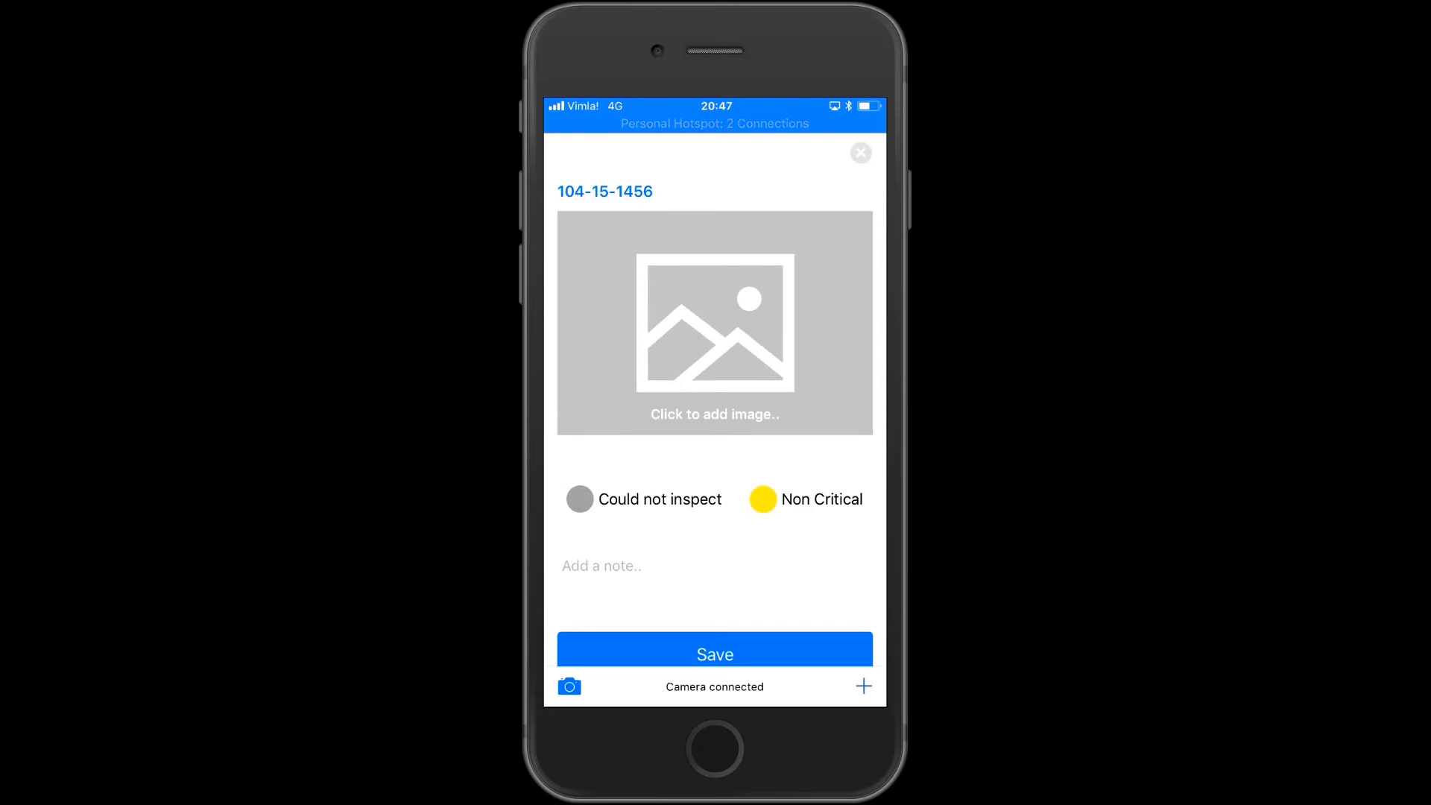
Capture a thermal image for 104-15-1456 with the box measurement over the left-hand cables and save it.
{"action": "left_click", "coordinate": [713, 322]}
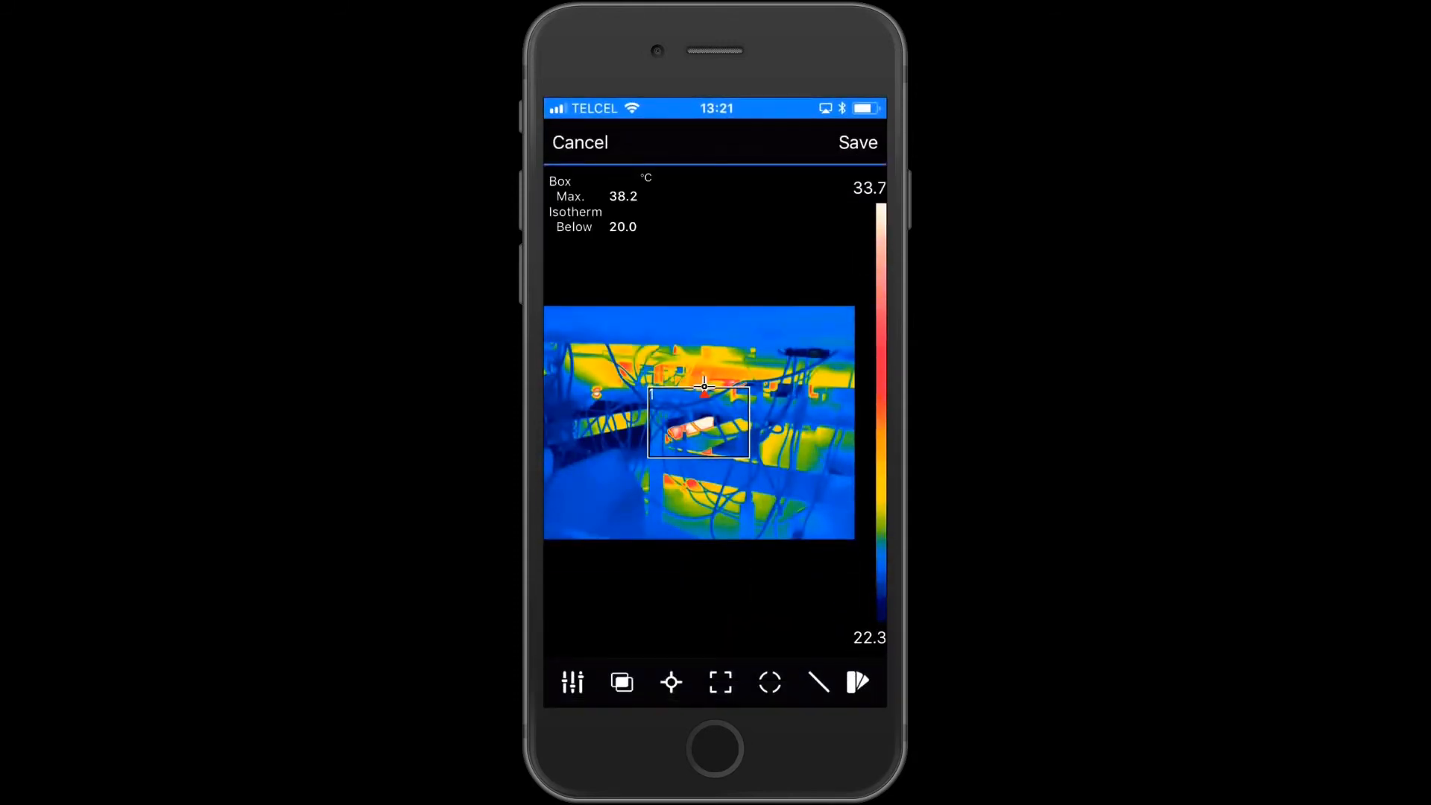
{"action": "left_click_drag", "start_coordinate": [699, 424], "coordinate": [619, 408]}
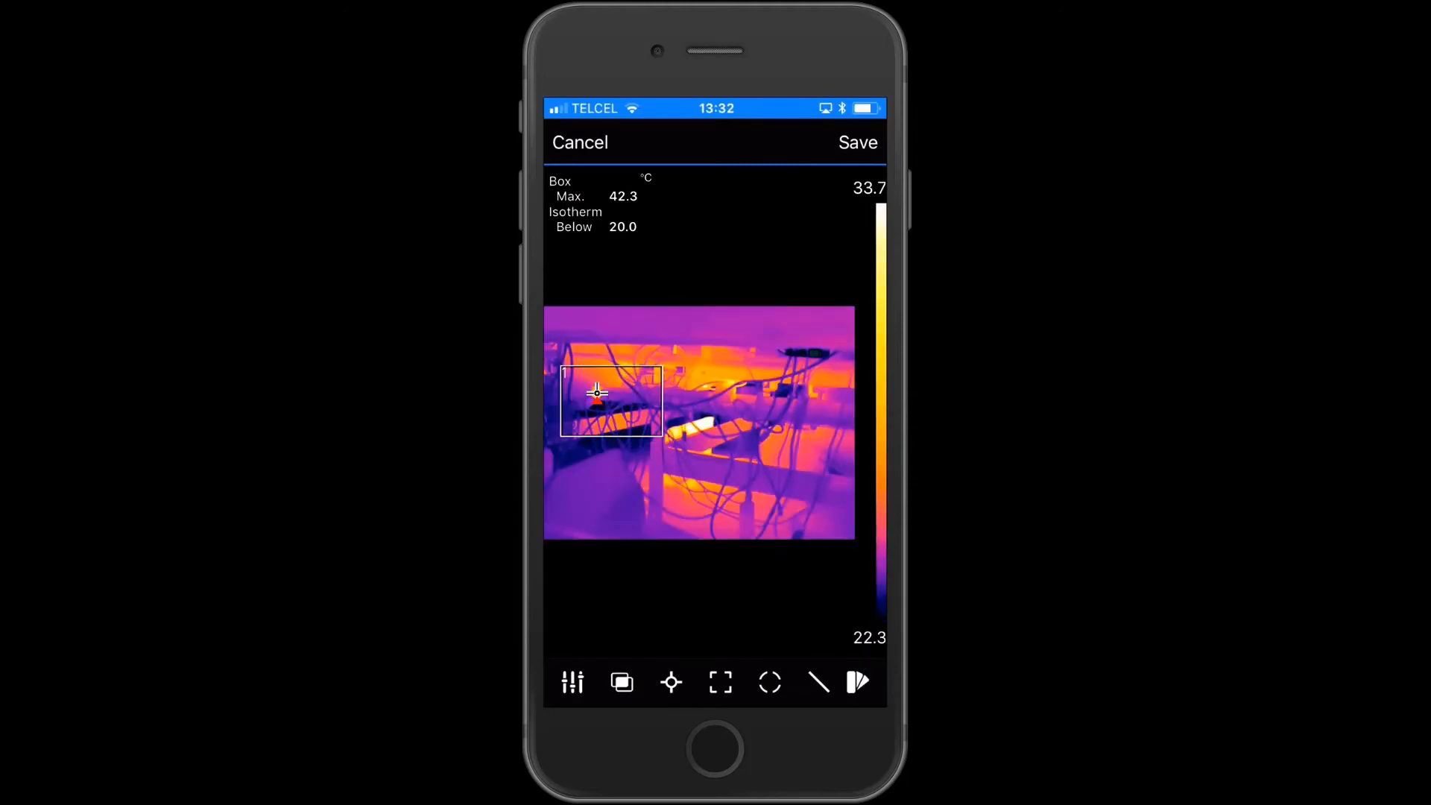
{"action": "left_click", "coordinate": [856, 143]}
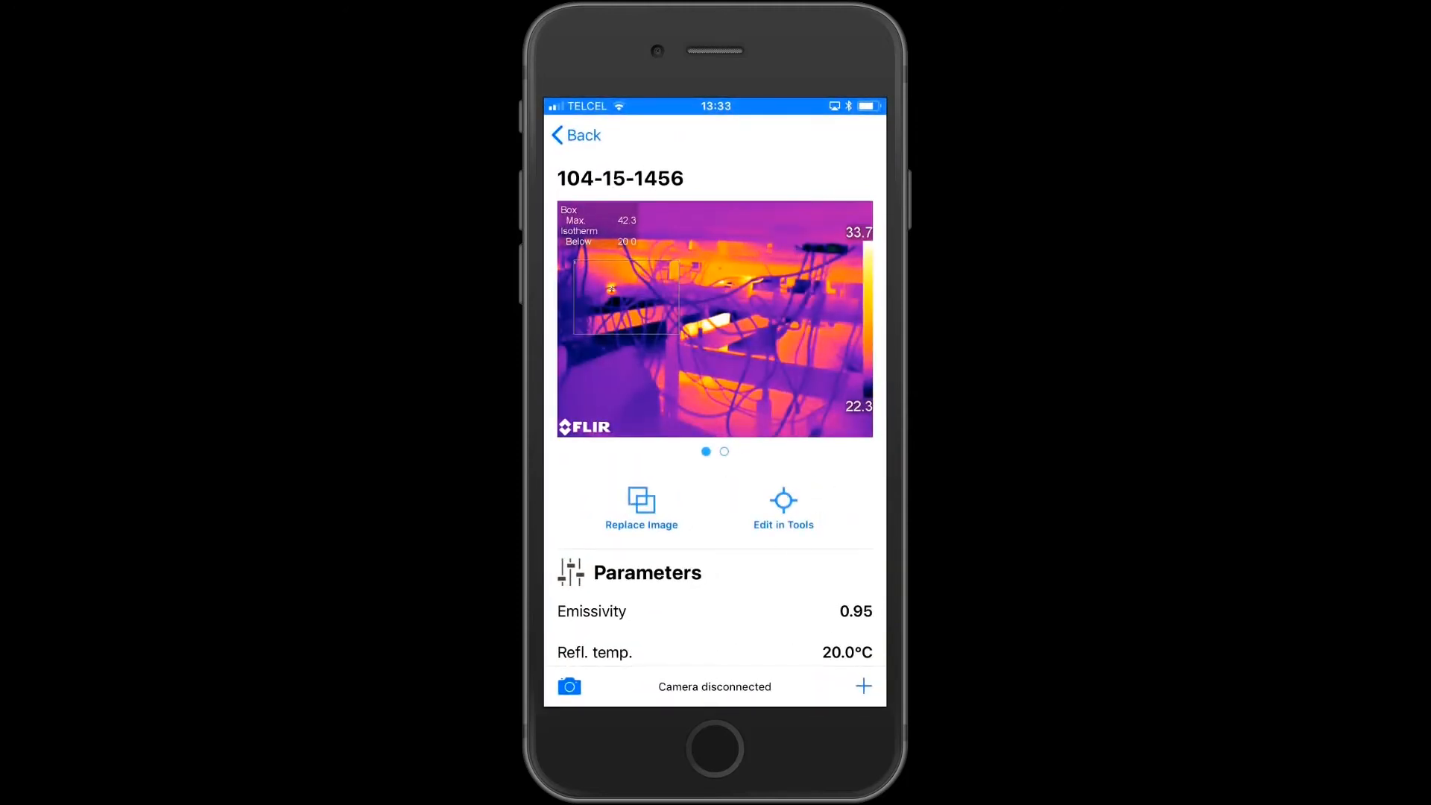
Replace the image with a camera-roll thermal shot, set status Approved and begin the note 'Everythi'.
{"action": "left_click", "coordinate": [641, 506]}
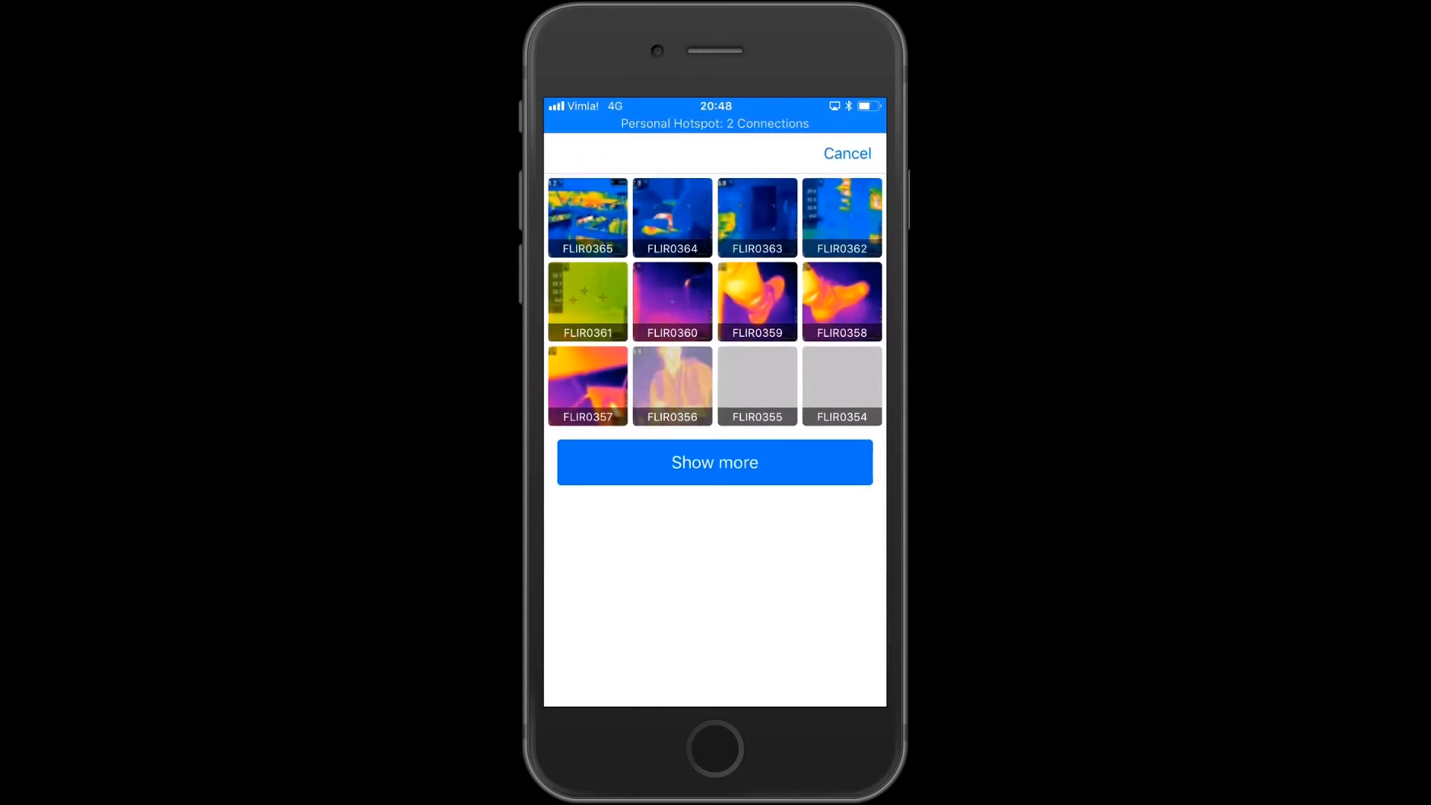
{"action": "left_click", "coordinate": [714, 462]}
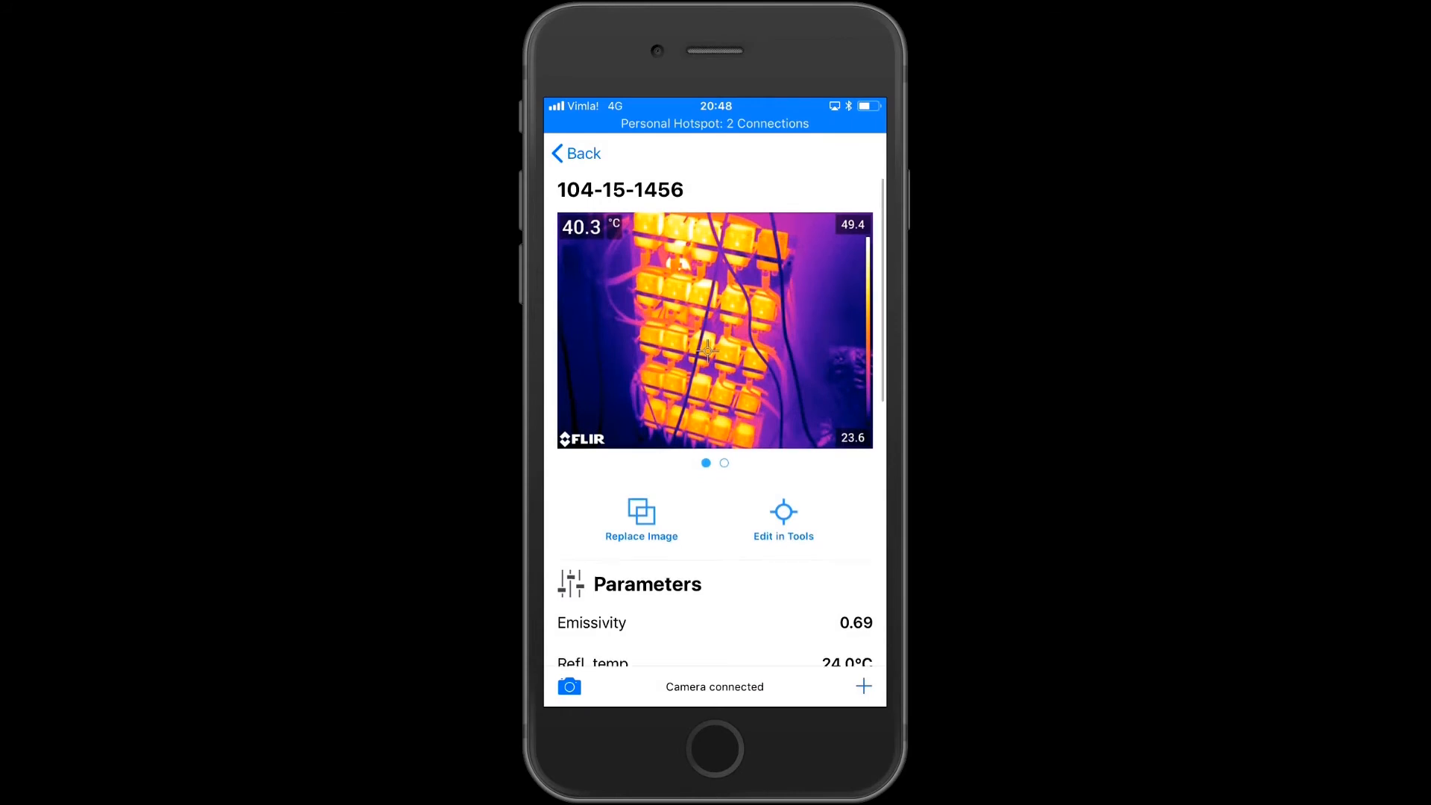
{"action": "scroll", "scroll_direction": "down", "scroll_amount": 3}
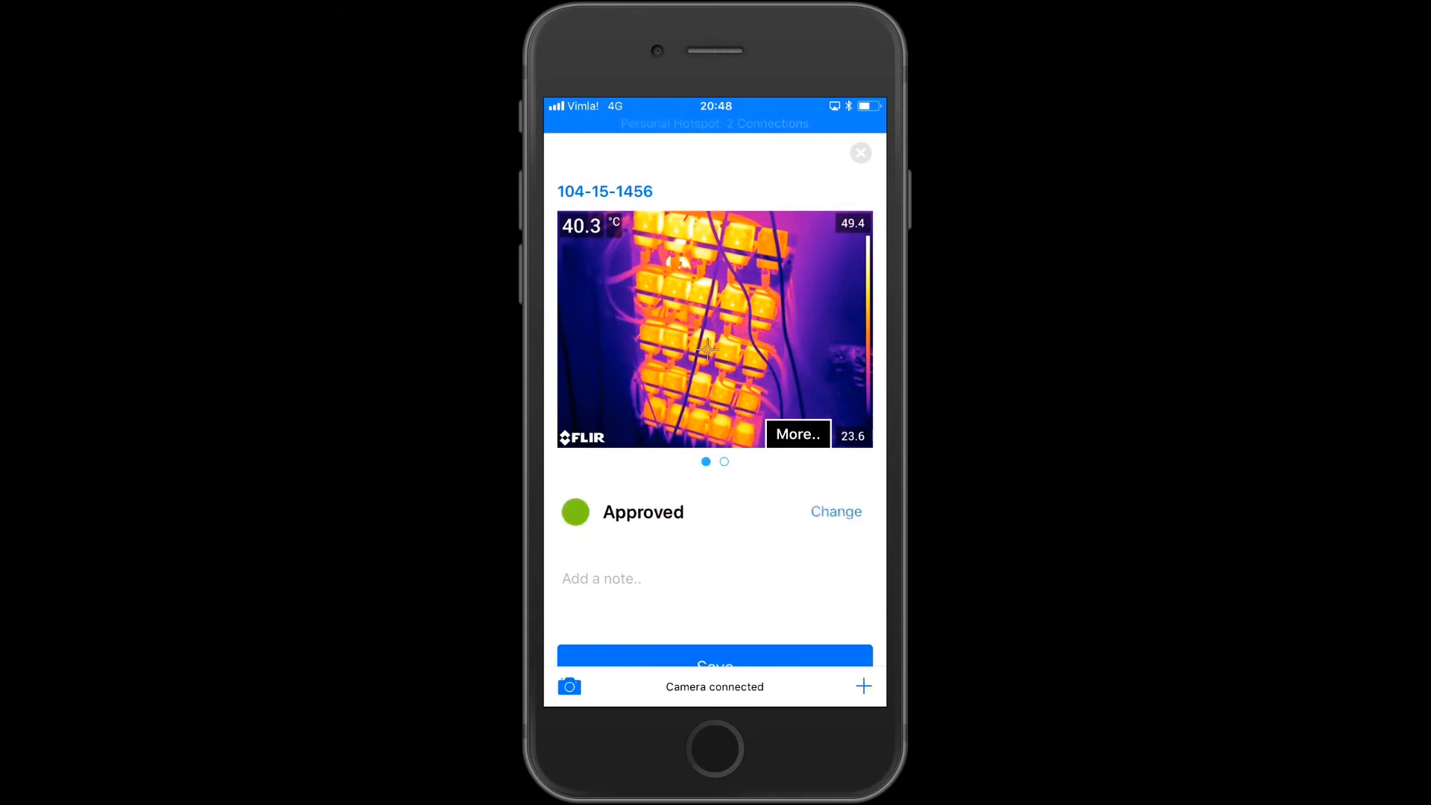
{"action": "type", "text": "Everythi"}
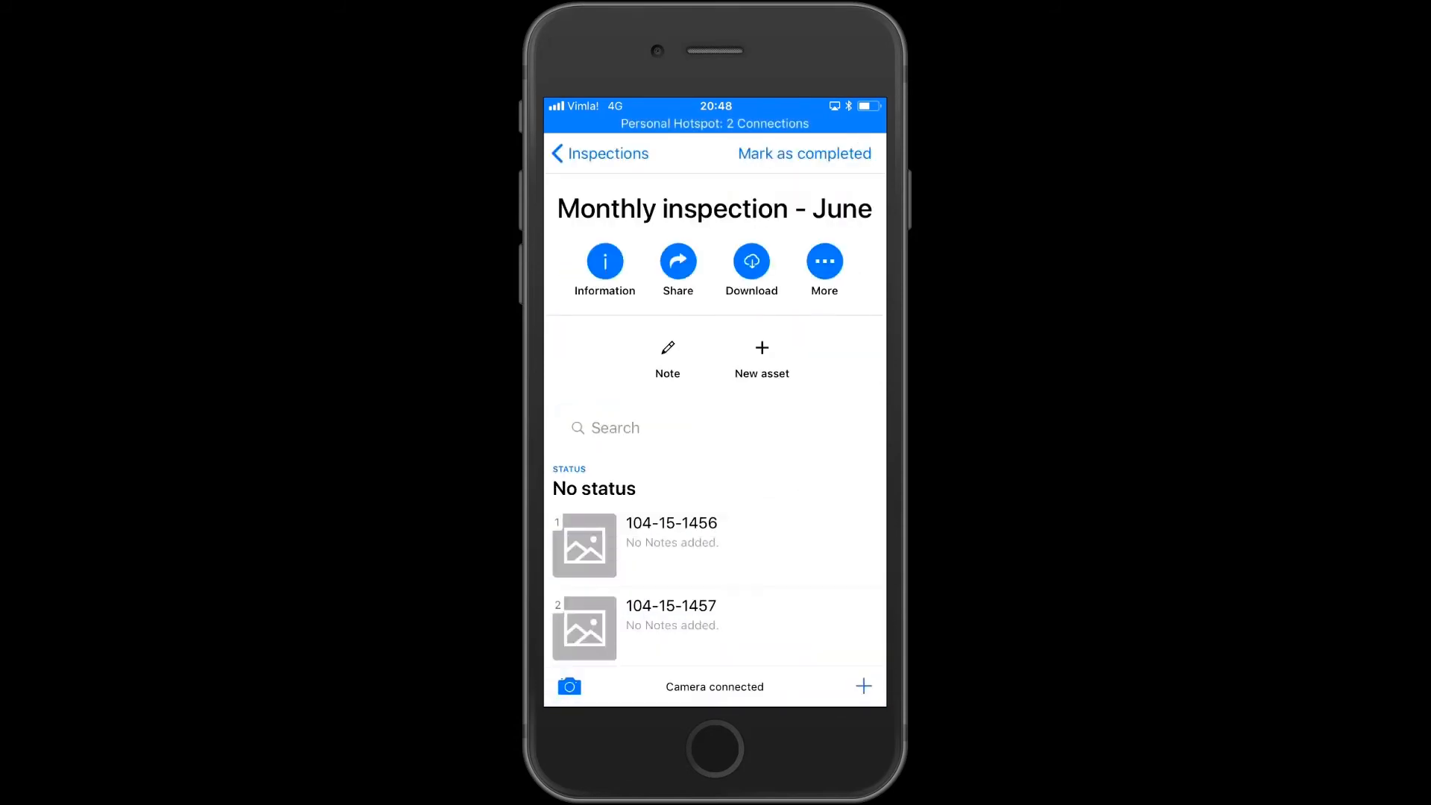
Scroll the mobile asset list, then show the web portal's Ongoing inspections with Monthly inspection - June.
{"action": "scroll", "scroll_direction": "down", "scroll_amount": 3}
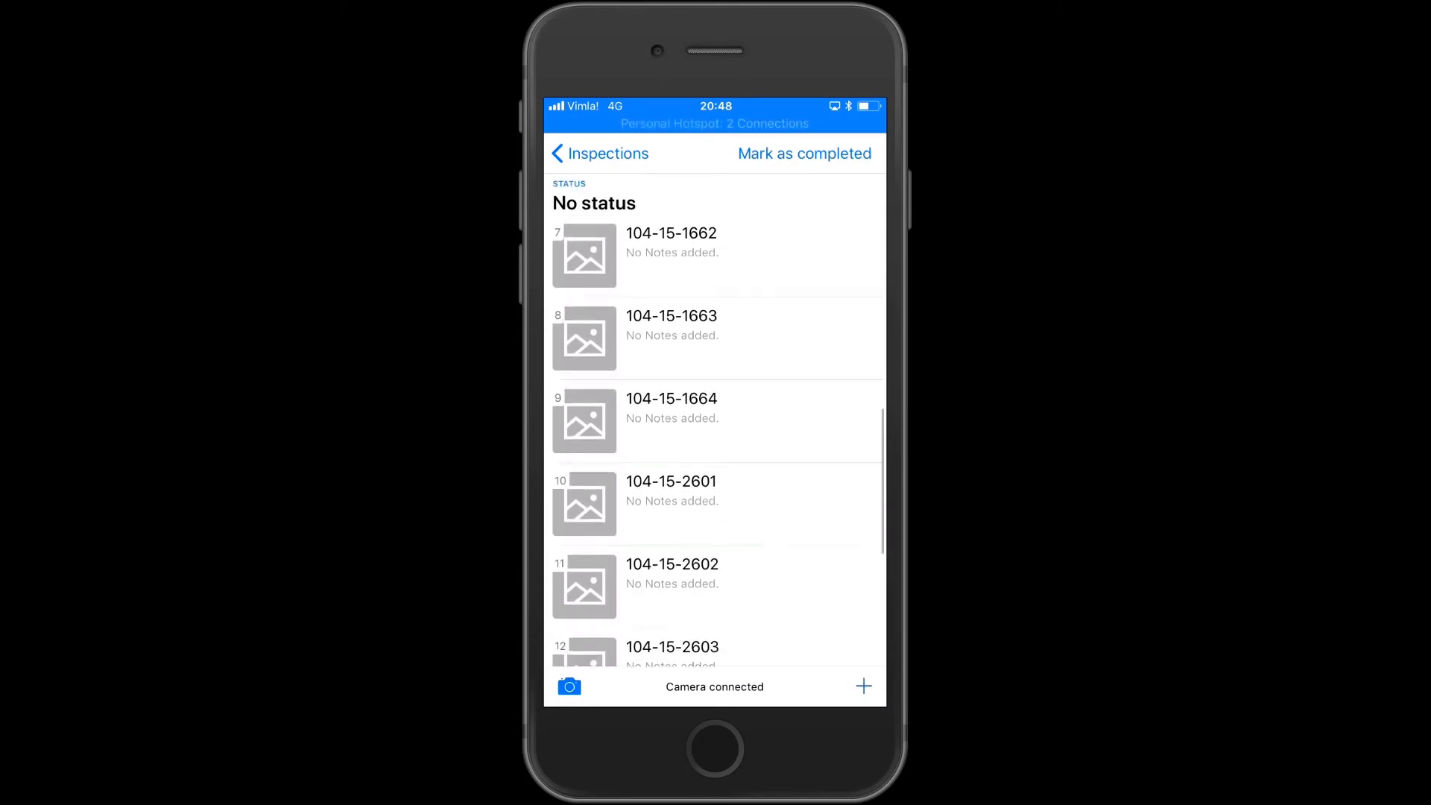
{"action": "scroll", "scroll_direction": "down", "scroll_amount": 3}
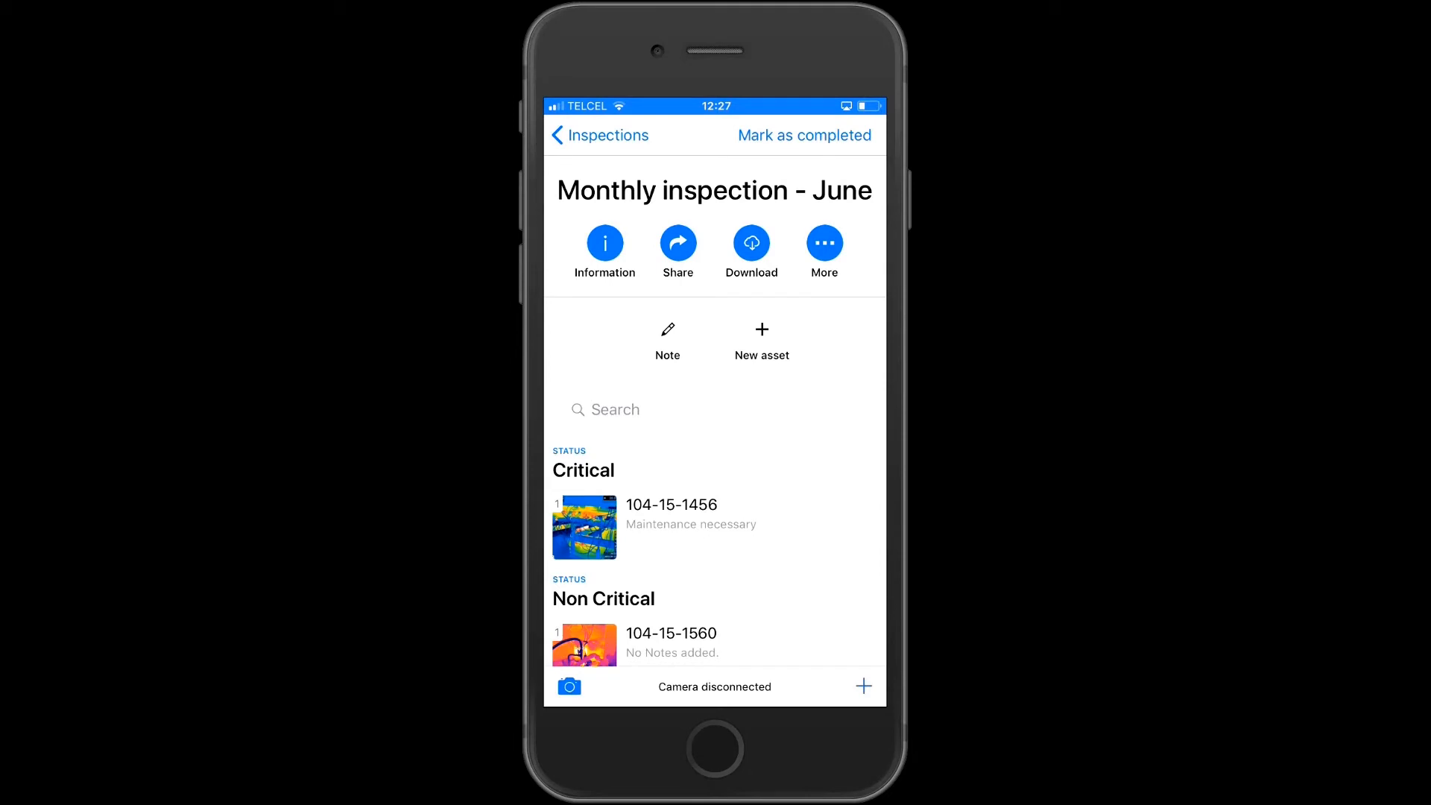
{"action": "left_click", "coordinate": [803, 135]}
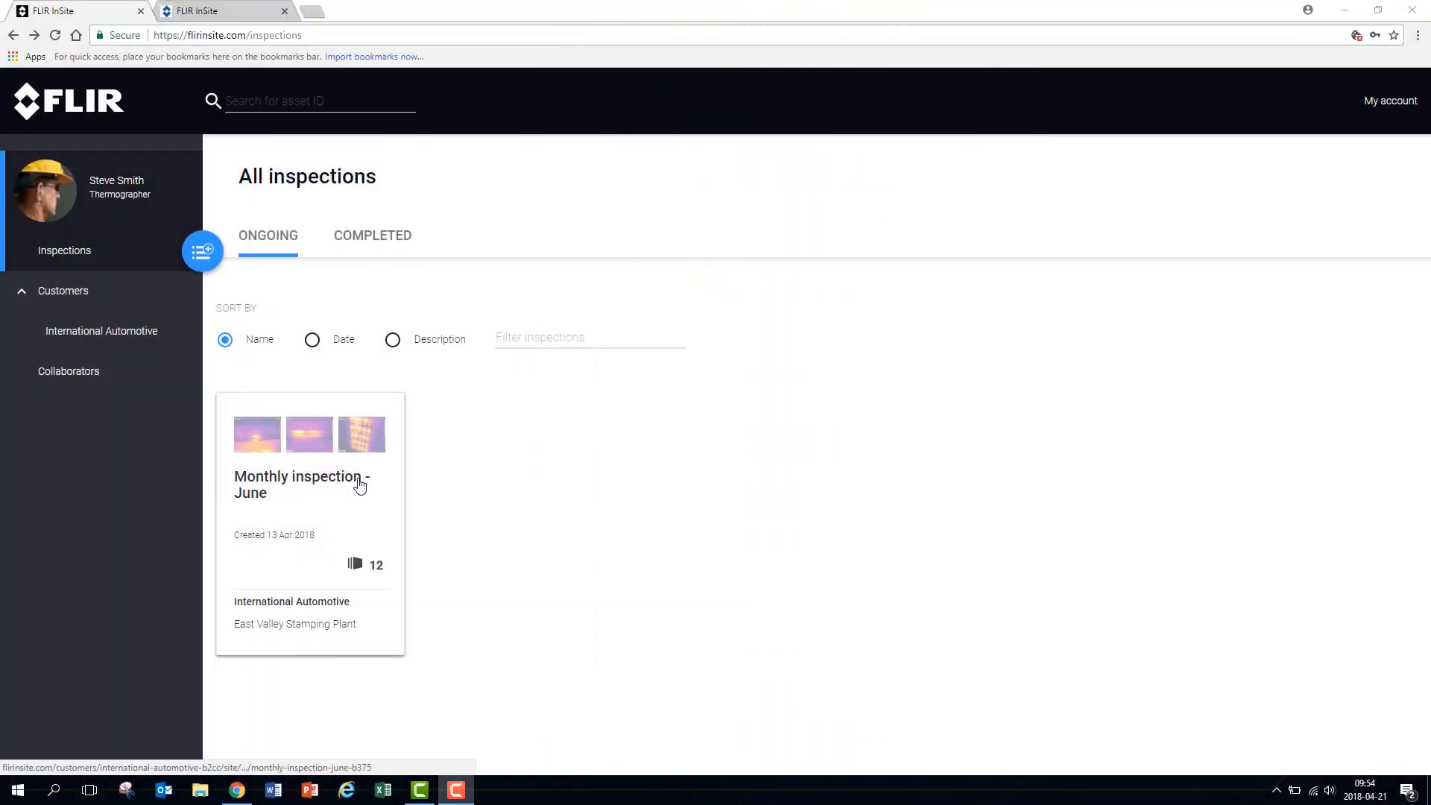
Compare an asset's 2018-04-21 inspection record with its ongoing record.
{"action": "left_click", "coordinate": [301, 482]}
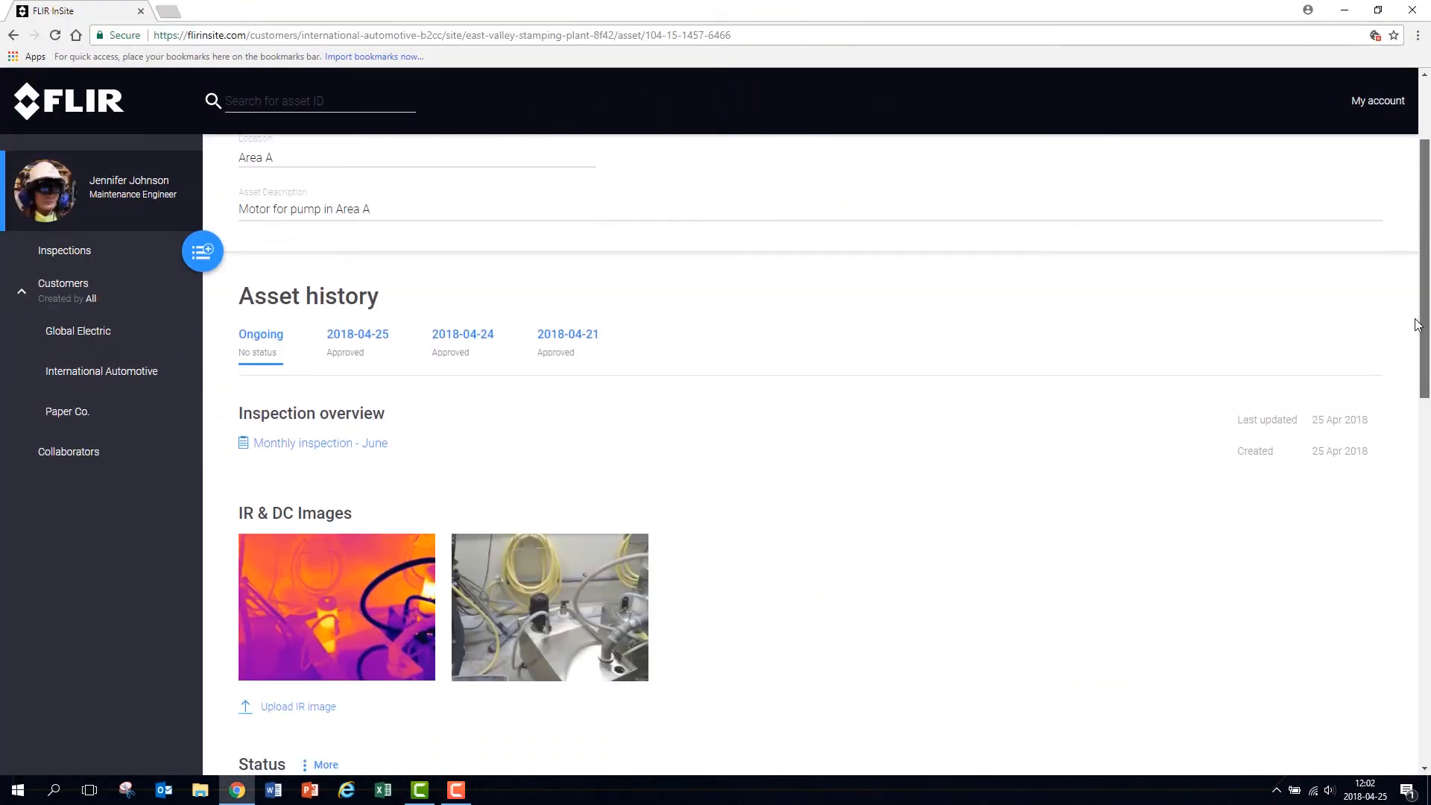
{"action": "scroll", "scroll_direction": "down", "scroll_amount": 3}
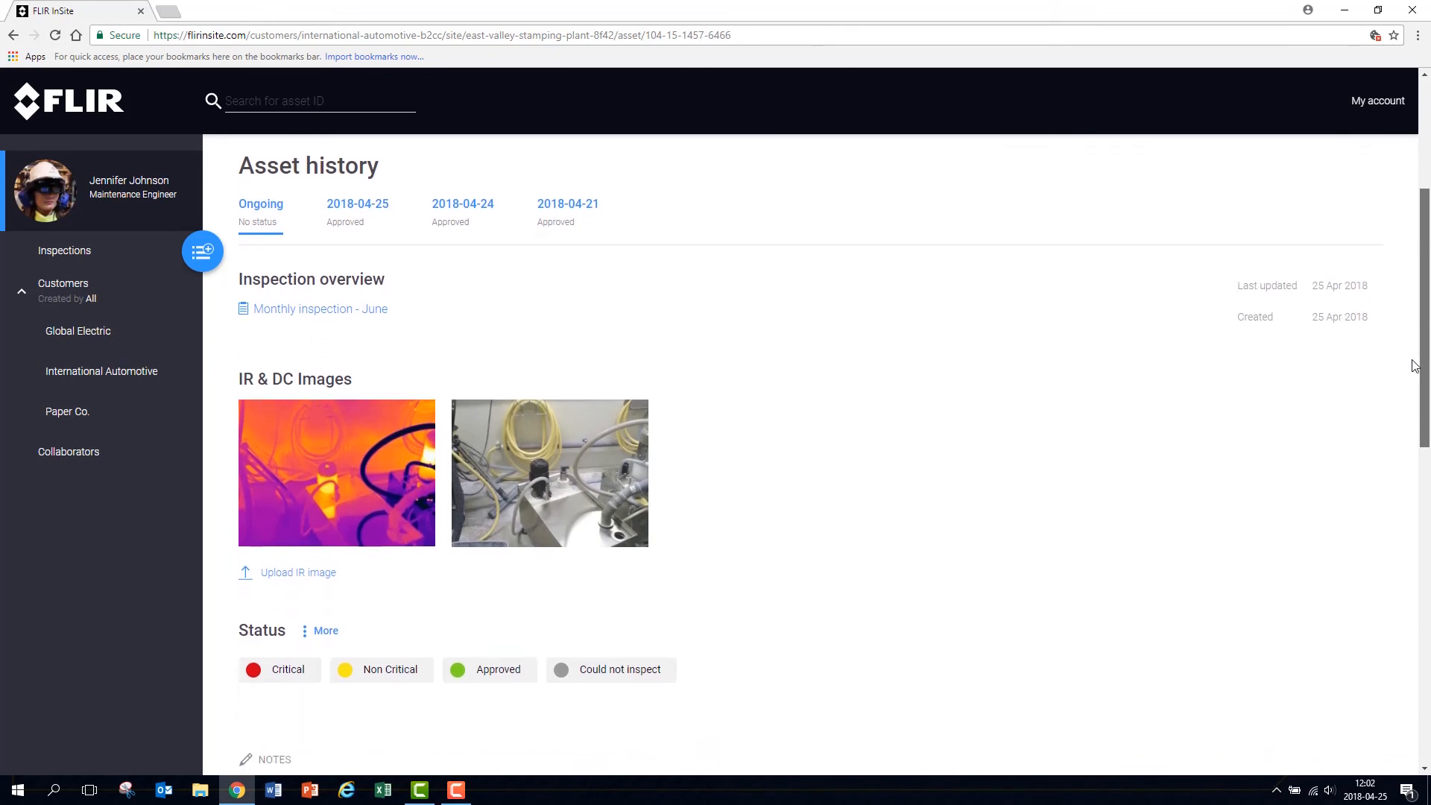
{"action": "left_click", "coordinate": [568, 210]}
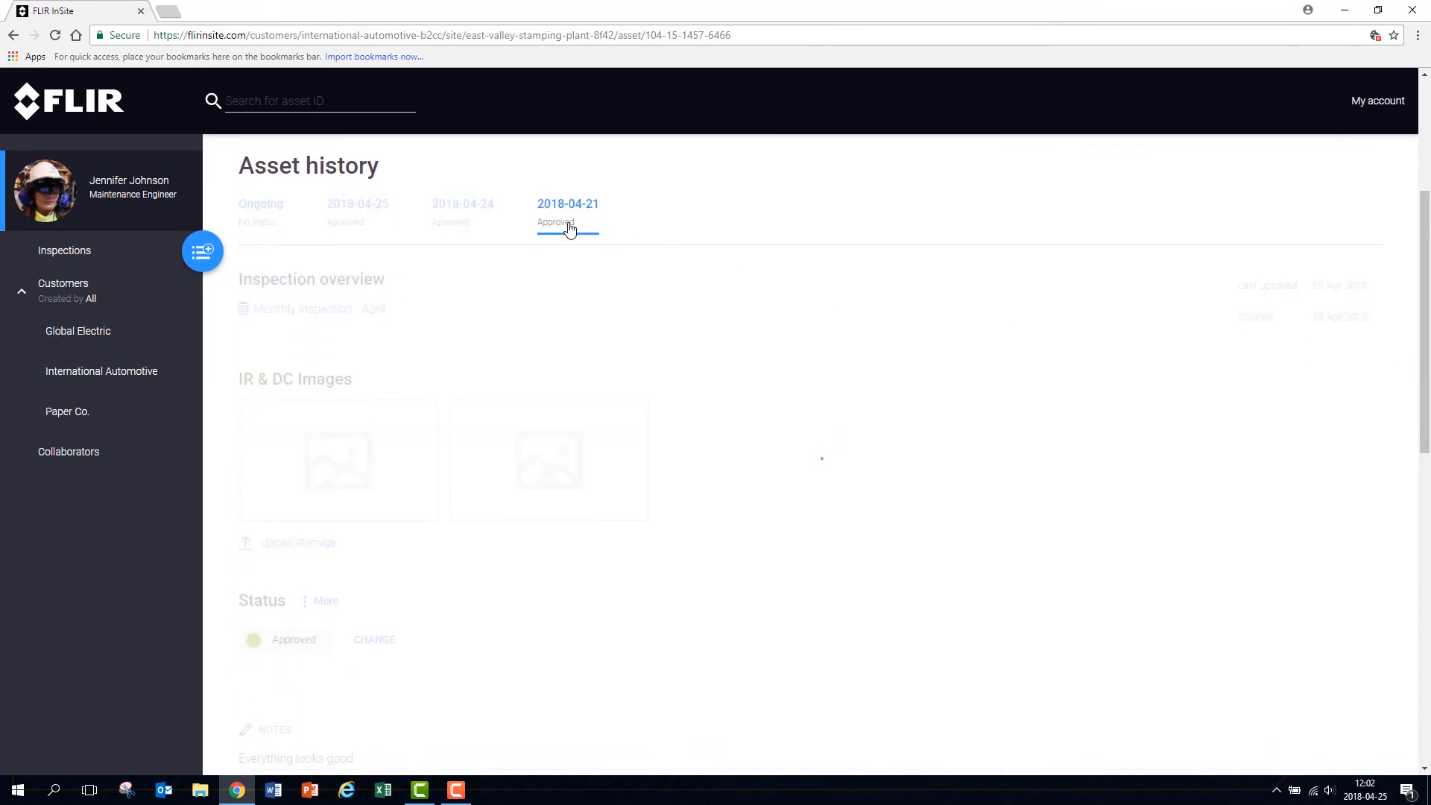
{"action": "left_click", "coordinate": [566, 204]}
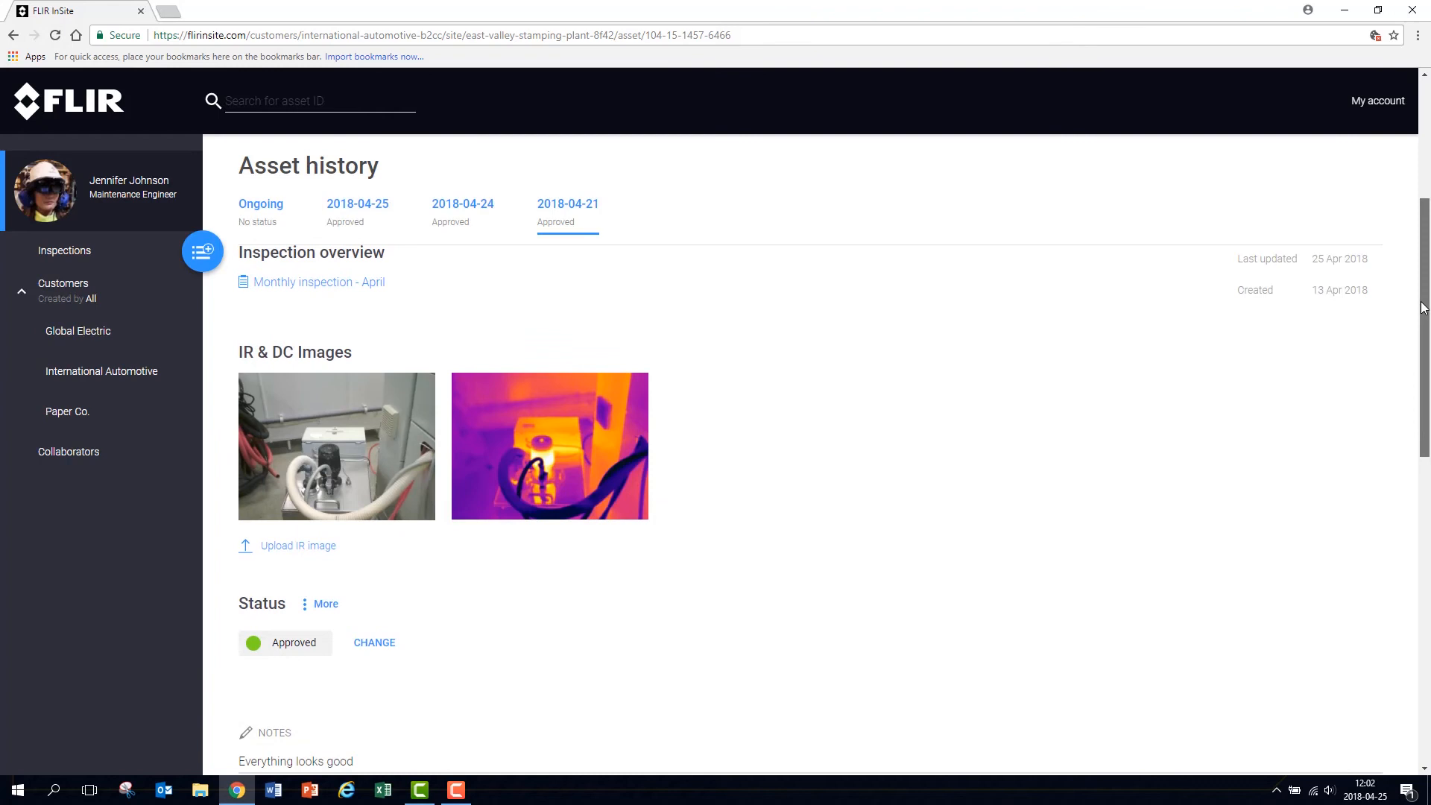
{"action": "scroll", "scroll_direction": "down", "scroll_amount": 3}
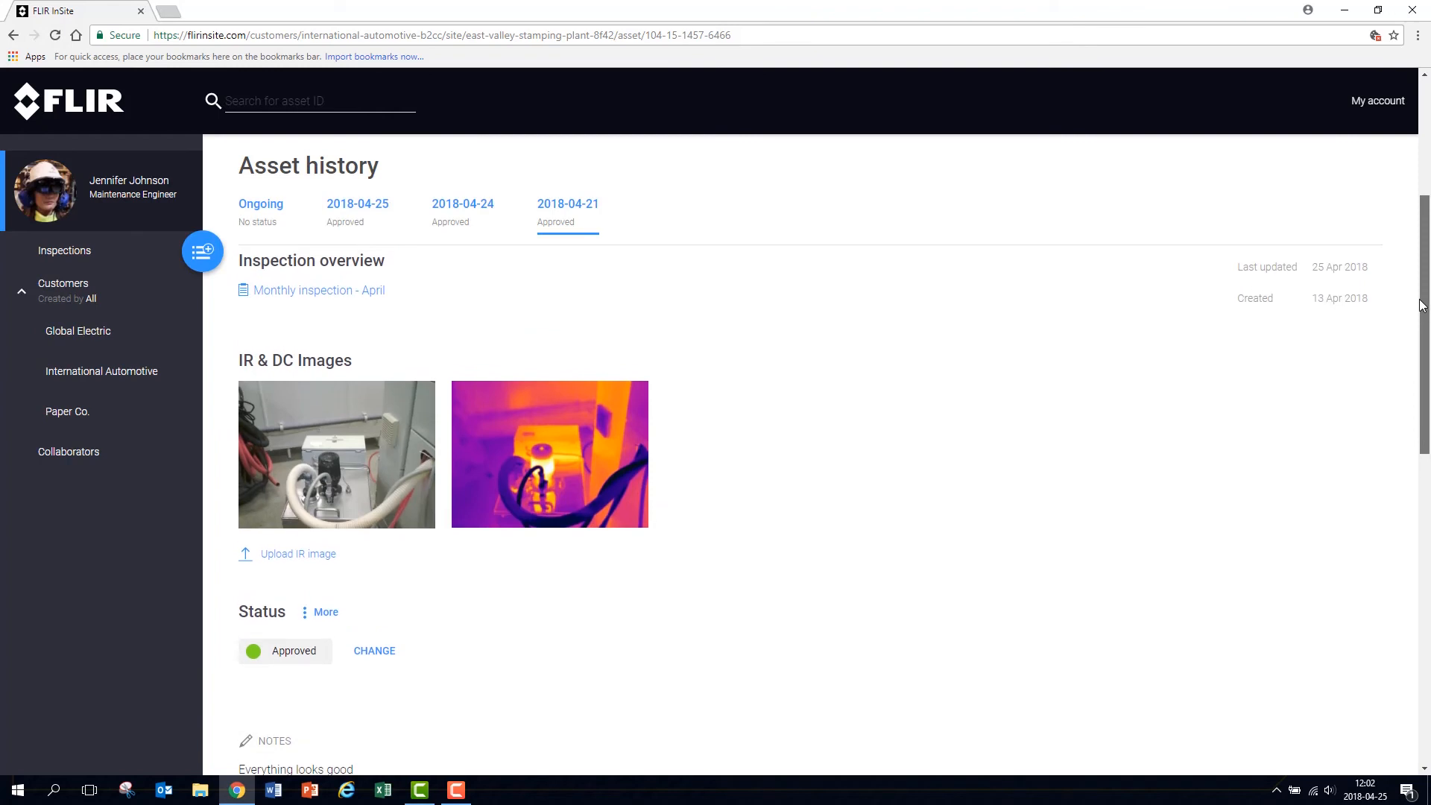
{"action": "mouse_move", "coordinate": [615, 189]}
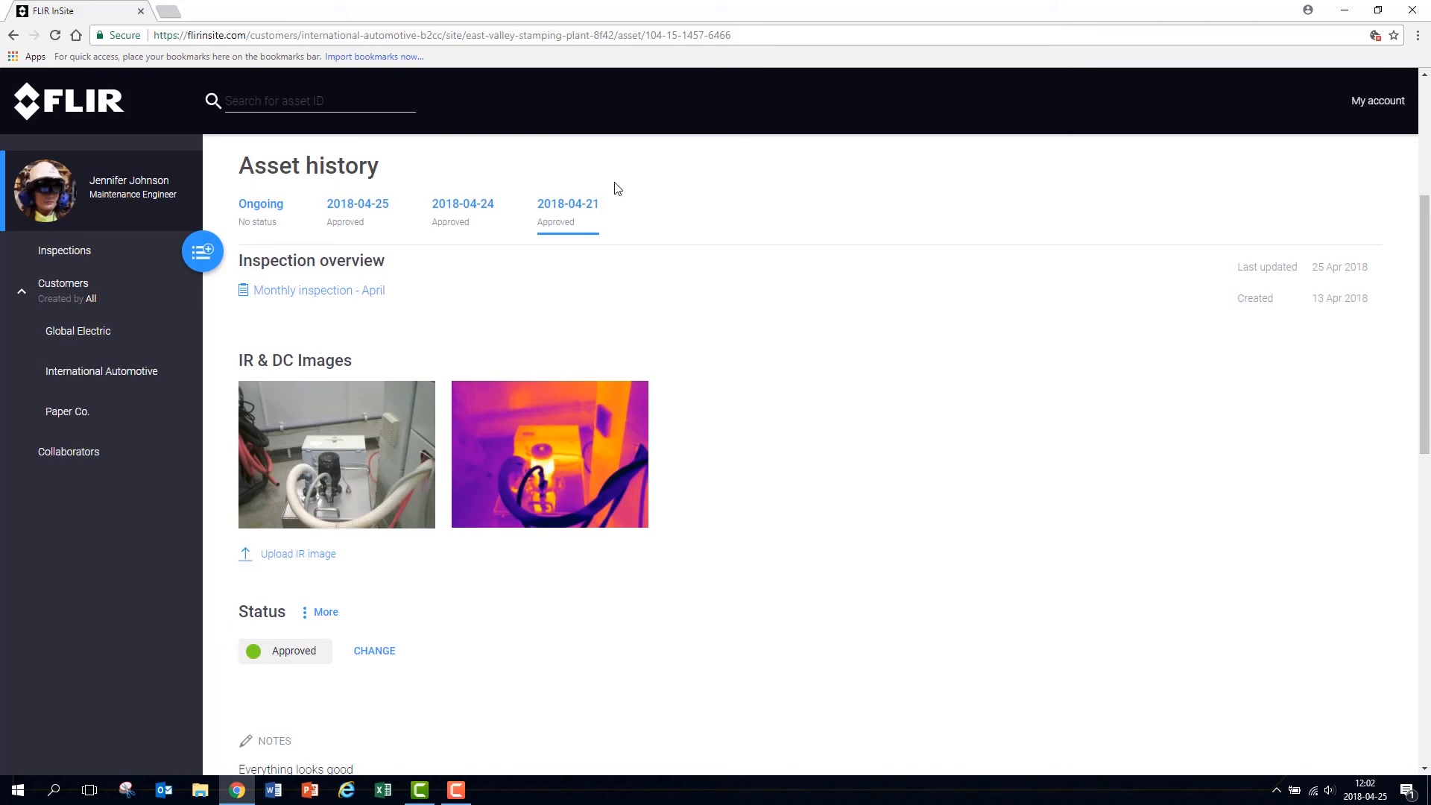
{"action": "left_click", "coordinate": [261, 205]}
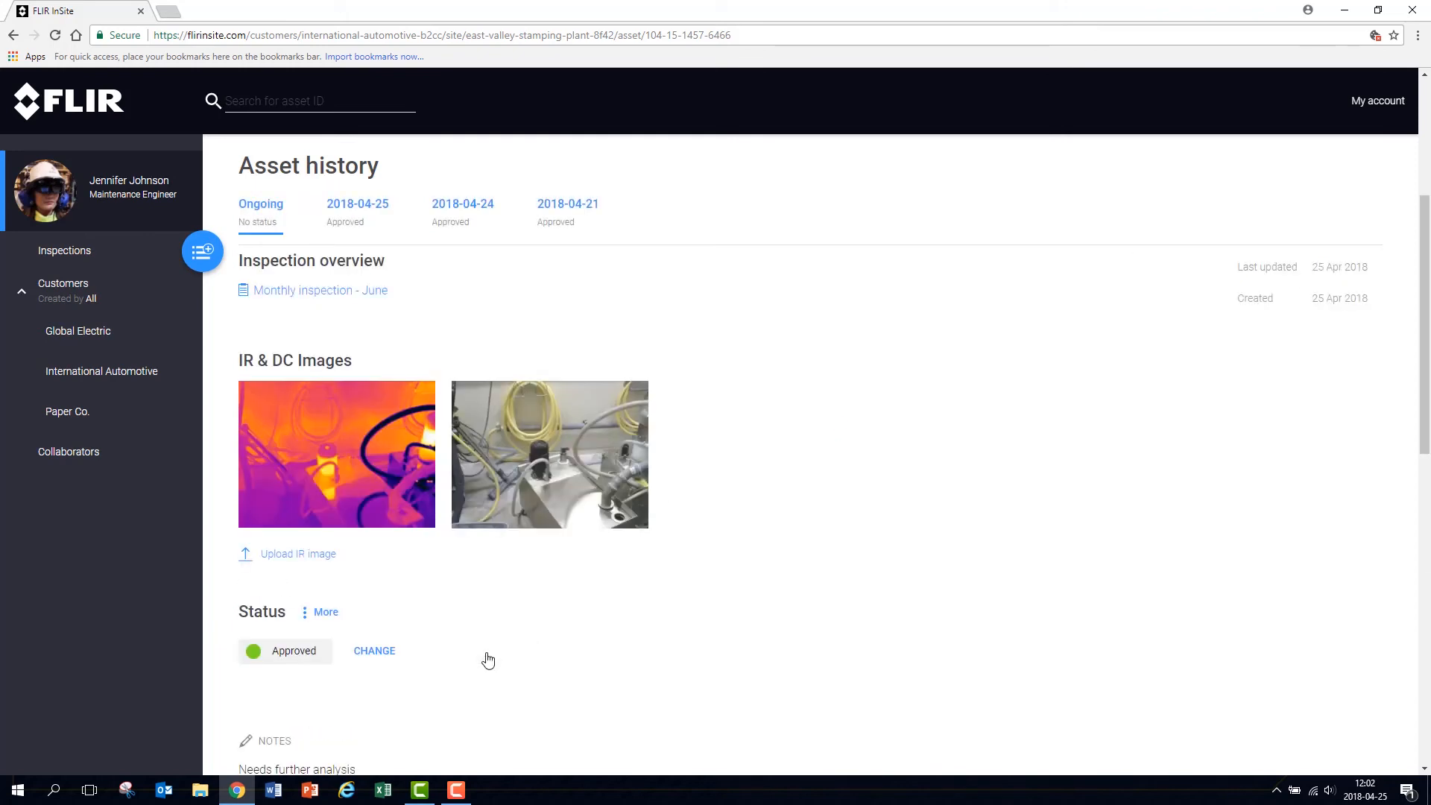
Email the Monthly inspection - June report as PDF and open the attachment from Outlook.
{"action": "left_click", "coordinate": [319, 291]}
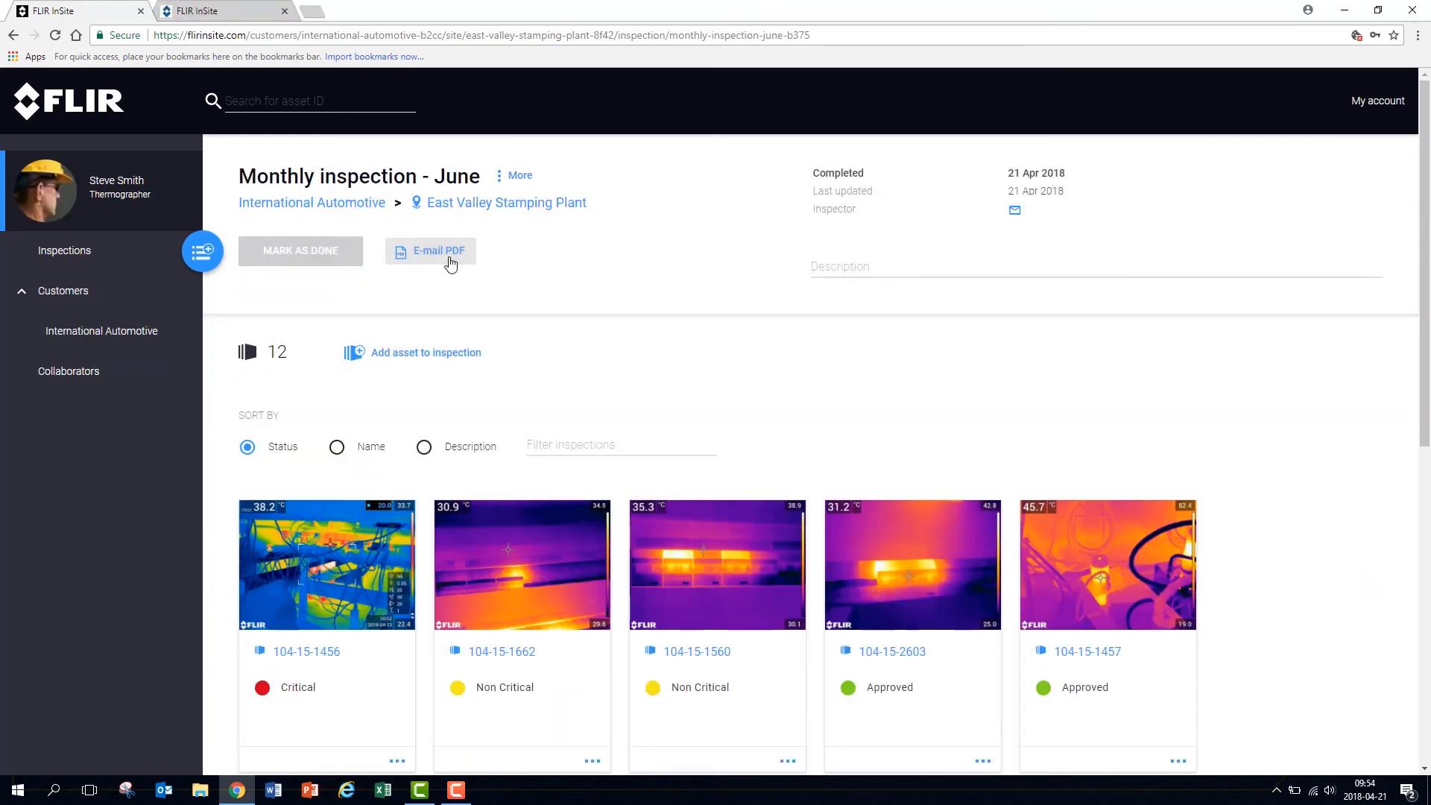
{"action": "left_click", "coordinate": [438, 251]}
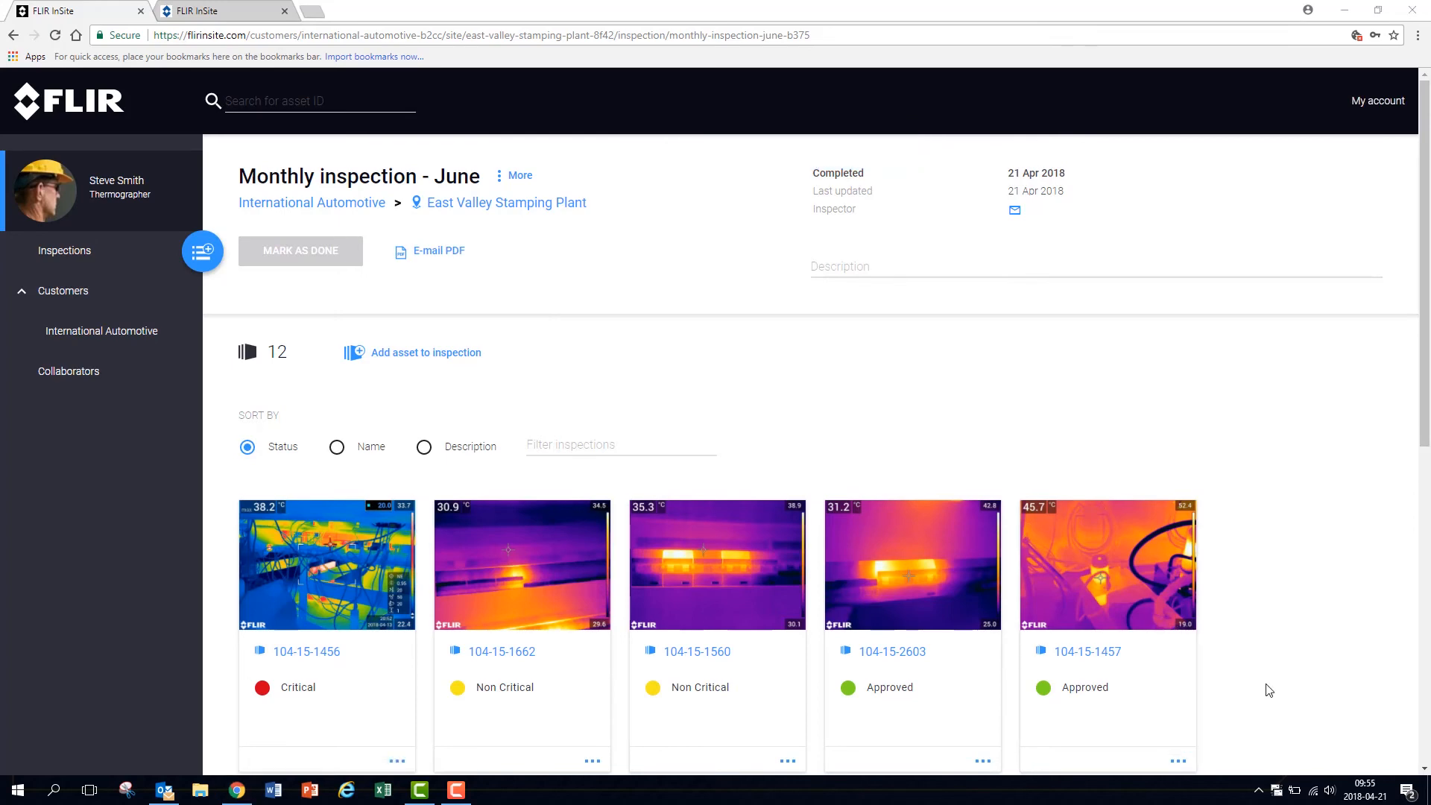
{"action": "left_click", "coordinate": [164, 789]}
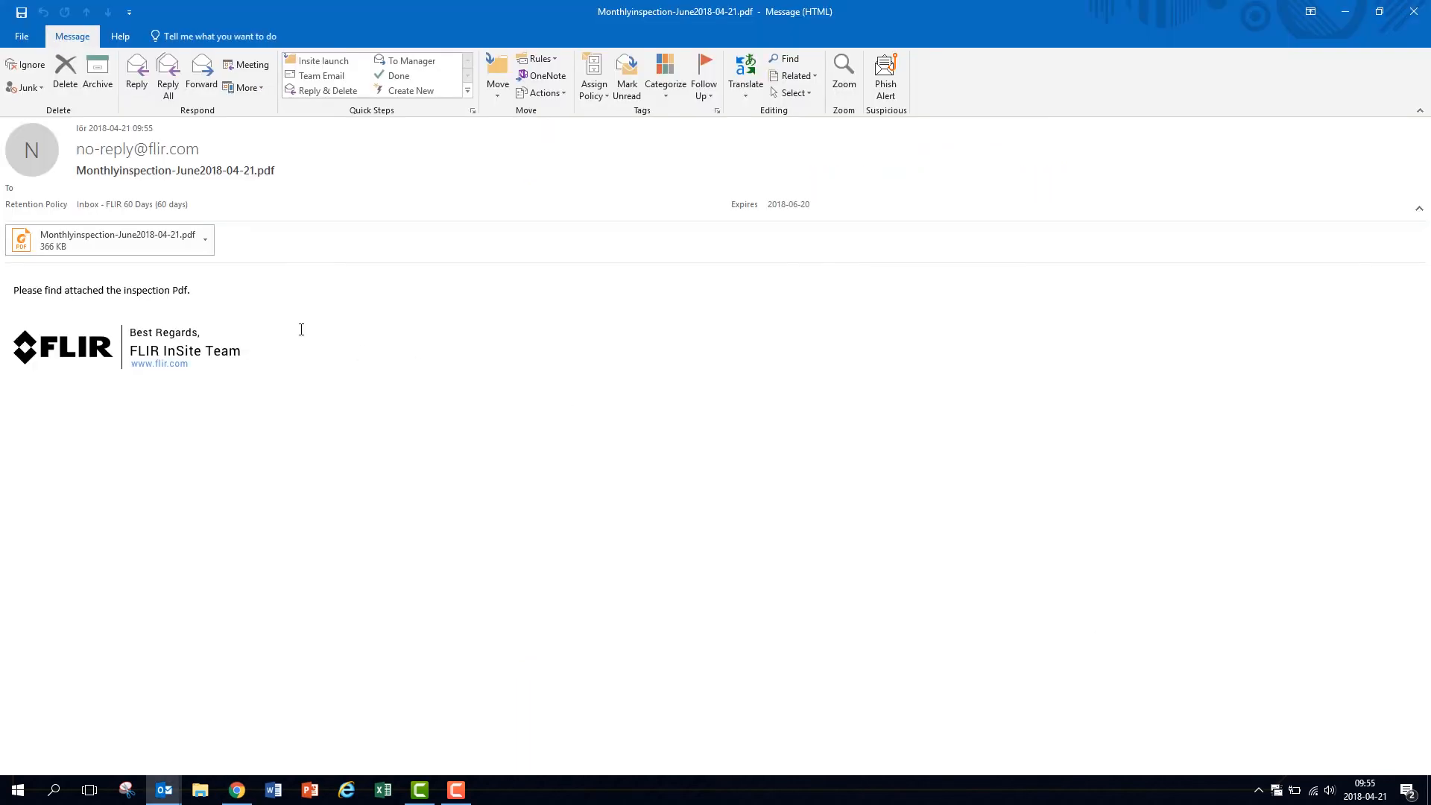
{"action": "double_click", "coordinate": [108, 239]}
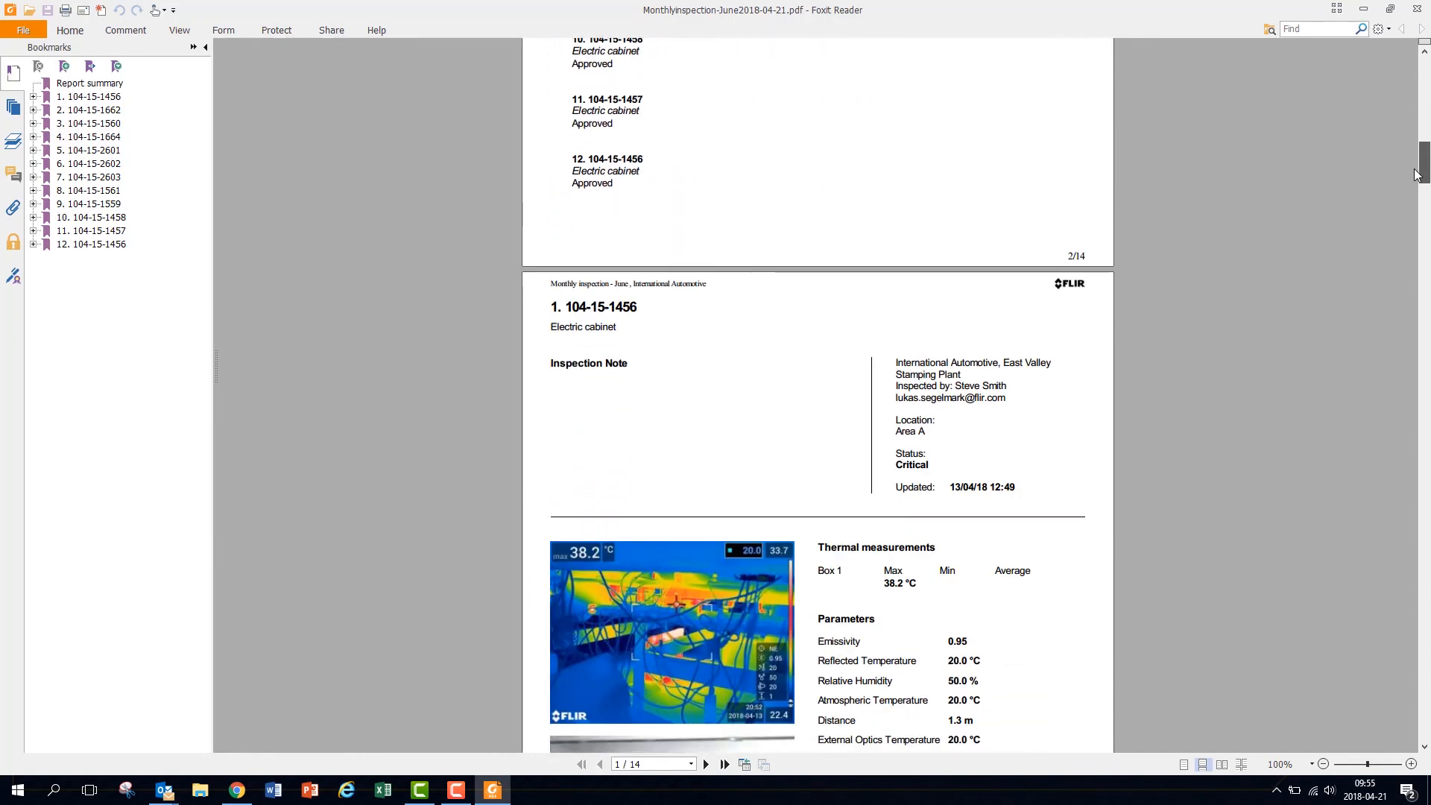
Scroll through the emailed report's asset pages in Foxit Reader.
{"action": "scroll", "scroll_direction": "down", "scroll_amount": 3}
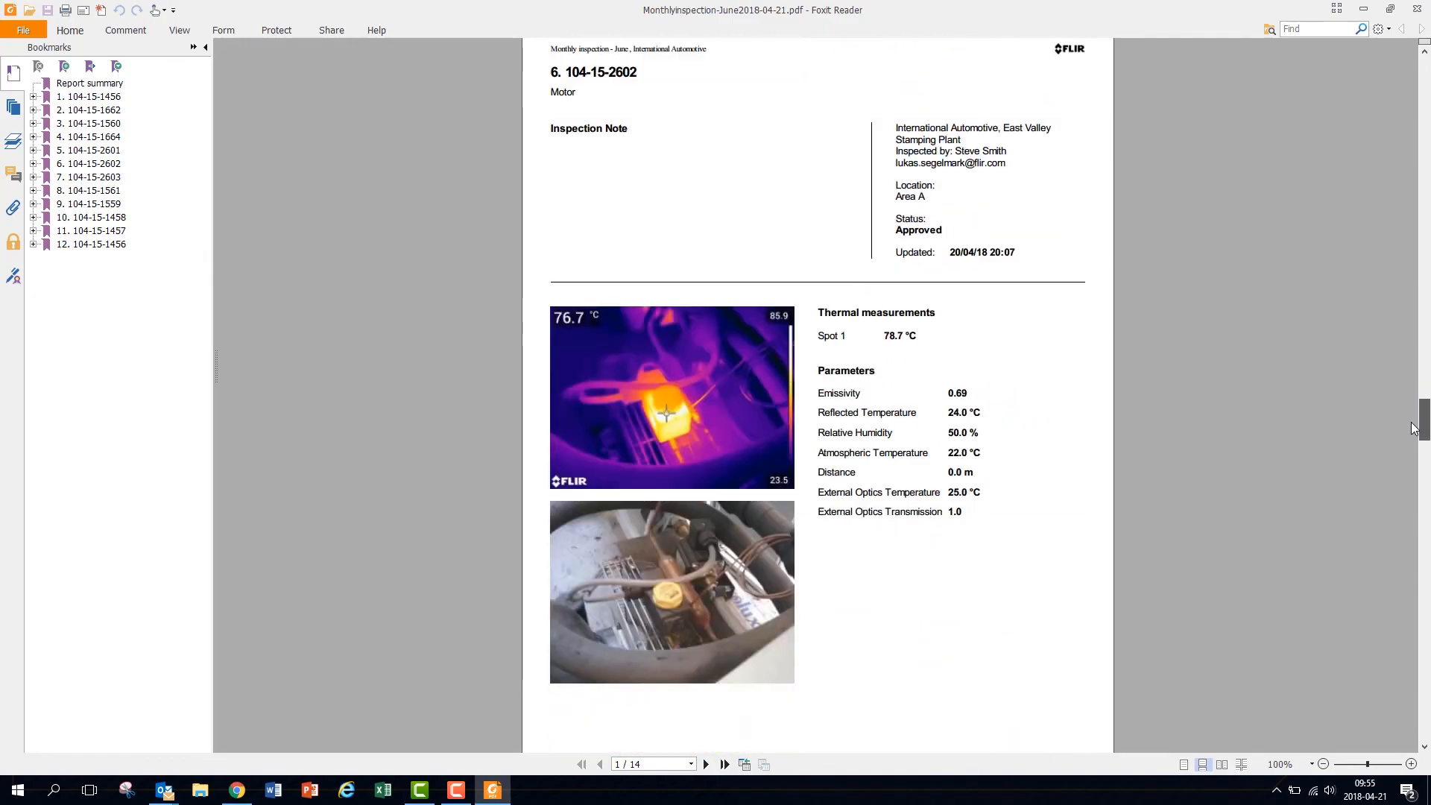
{"action": "scroll", "scroll_direction": "down", "scroll_amount": 3}
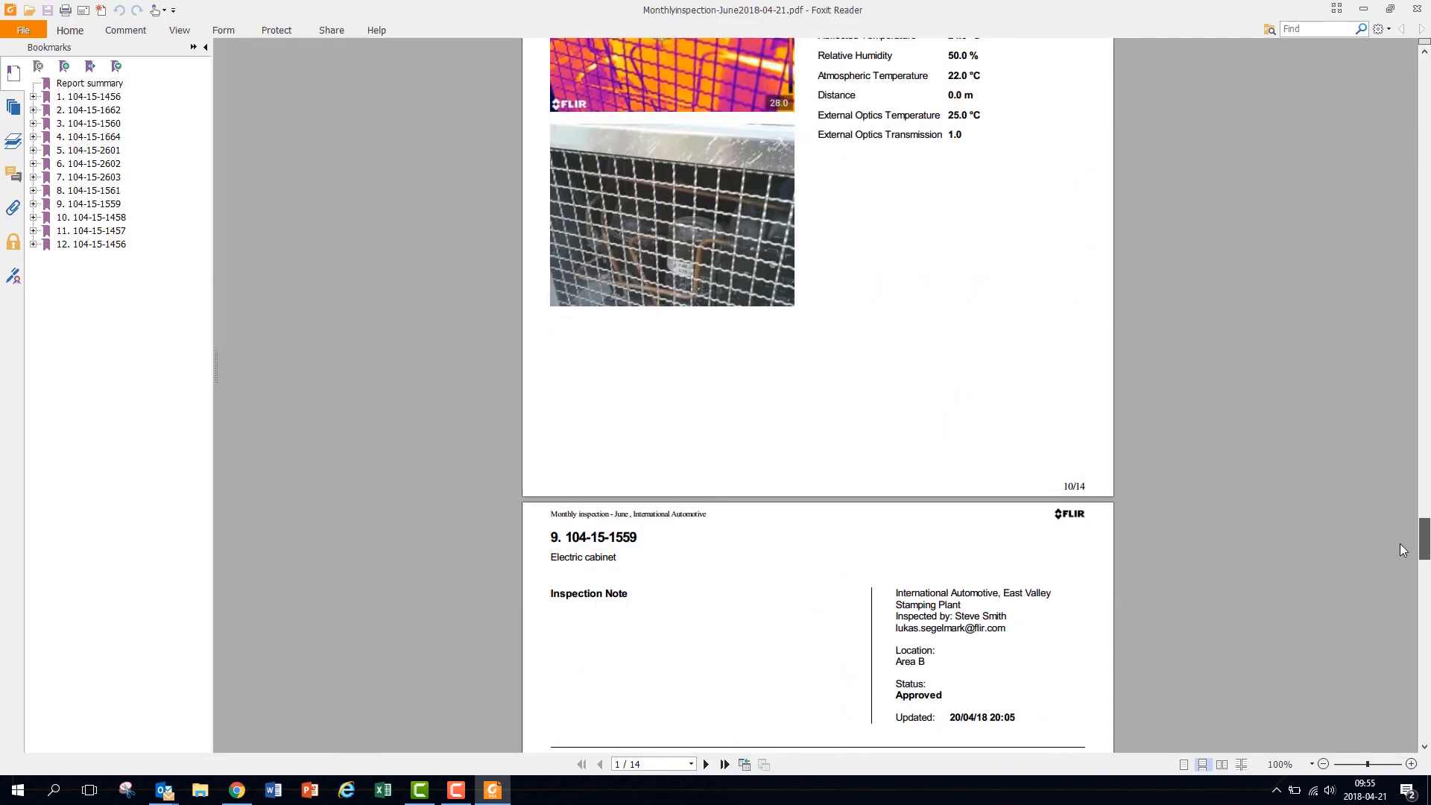
{"action": "scroll", "scroll_direction": "down", "scroll_amount": 3}
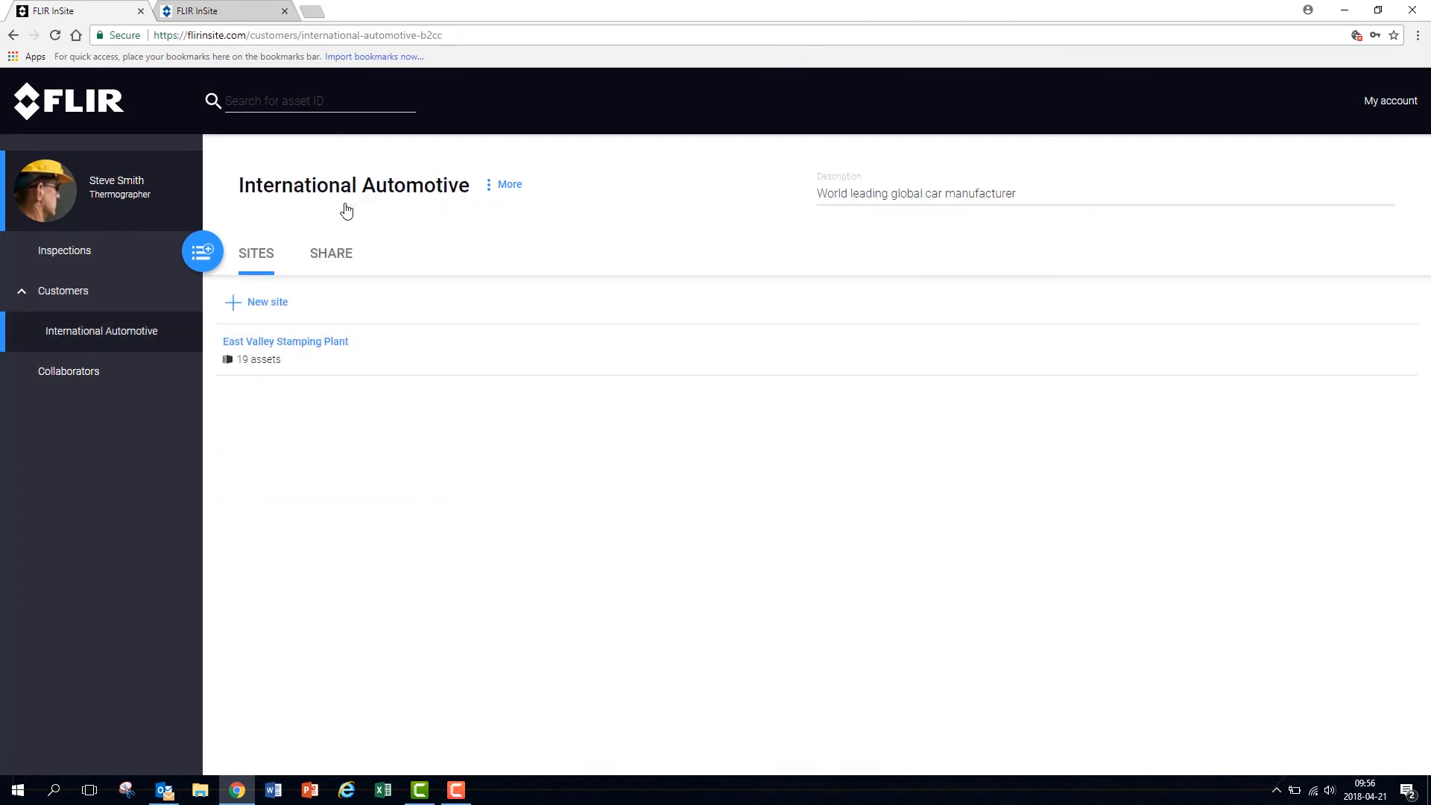
{"action": "left_click", "coordinate": [331, 254]}
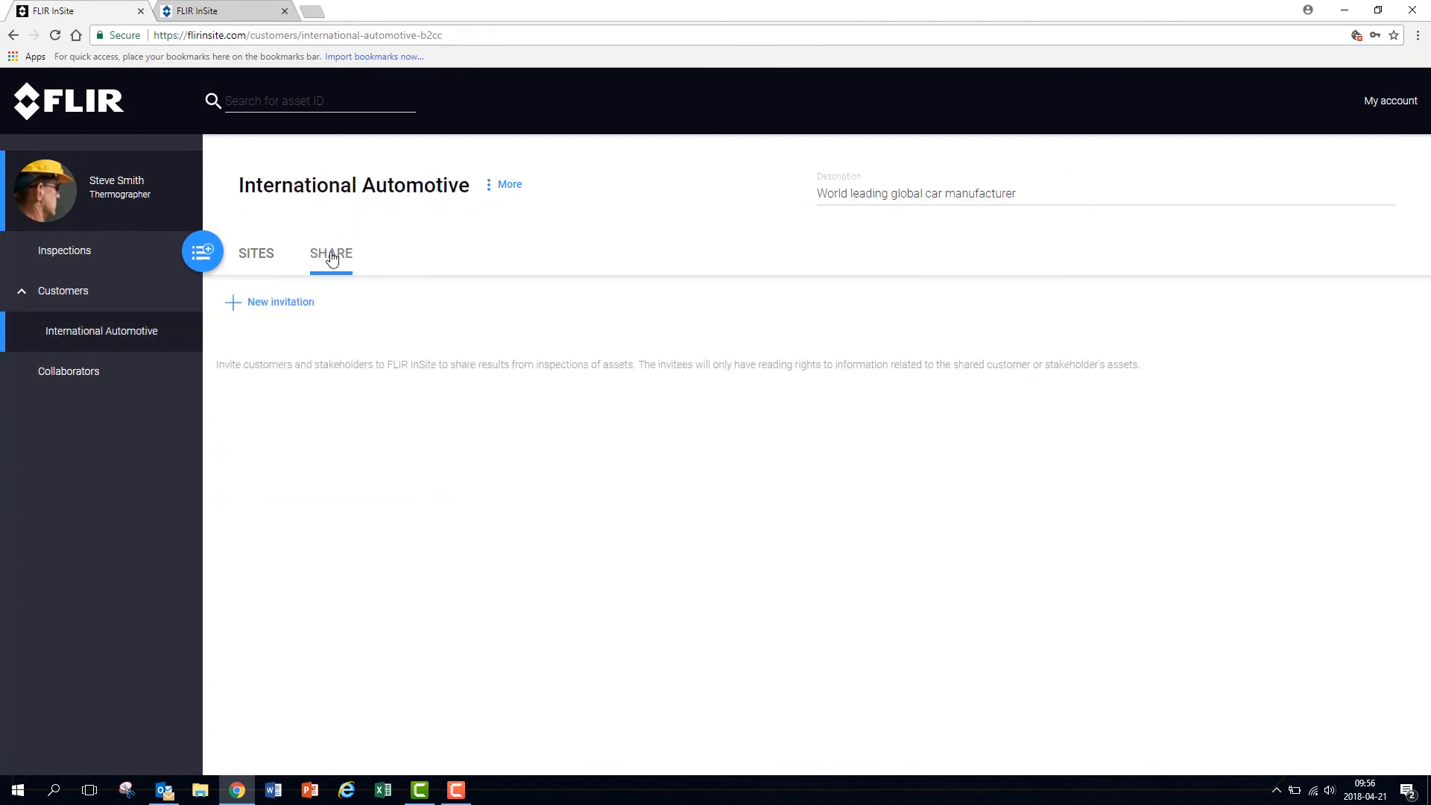
{"action": "left_click", "coordinate": [281, 303]}
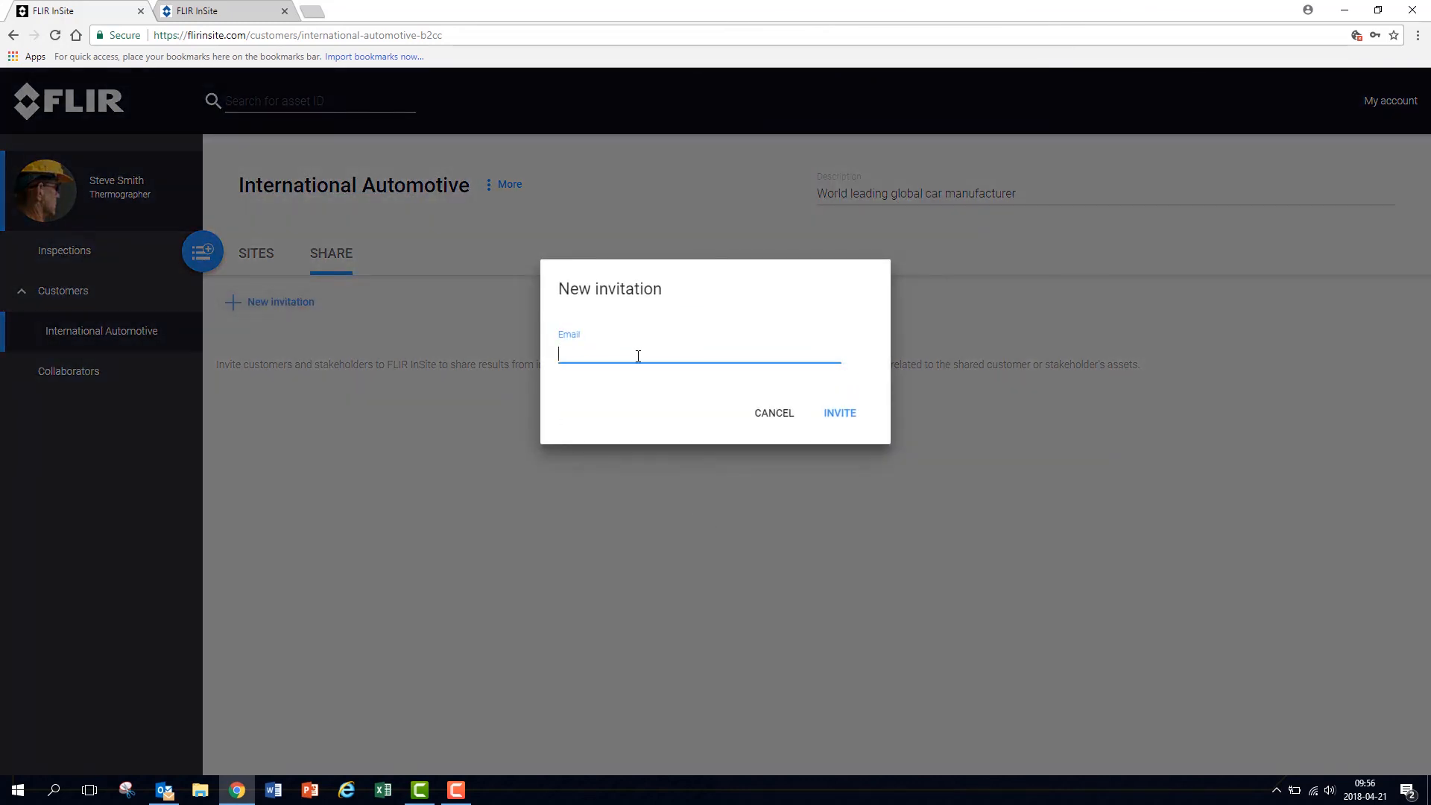
{"action": "type", "text": "contact@client.com"}
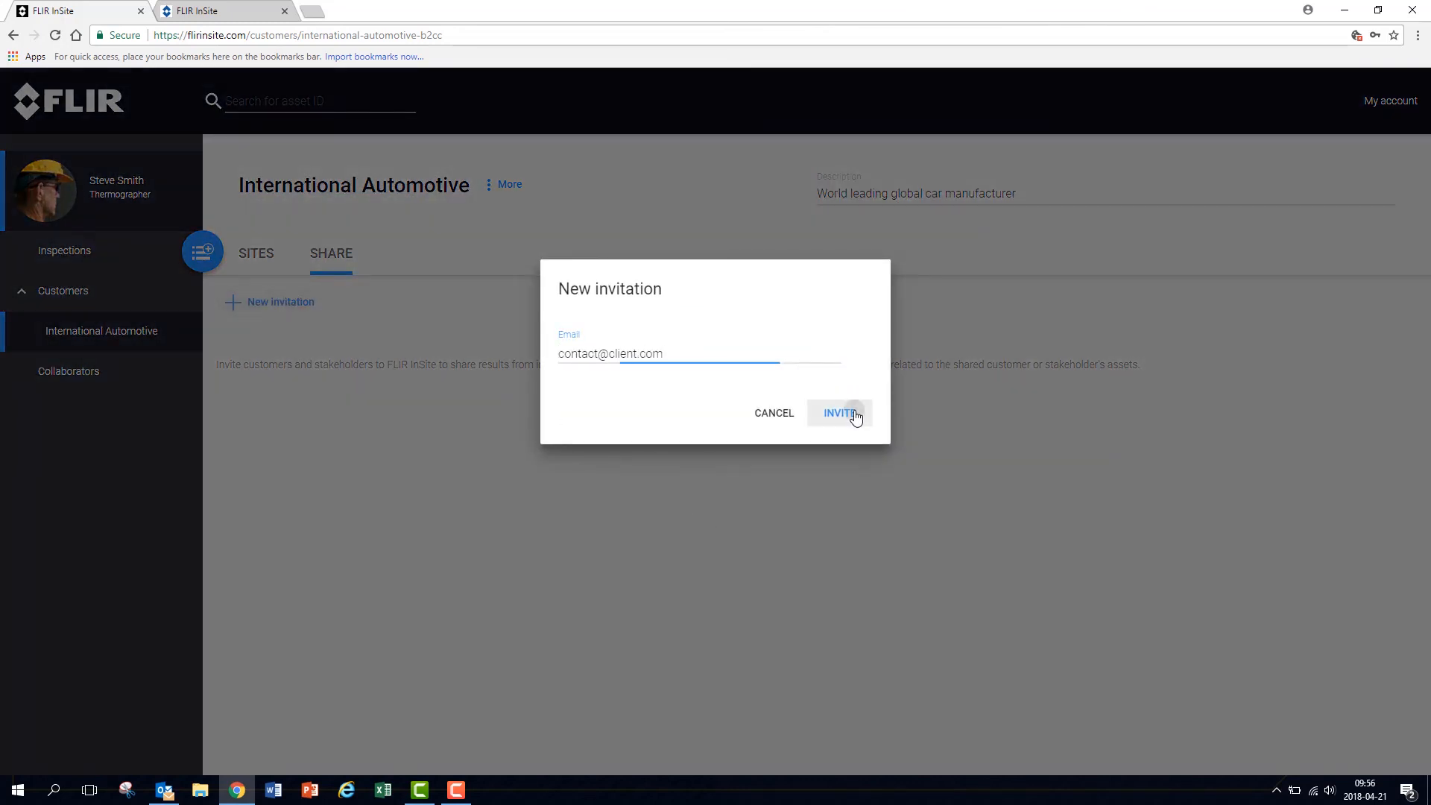
{"action": "left_click", "coordinate": [838, 413]}
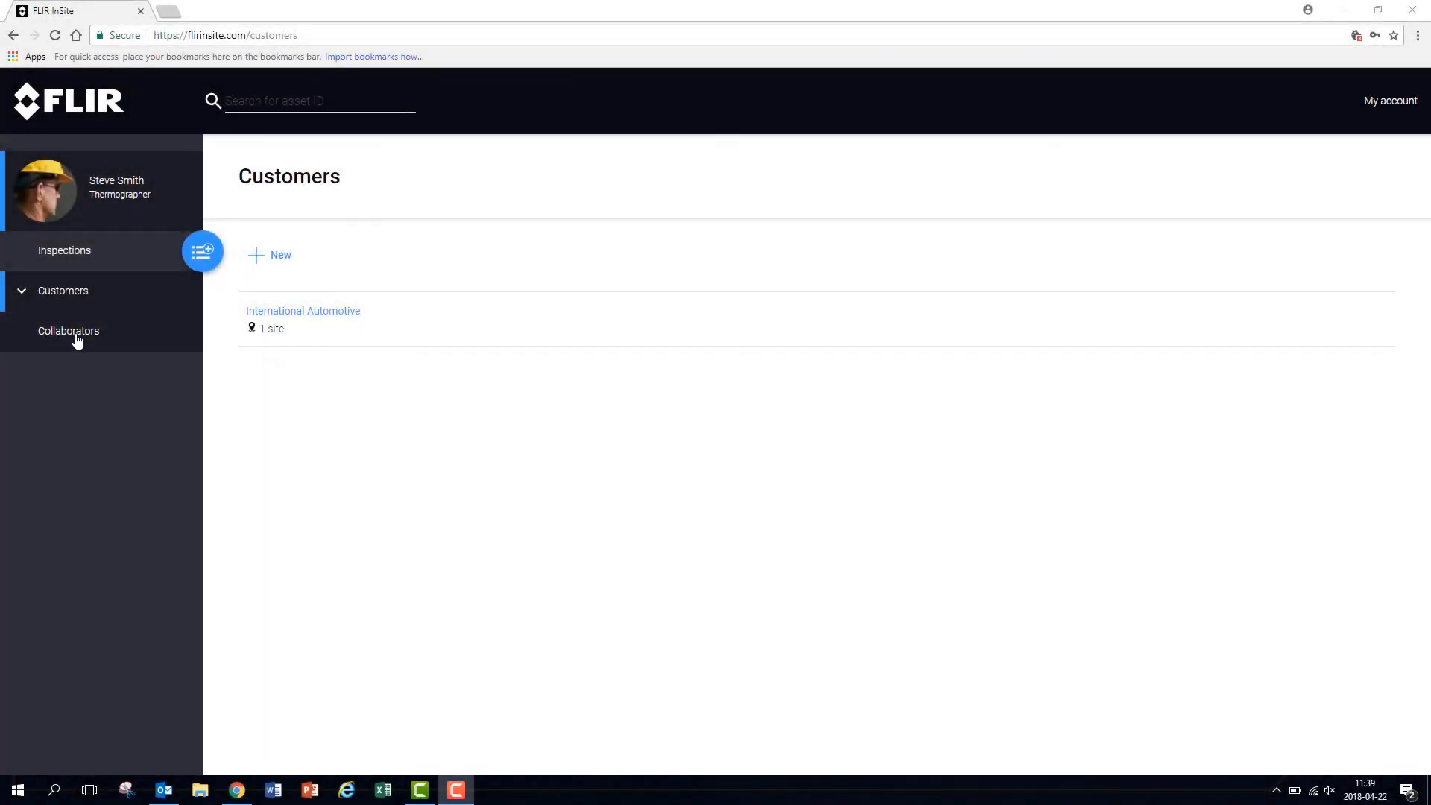
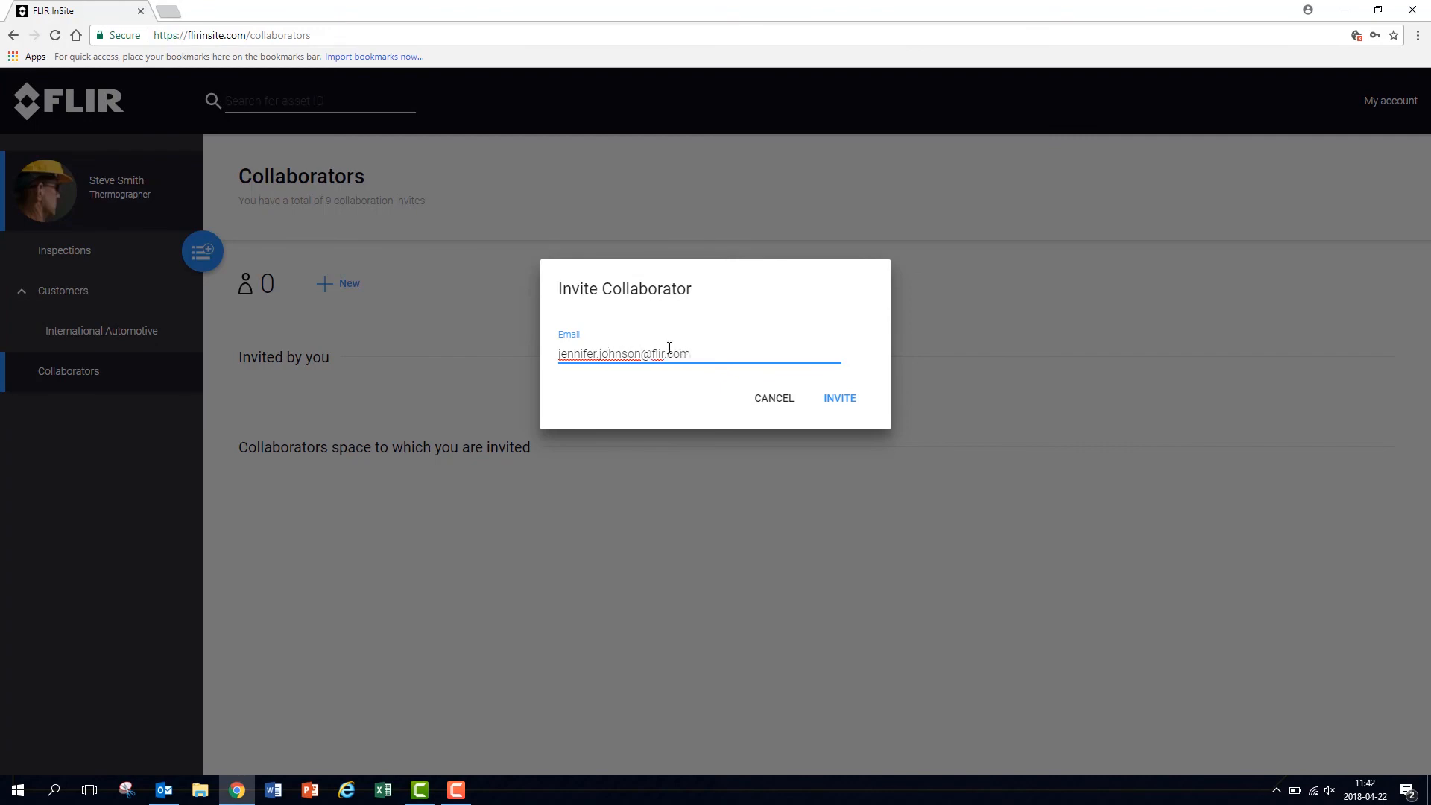
{"action": "left_click", "coordinate": [837, 397]}
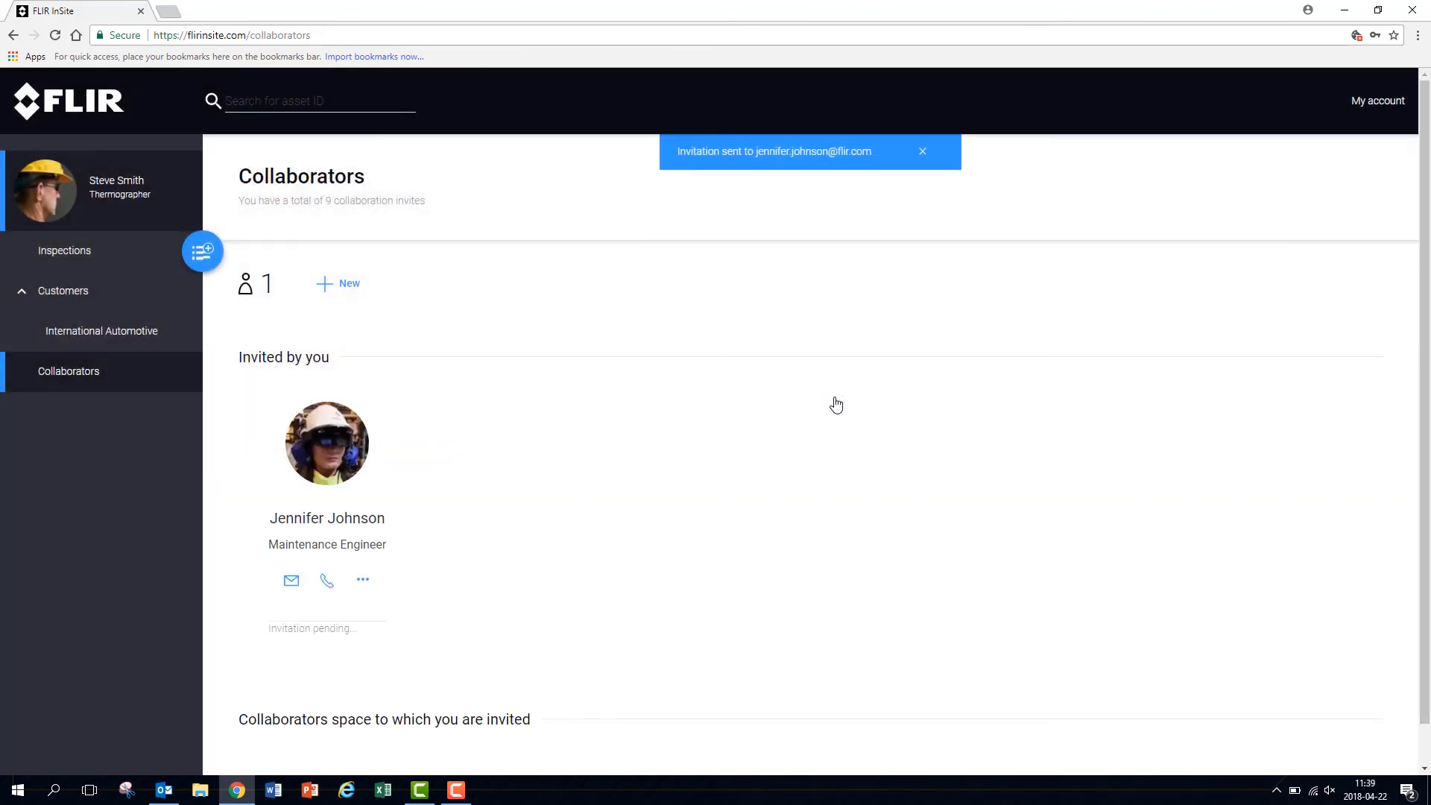